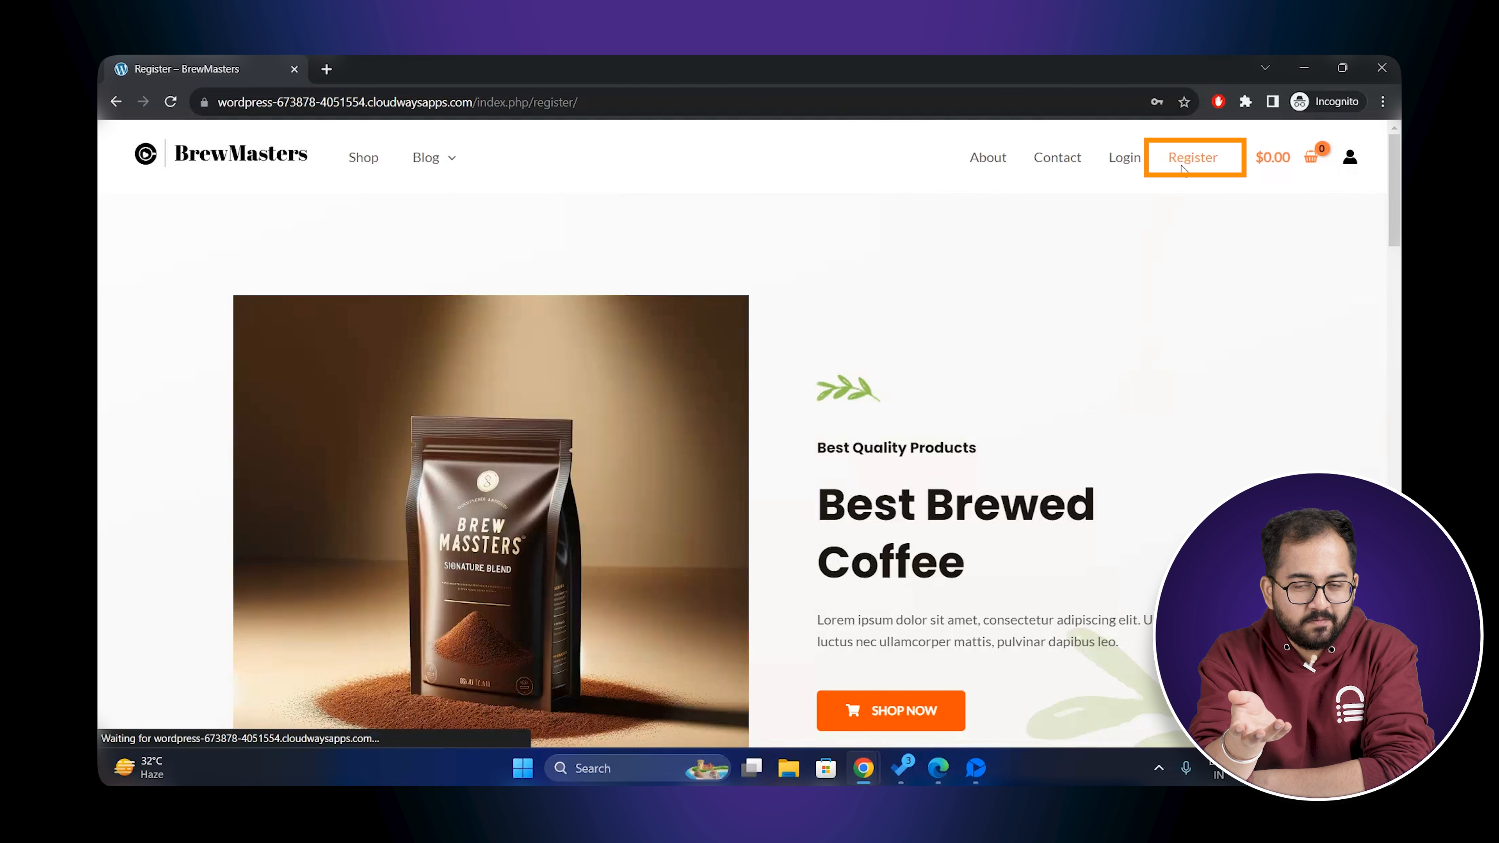
- View the default BrewMasters registration page via the header Register link
left_click(1192, 157)
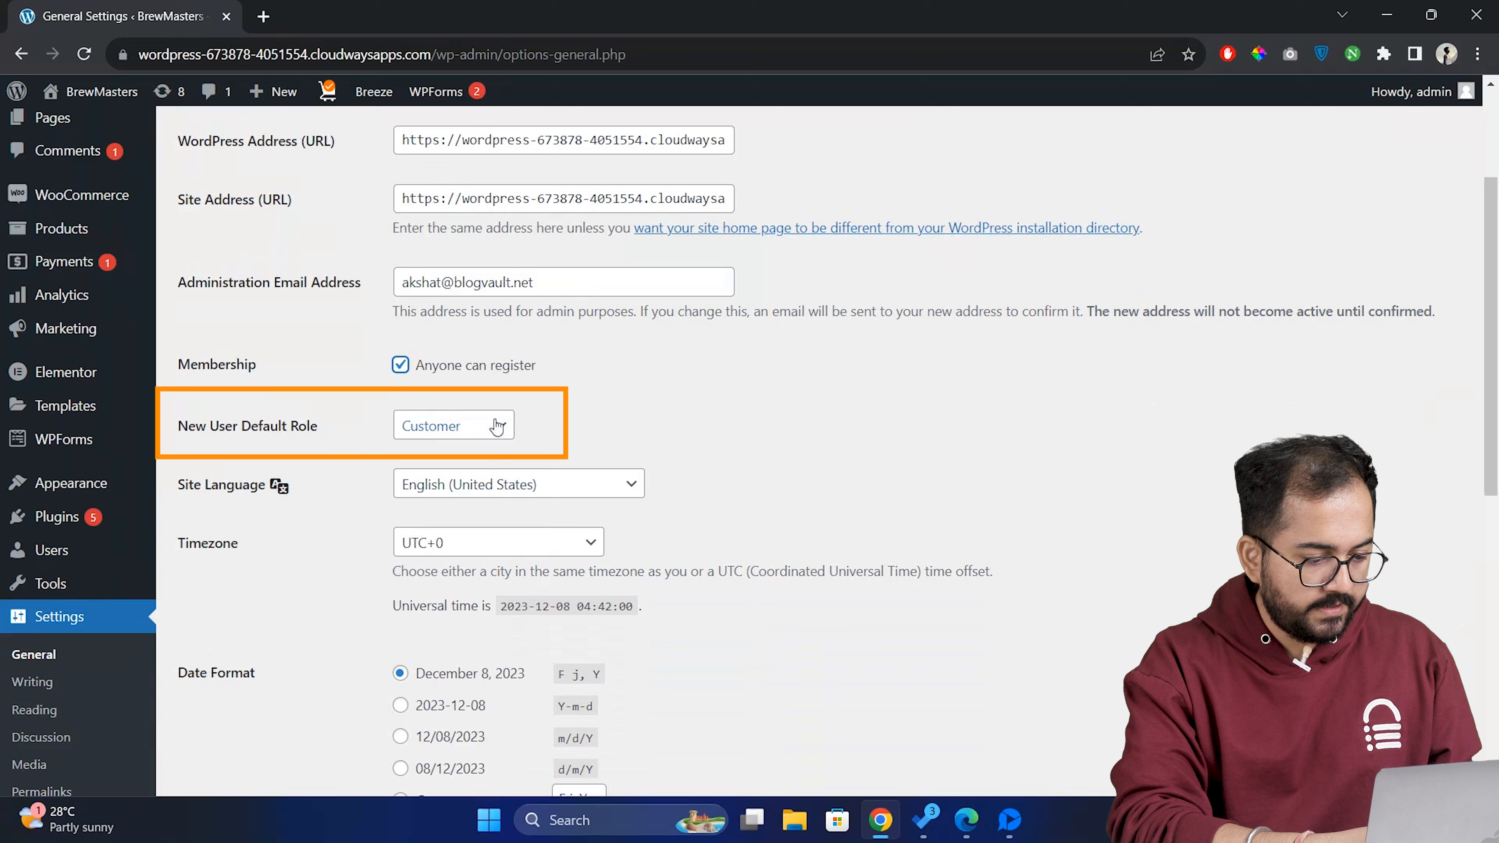
- Set New User Default Role to Subscriber with 'Anyone can register' enabled
left_click(452, 426)
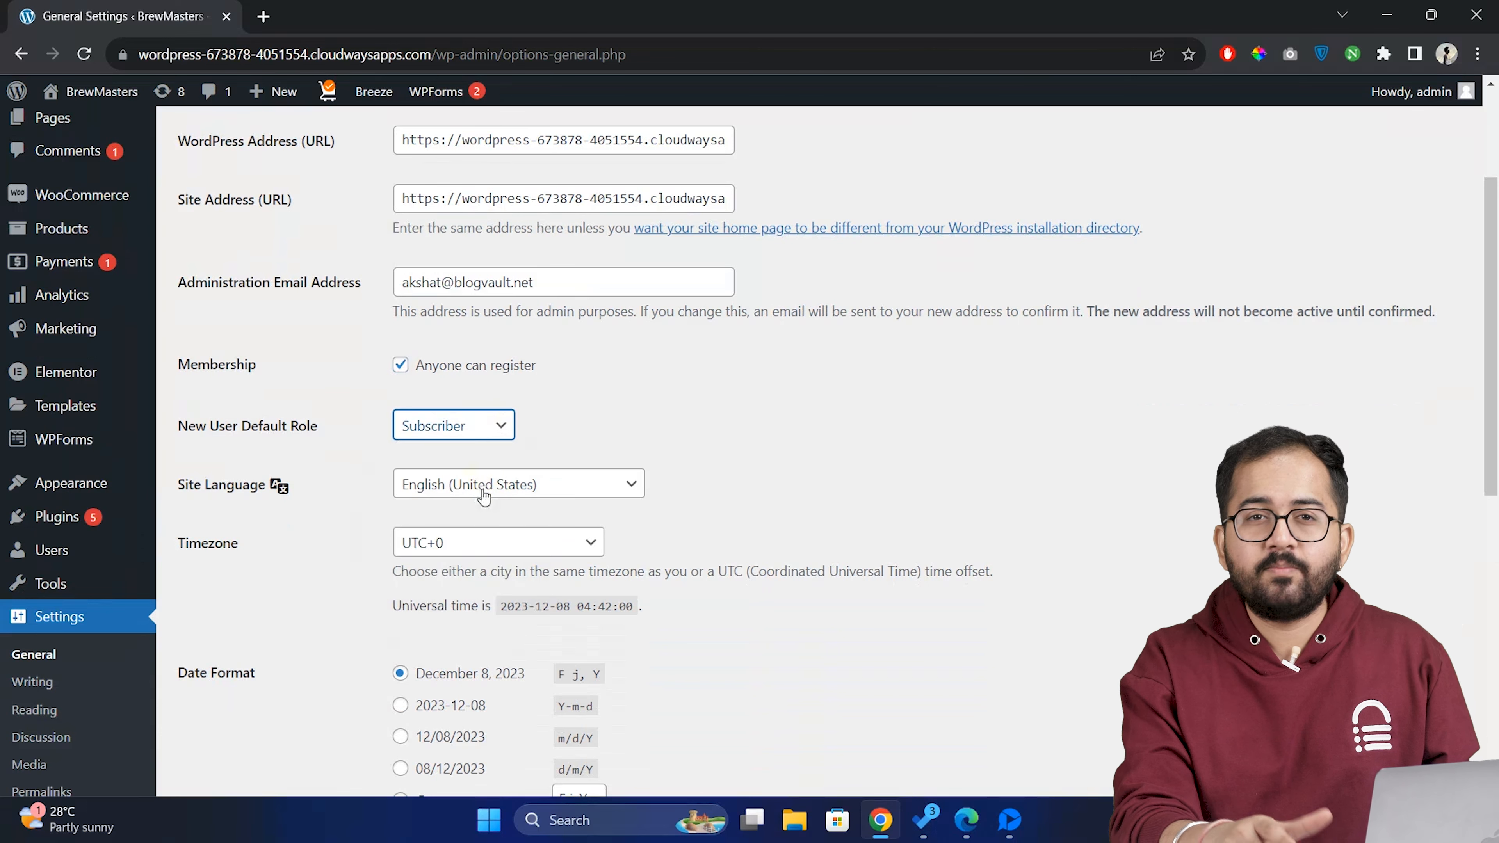
- Search 'ultimate mem' in Add Plugins and activate the Ultimate Member plugin
type("ultimate mem")
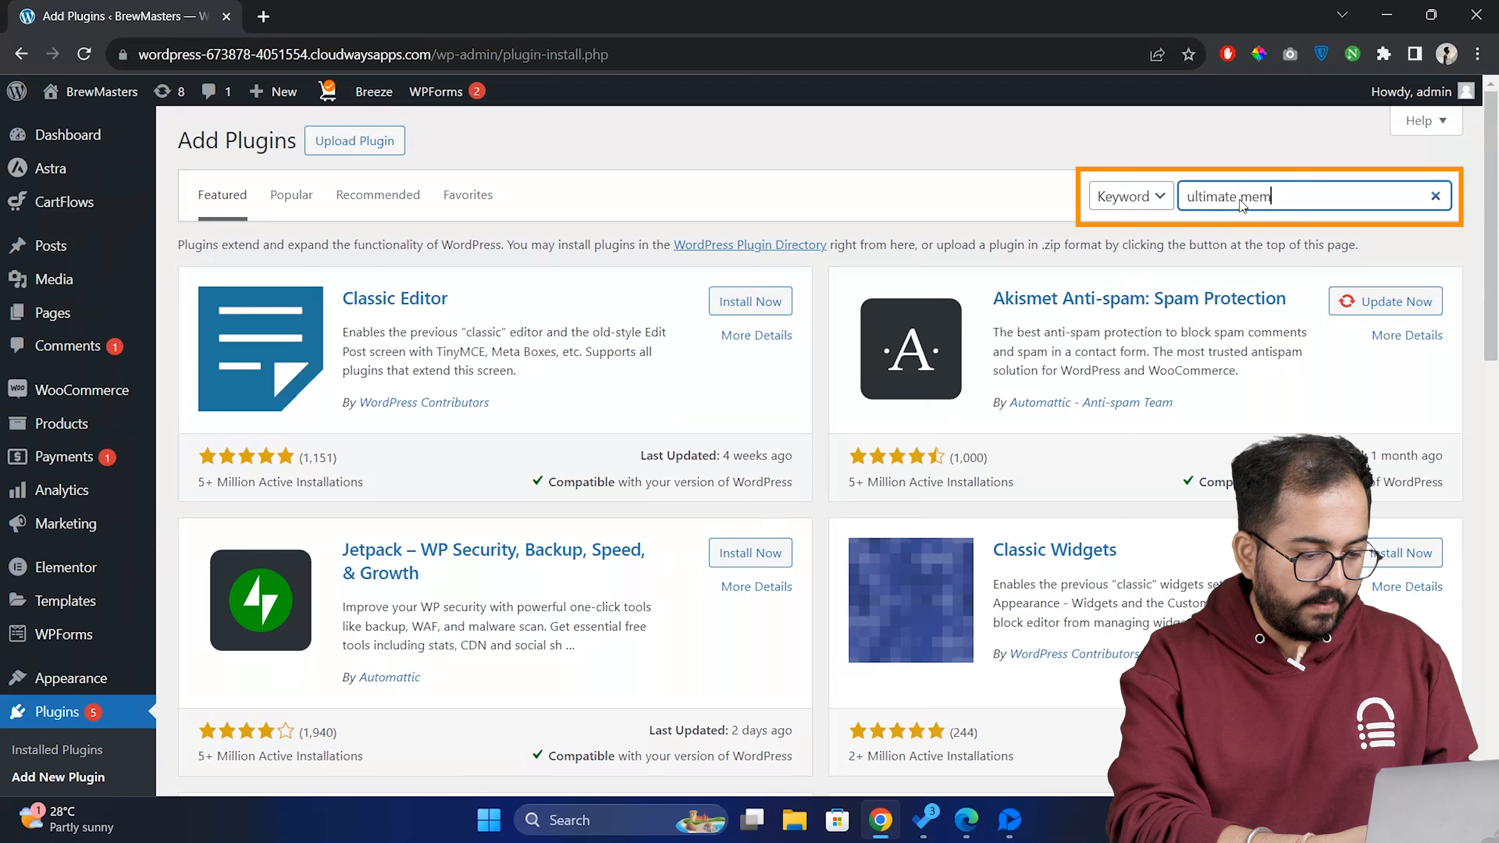
key("Enter")
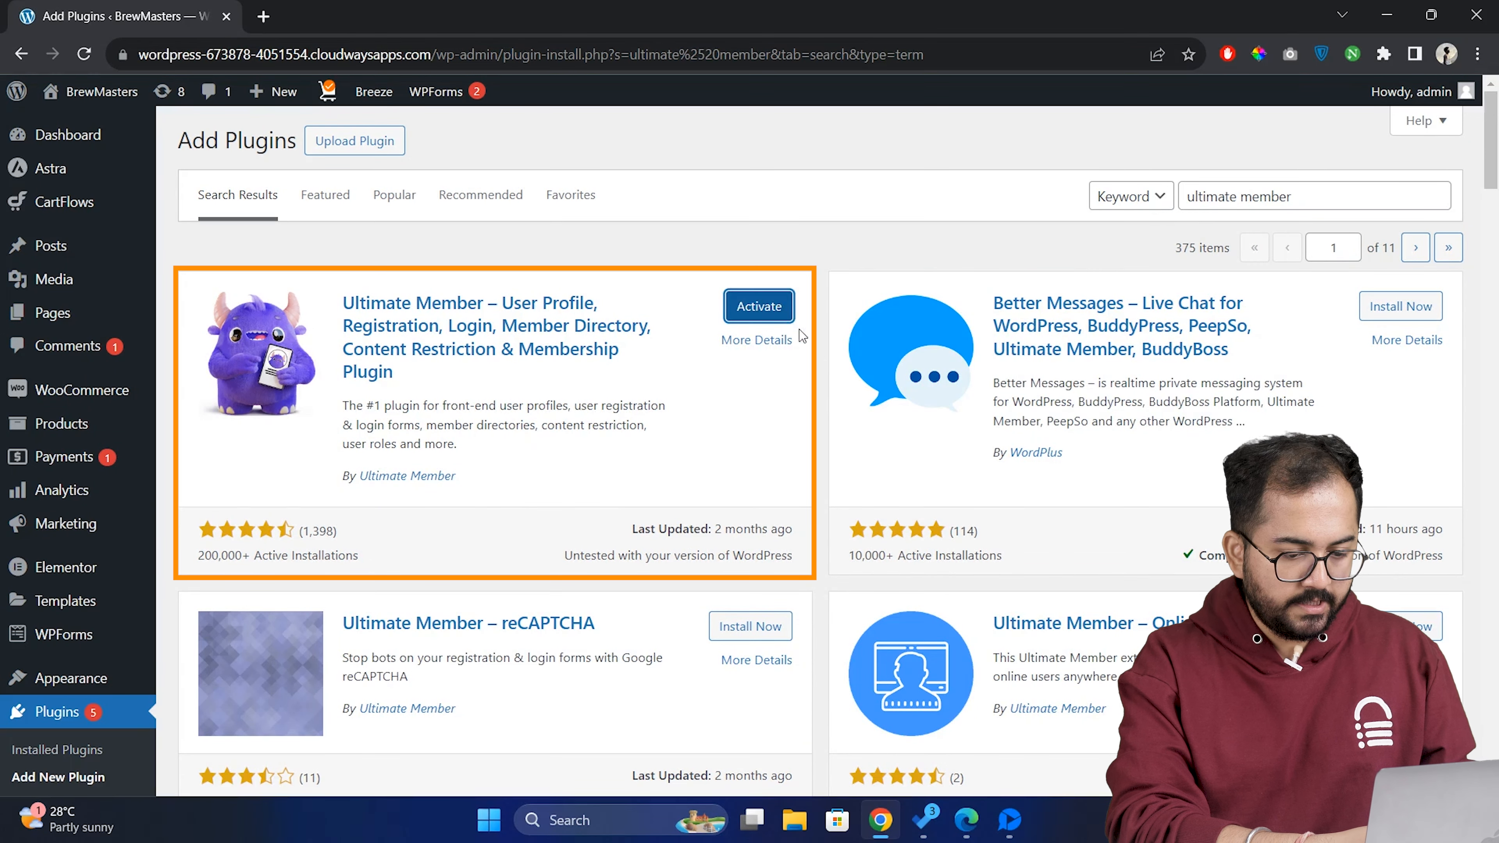
left_click(757, 306)
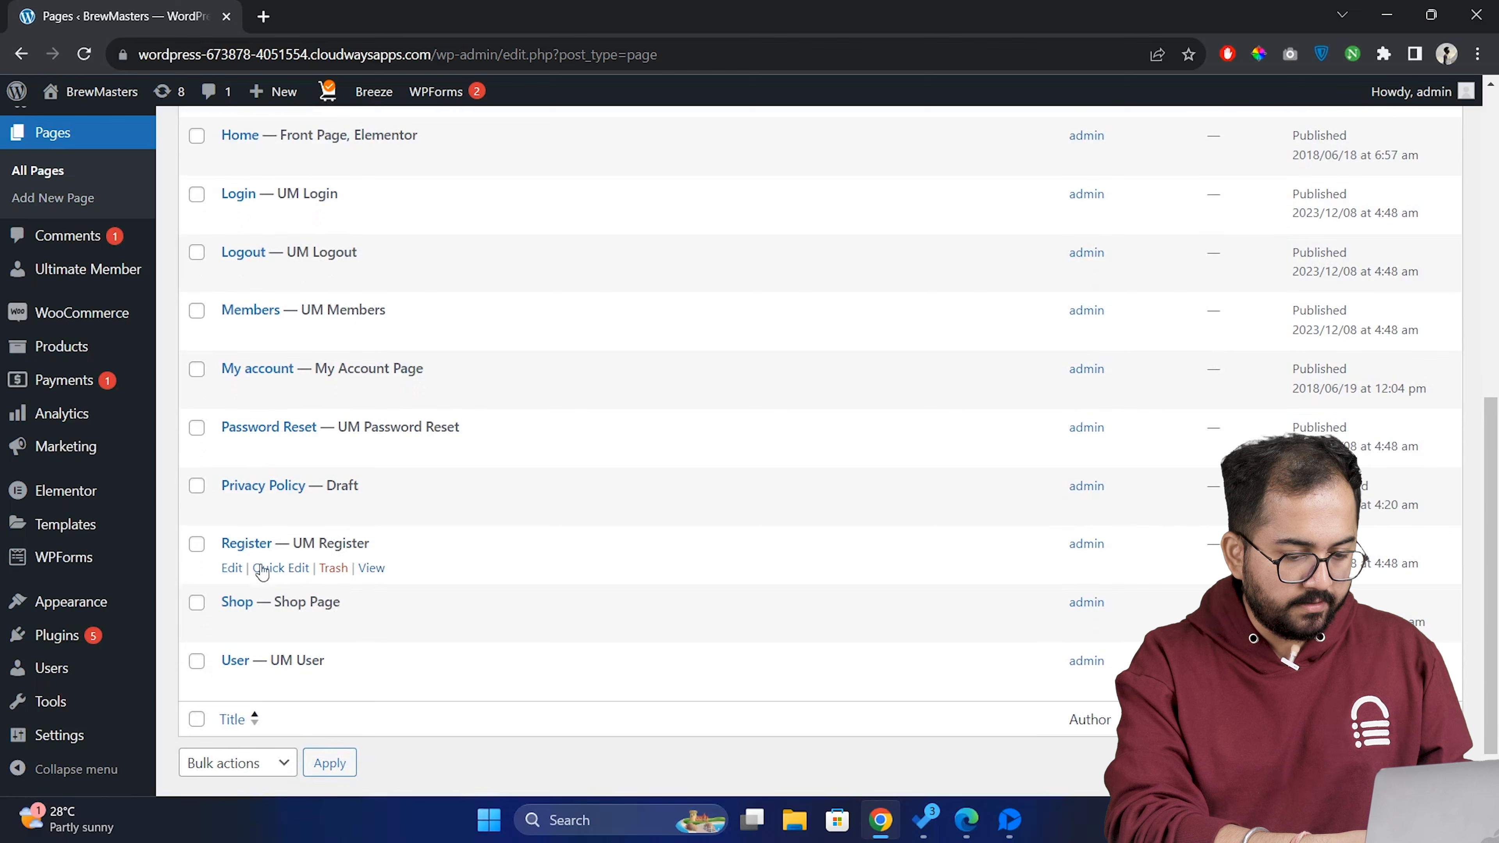
mouse_move(371, 567)
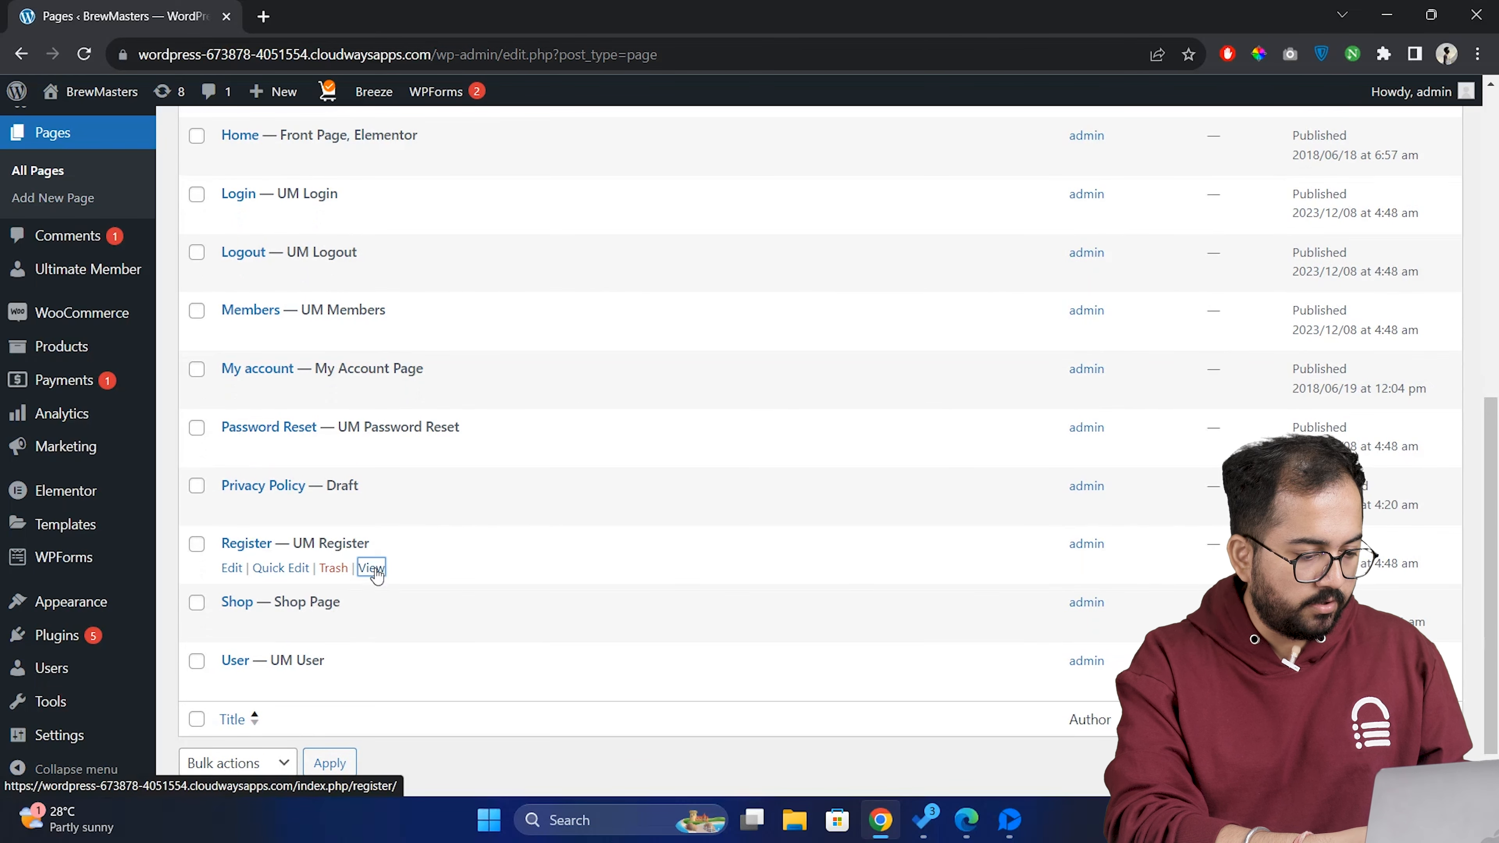
- Preview the auto-generated Register page and its sign-up form on the live site
left_click(371, 567)
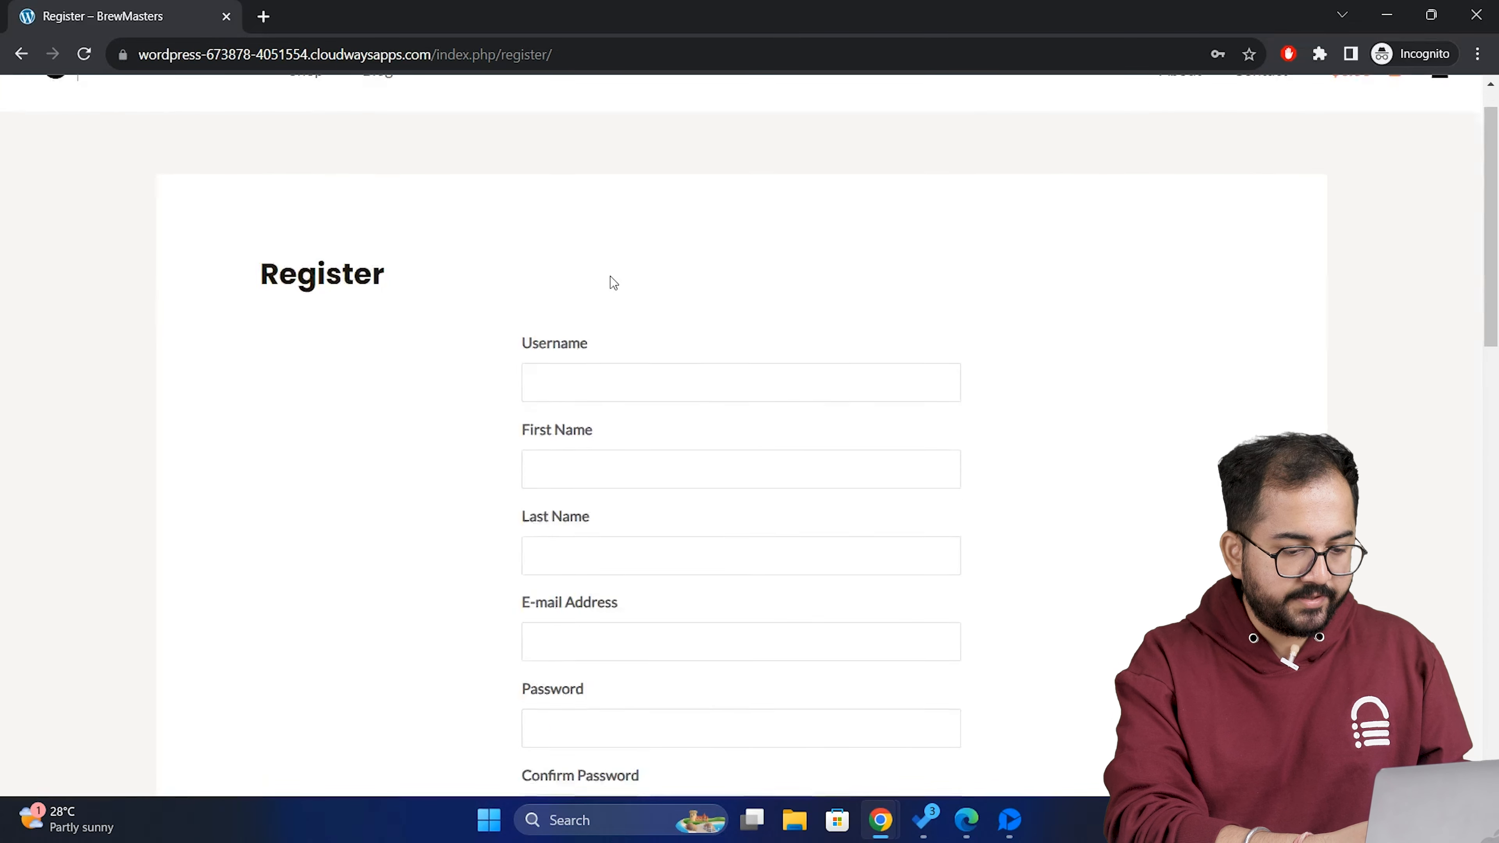
scroll("down", 3)
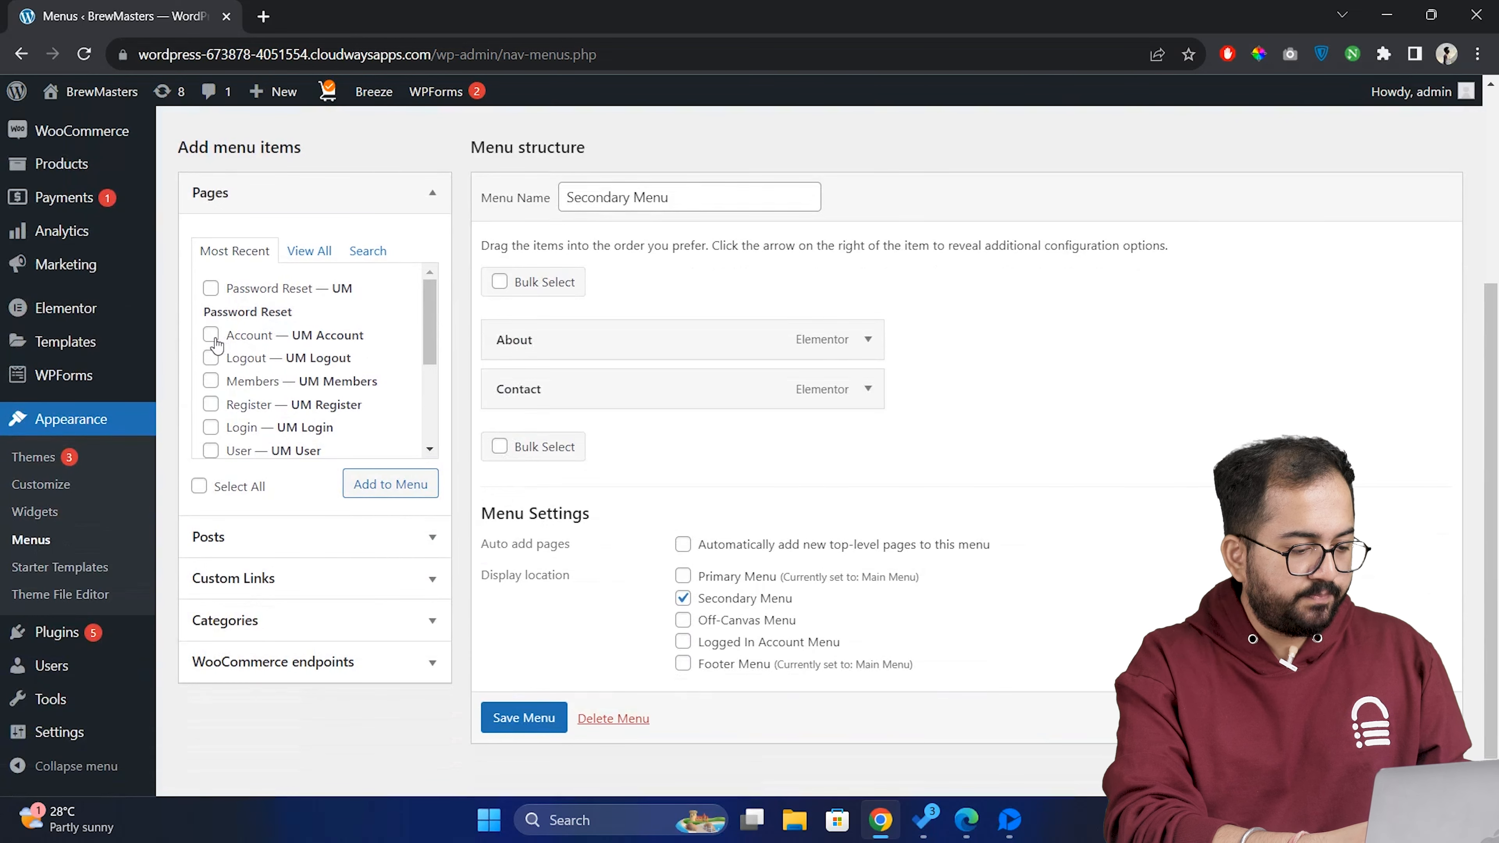
- Add the Account, Logout, Register and Login pages to the Secondary Menu
left_click(210, 357)
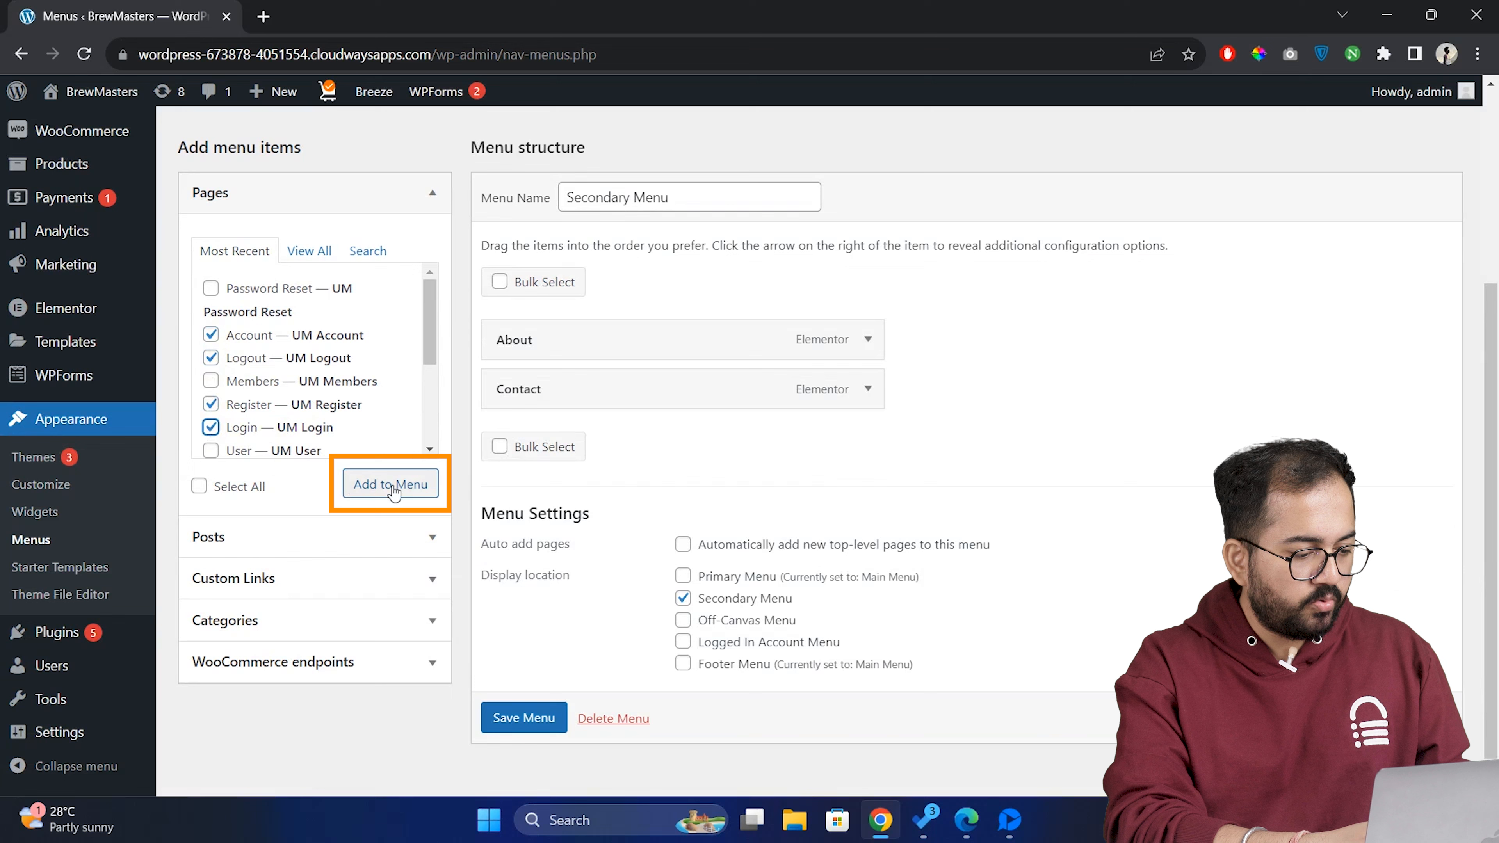
left_click(389, 484)
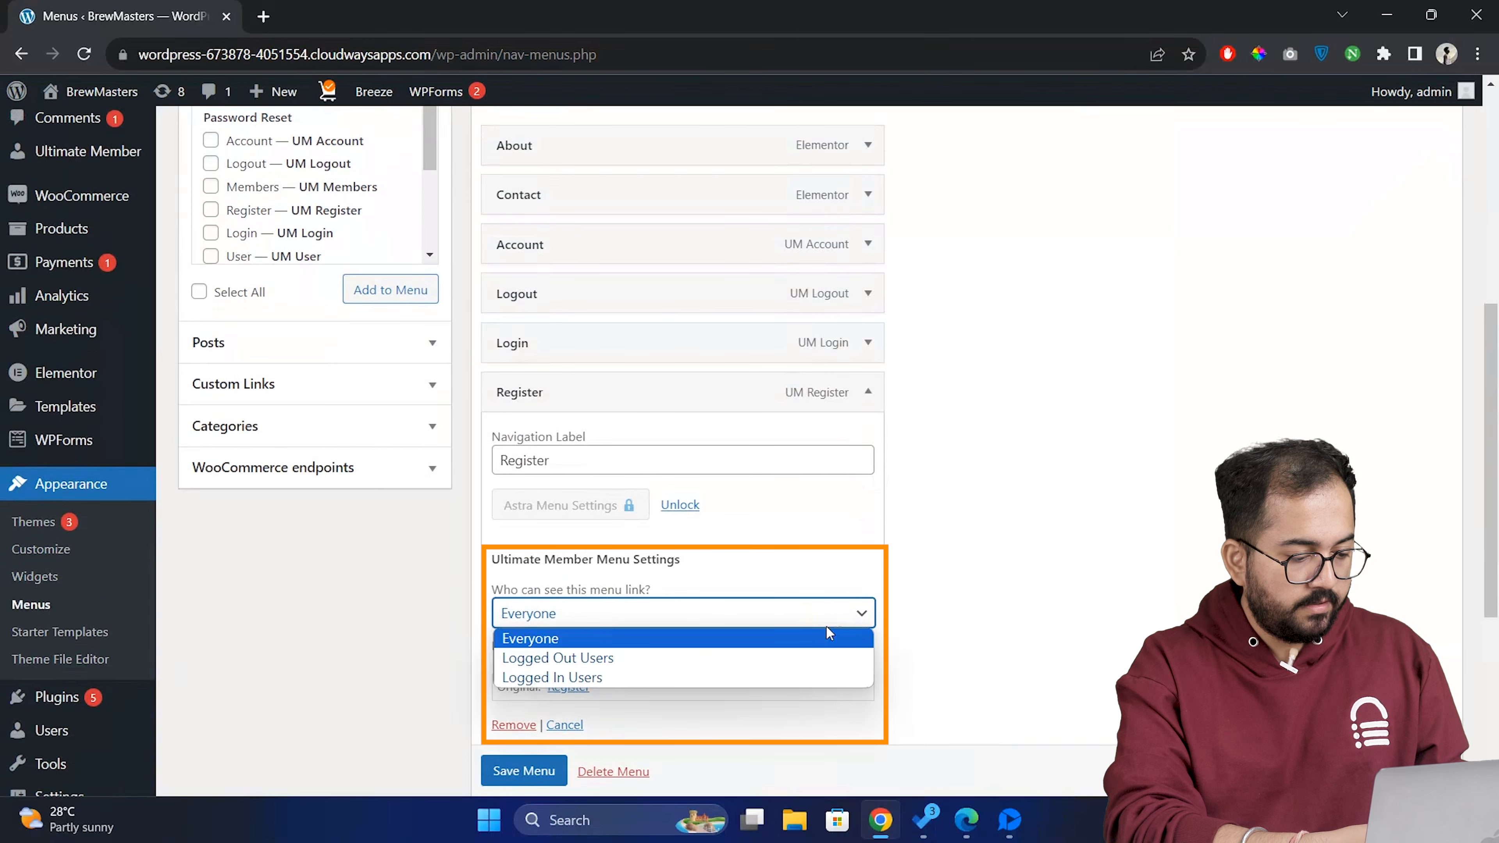
mouse_move(813, 657)
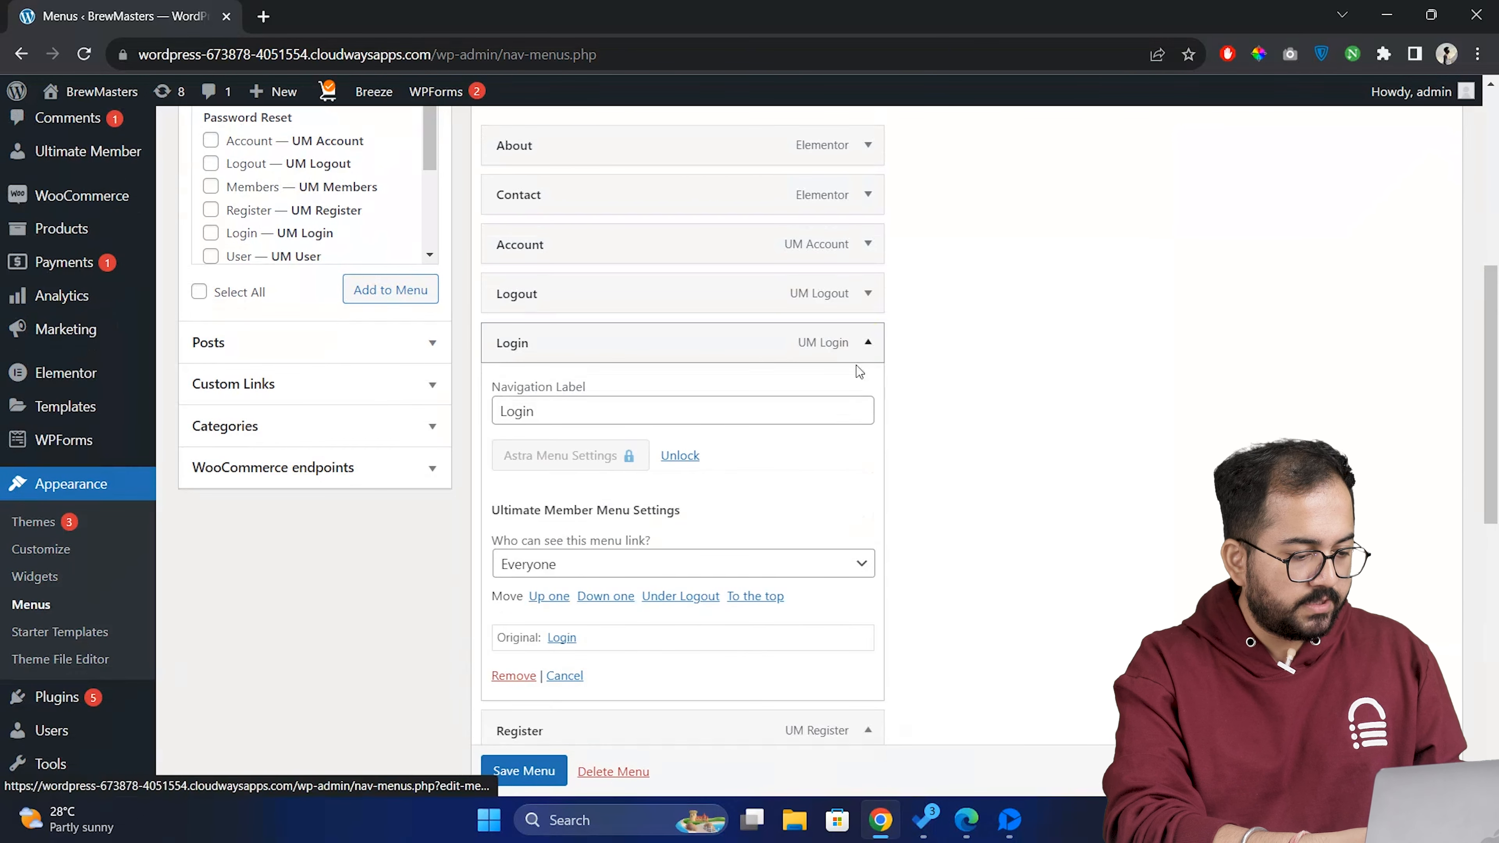
- Restrict the Login link to logged-out users and save the Secondary Menu
left_click(680, 563)
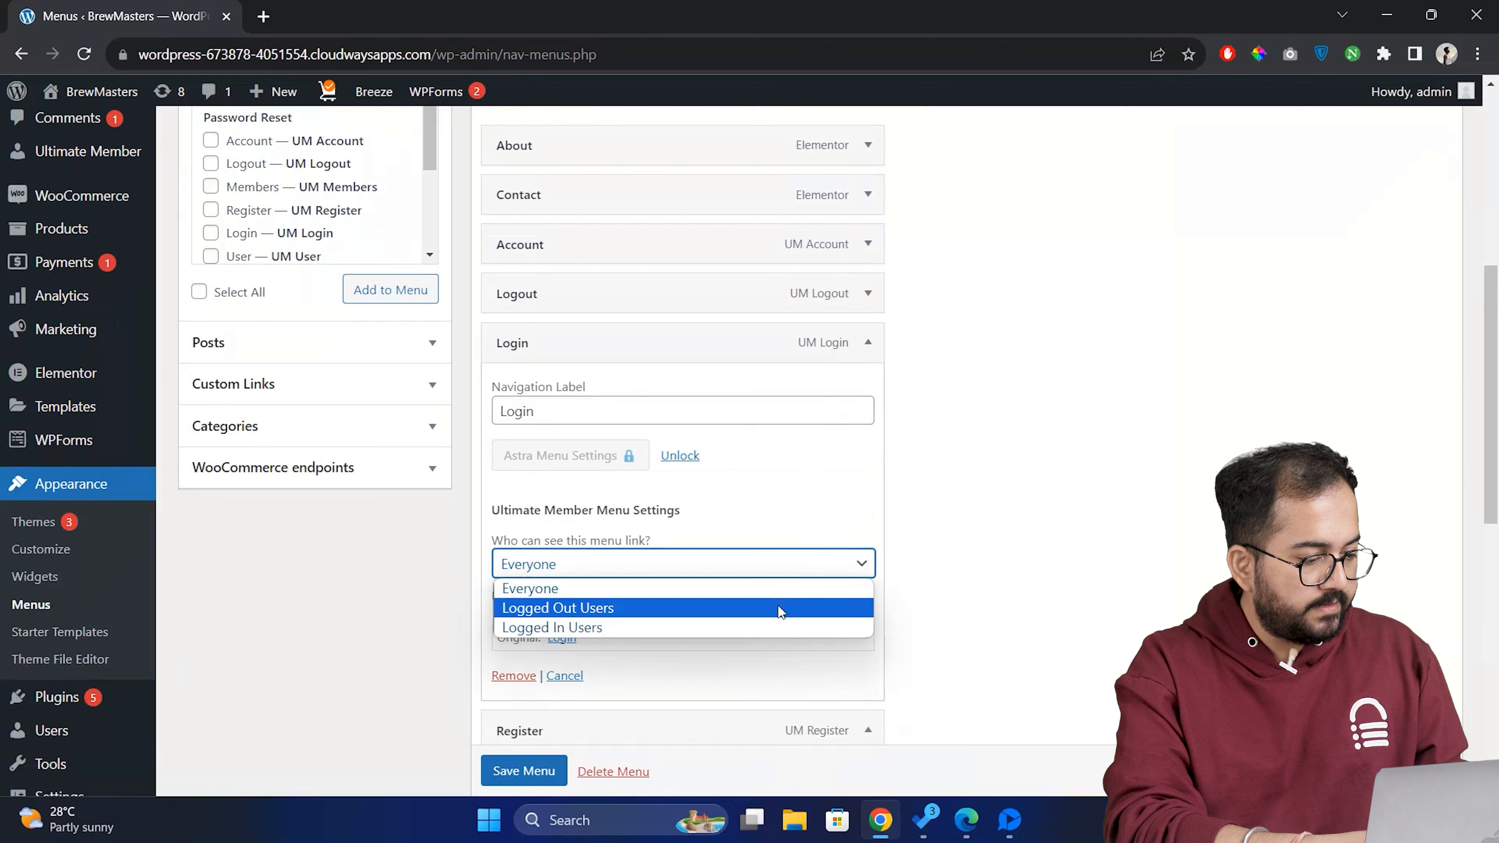
left_click(557, 608)
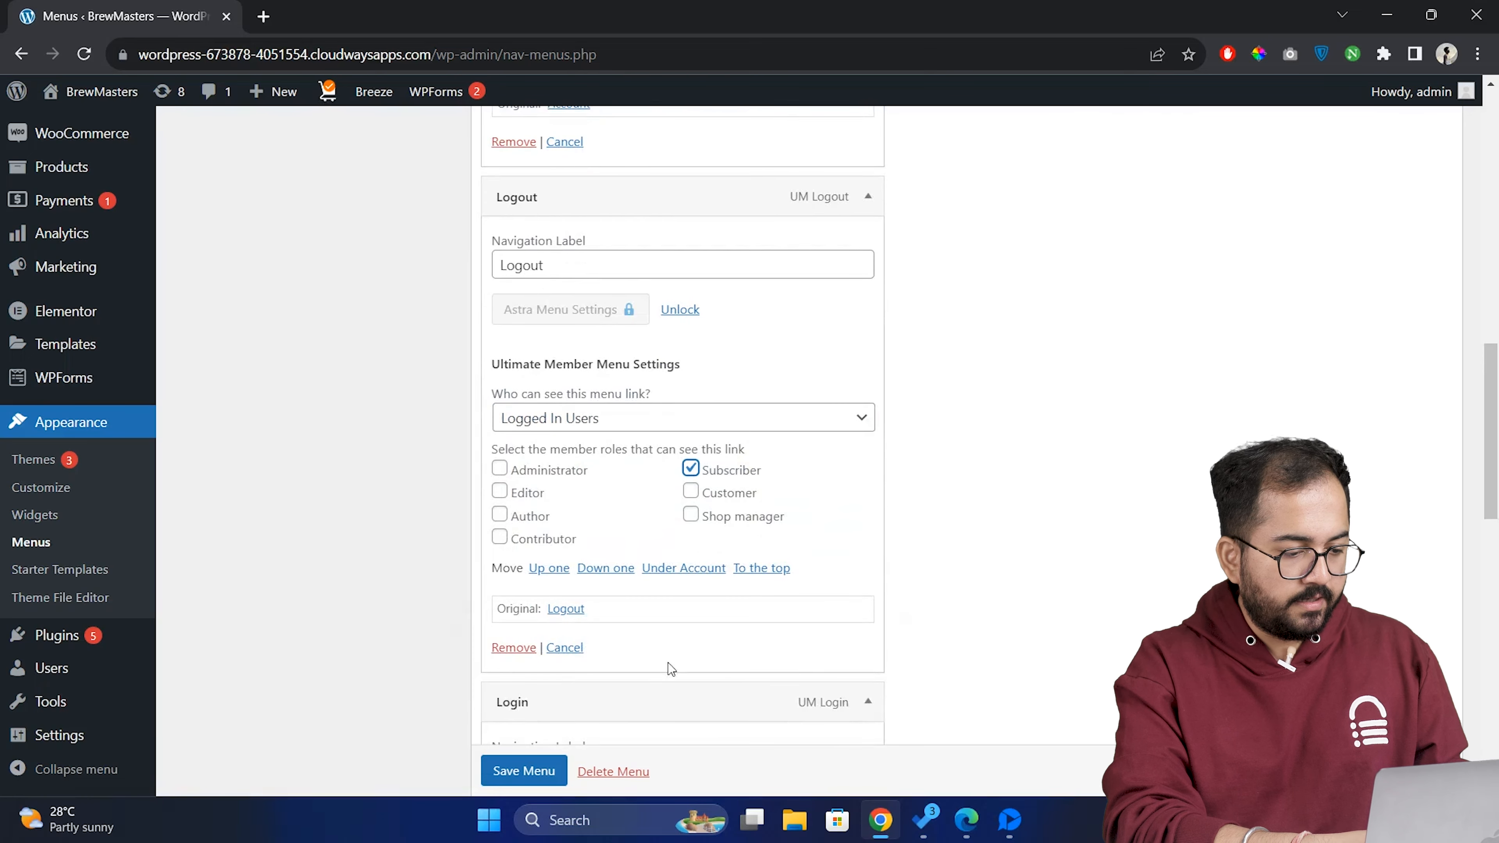
left_click(523, 771)
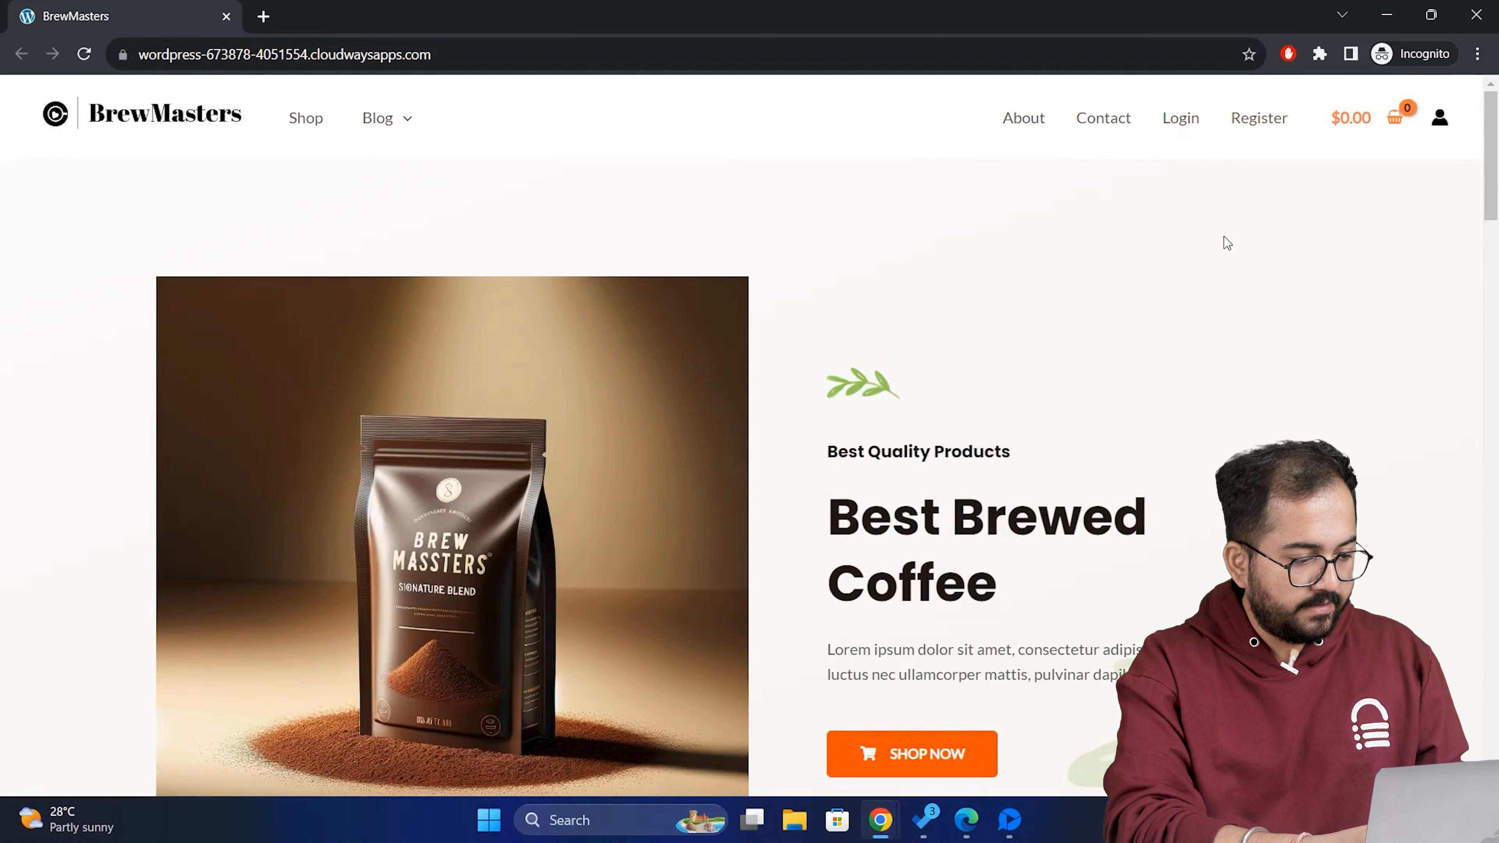
- Register a new test account through the Ultimate Member sign-up form
left_click(1257, 117)
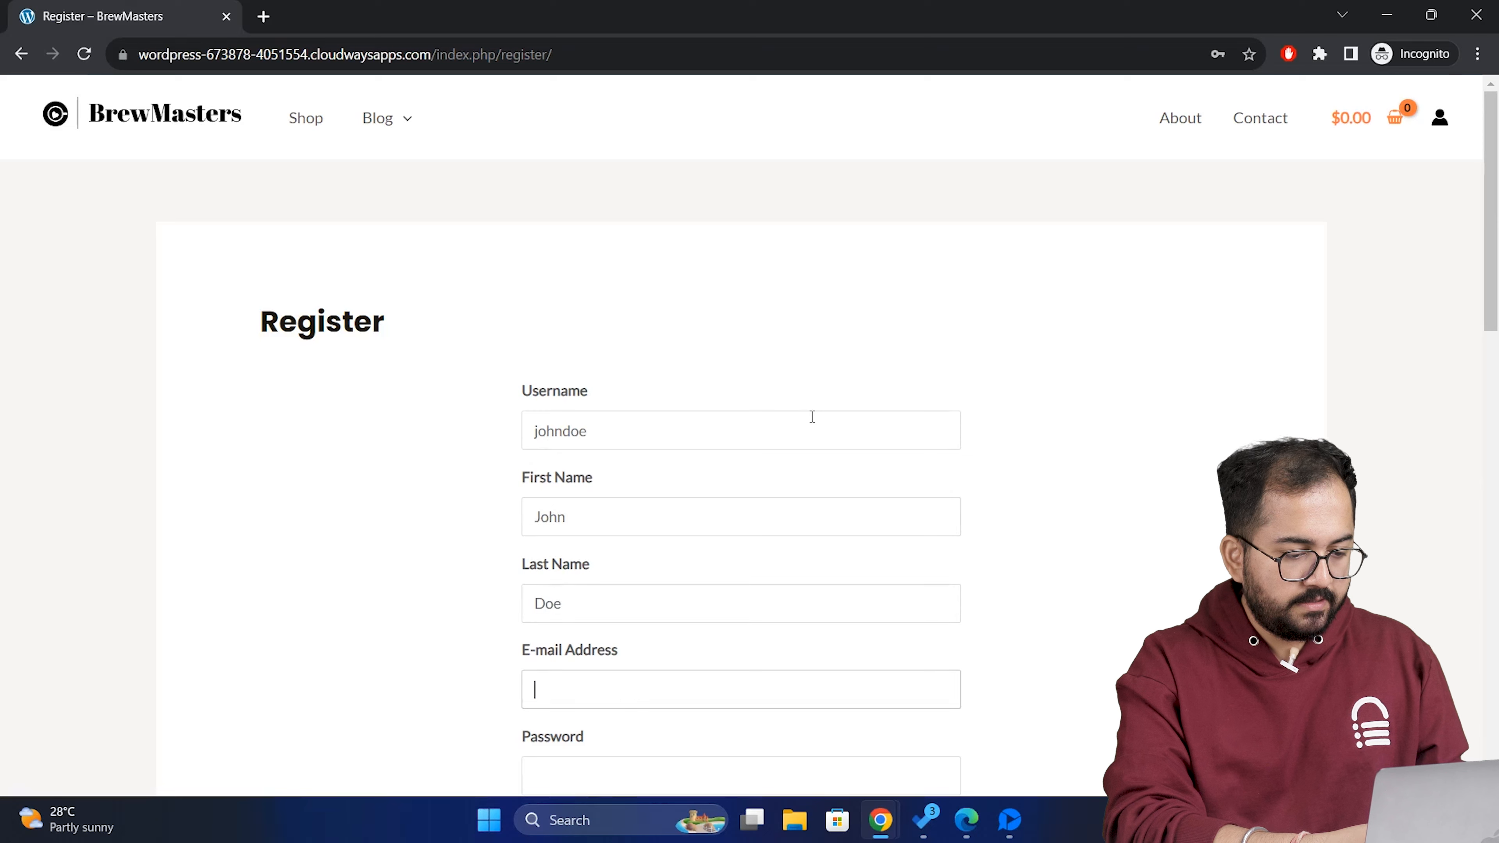
left_click(626, 507)
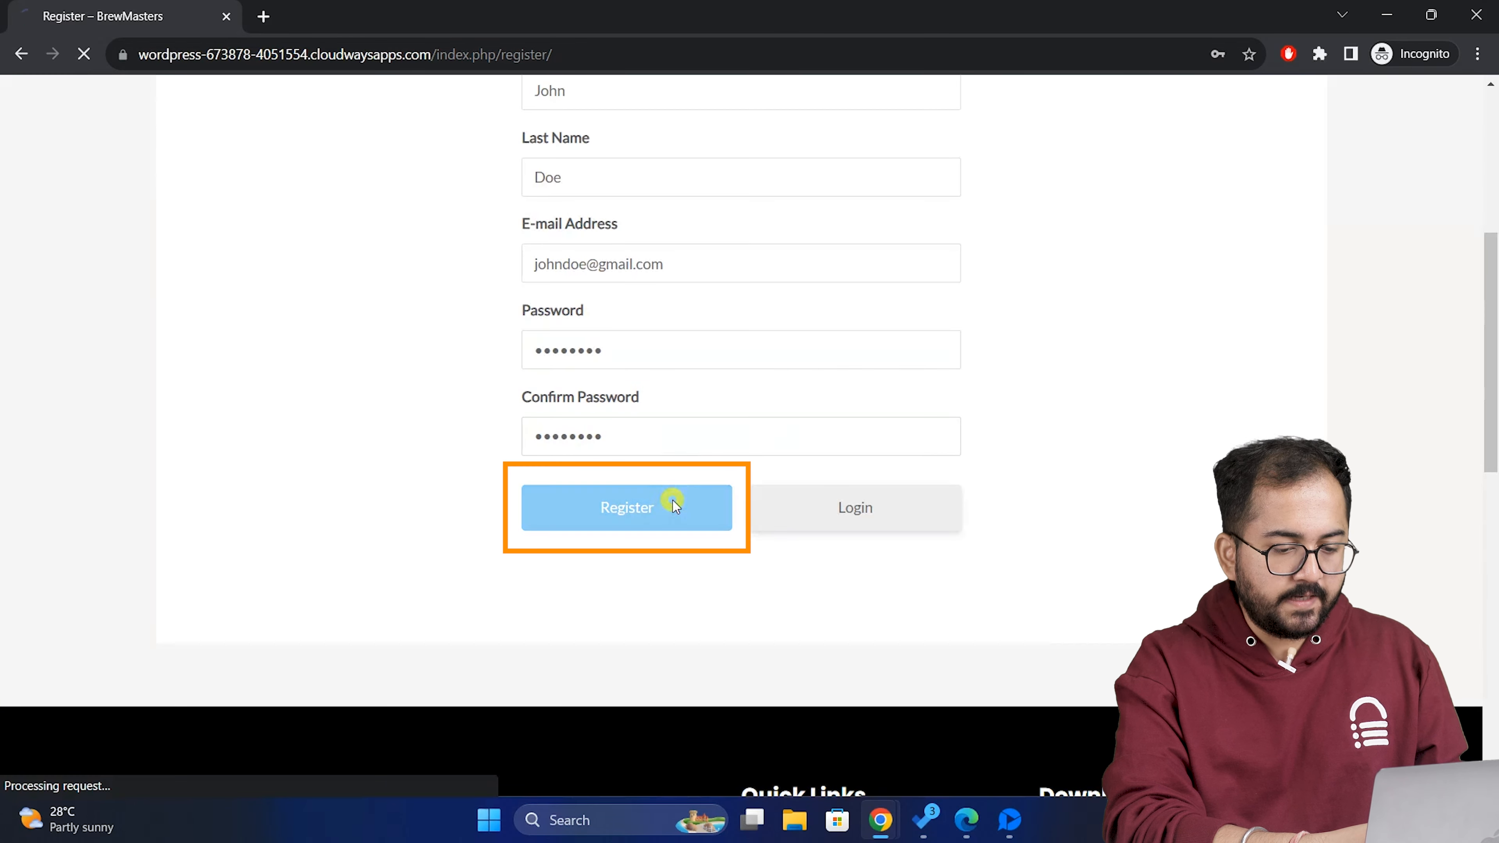
left_click(626, 507)
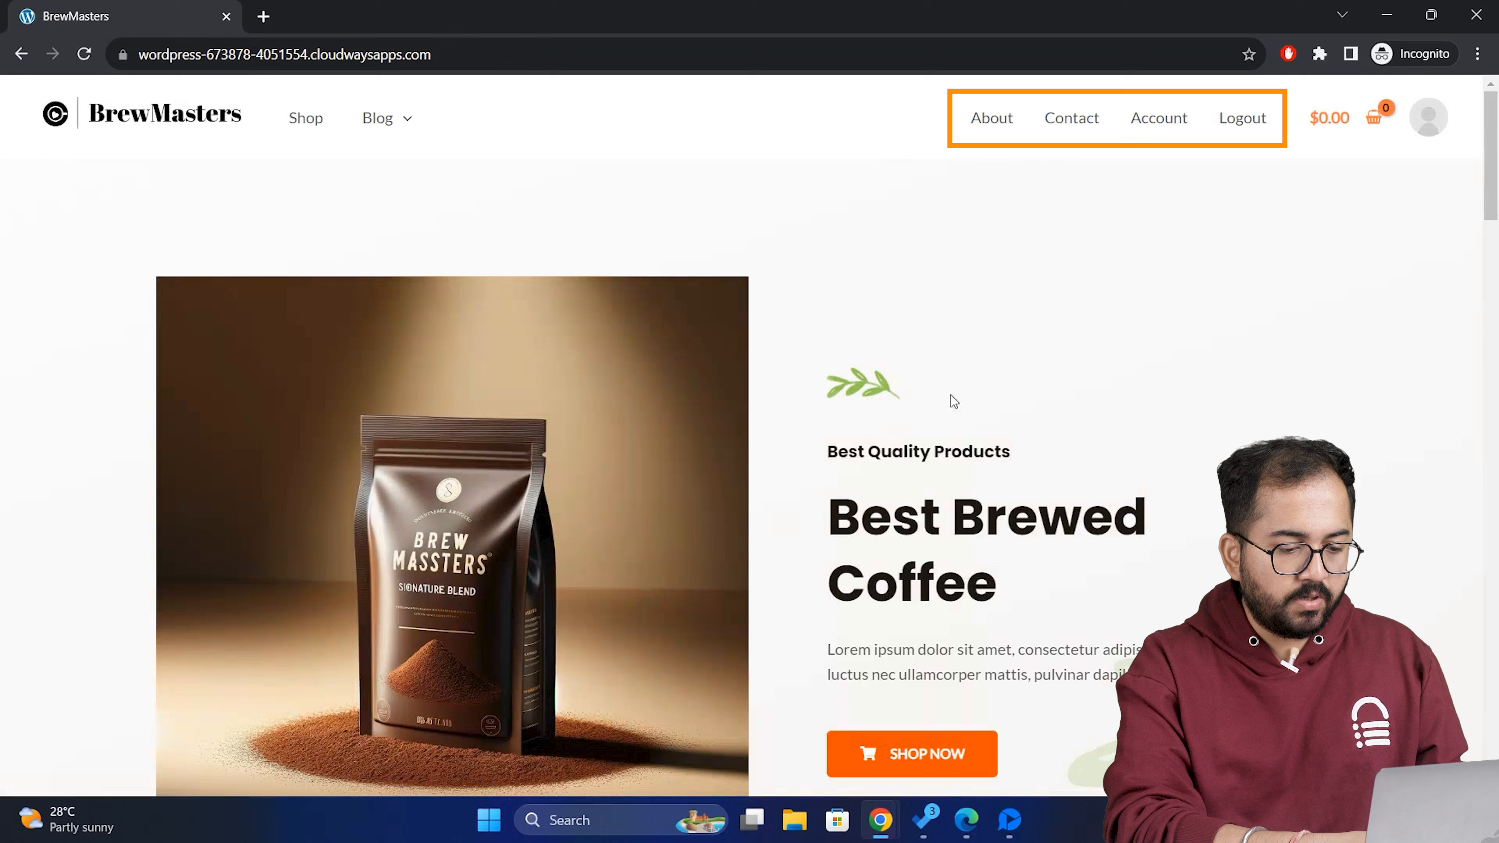
- Visit the logged-in user's Account page from the updated header menu
left_click(1158, 117)
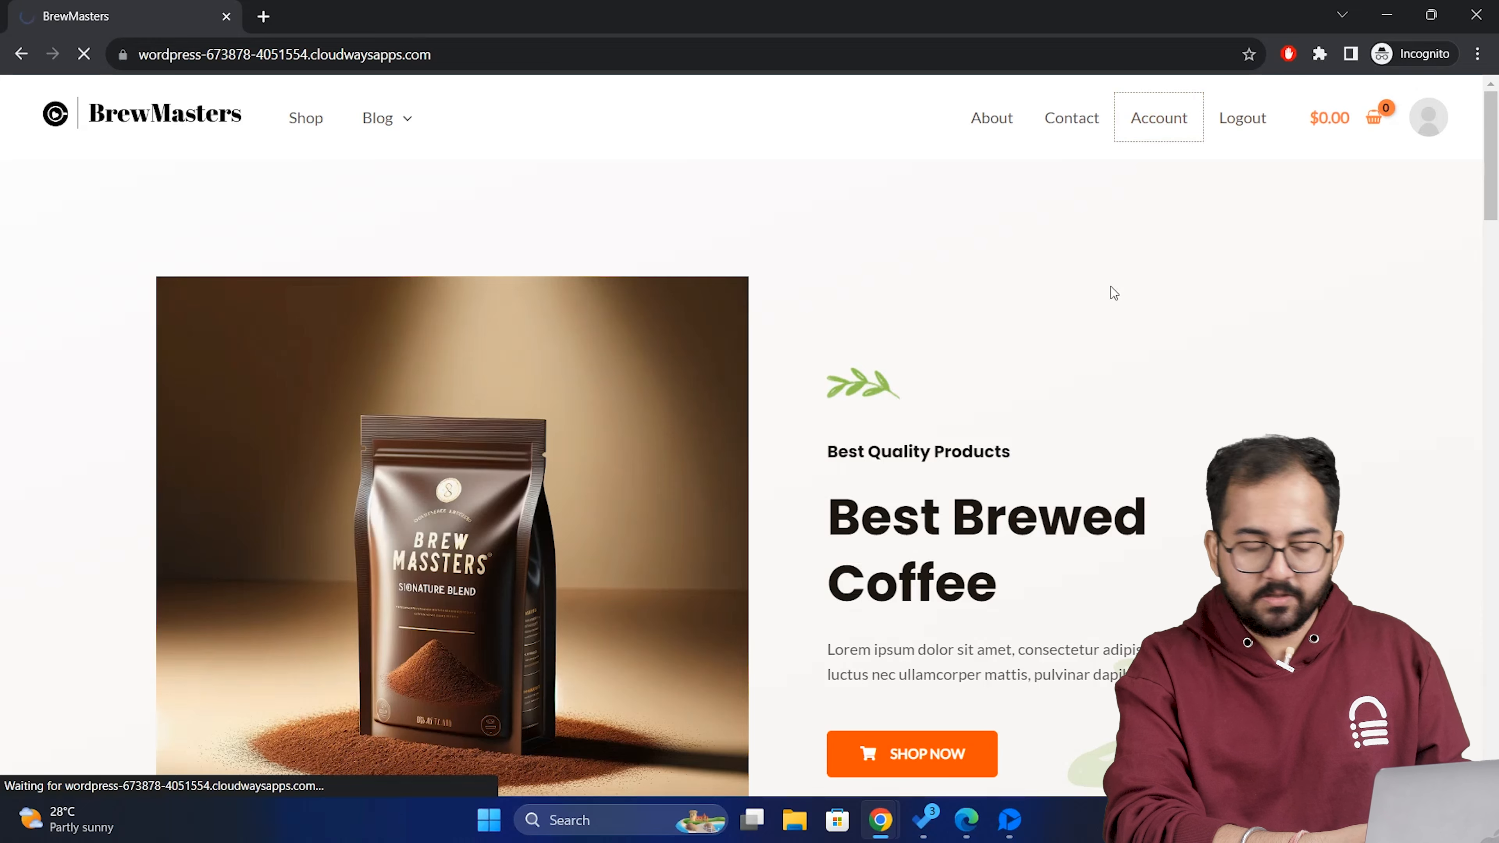
left_click(1158, 118)
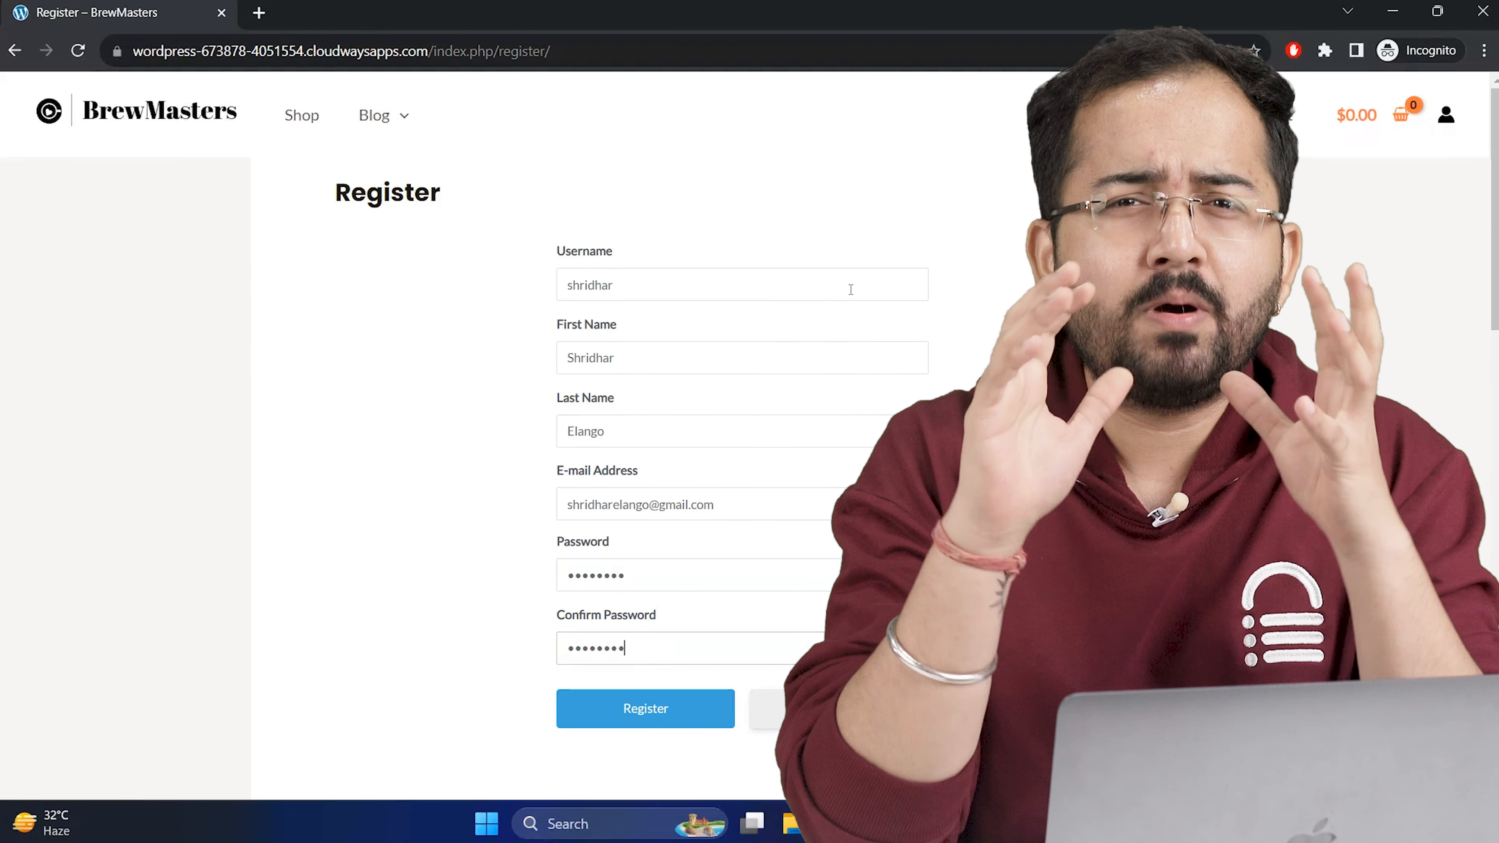
- Submit the site URL to AirLift and review the performance report rising from 56 to 98
left_click(644, 707)
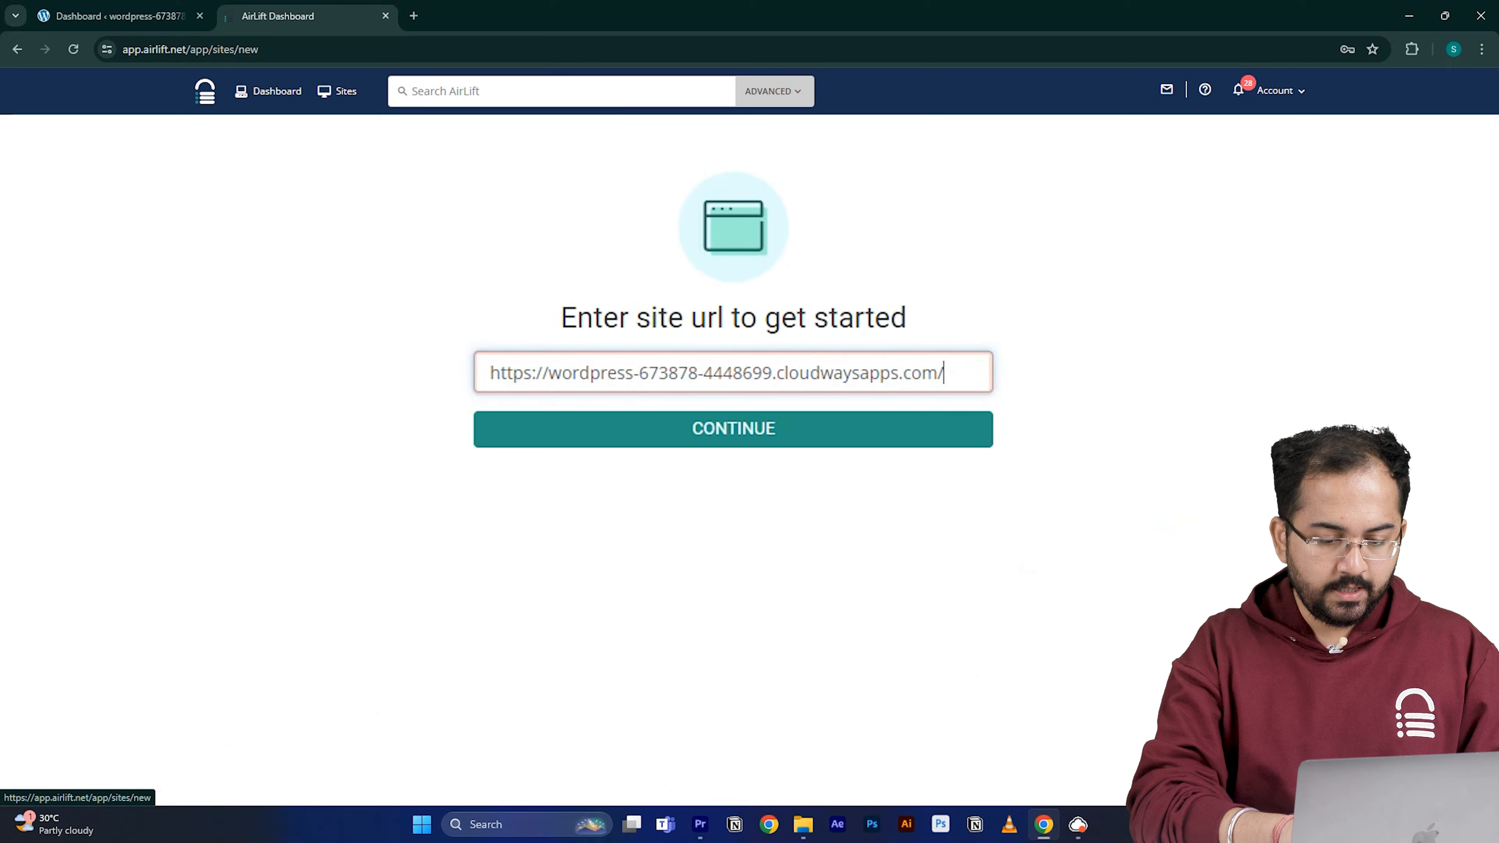
left_click(733, 427)
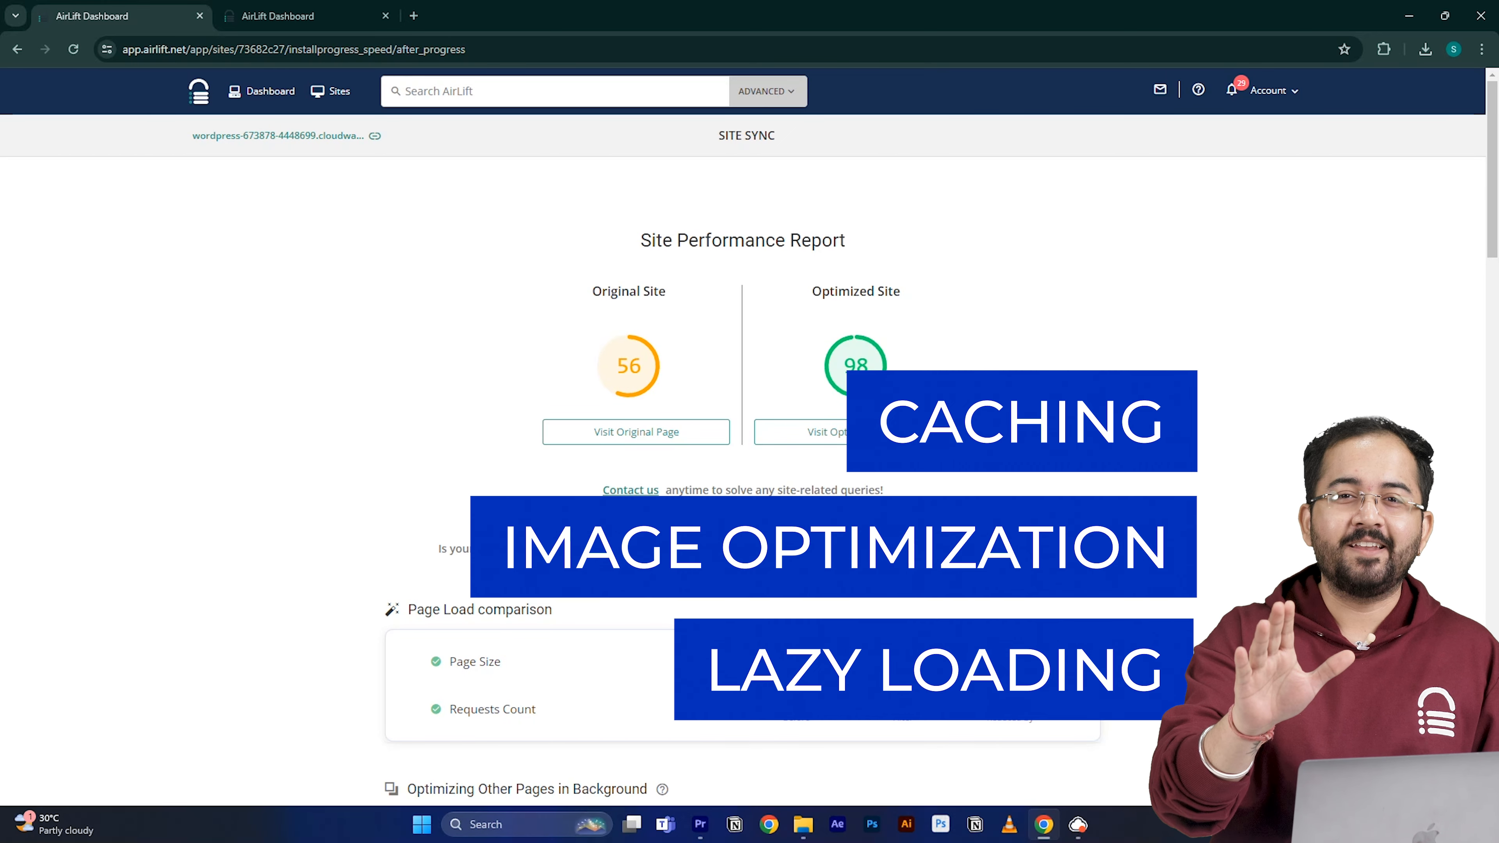
scroll("down", 3)
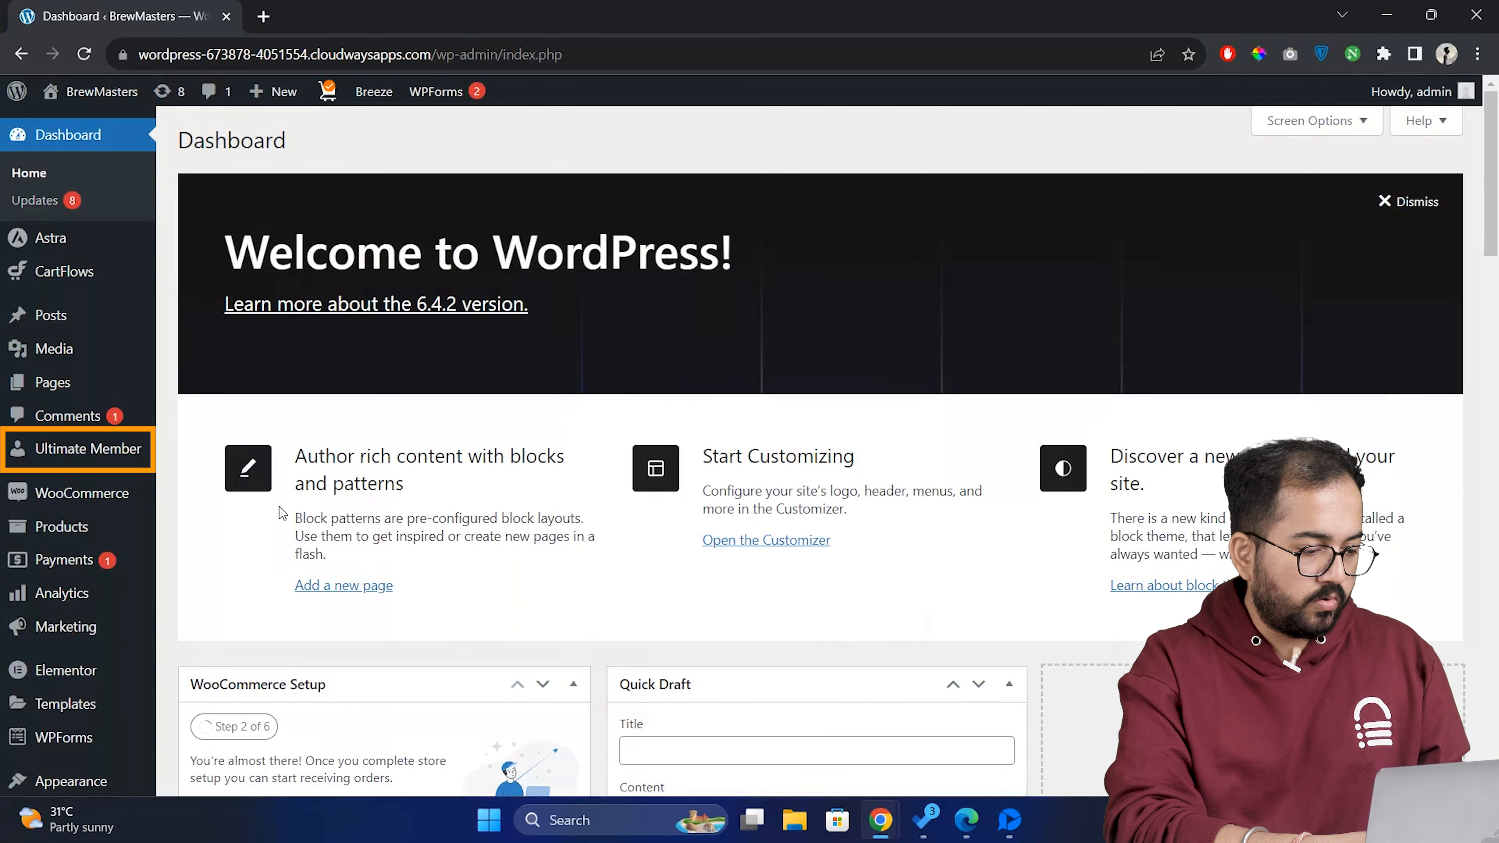
mouse_move(68, 448)
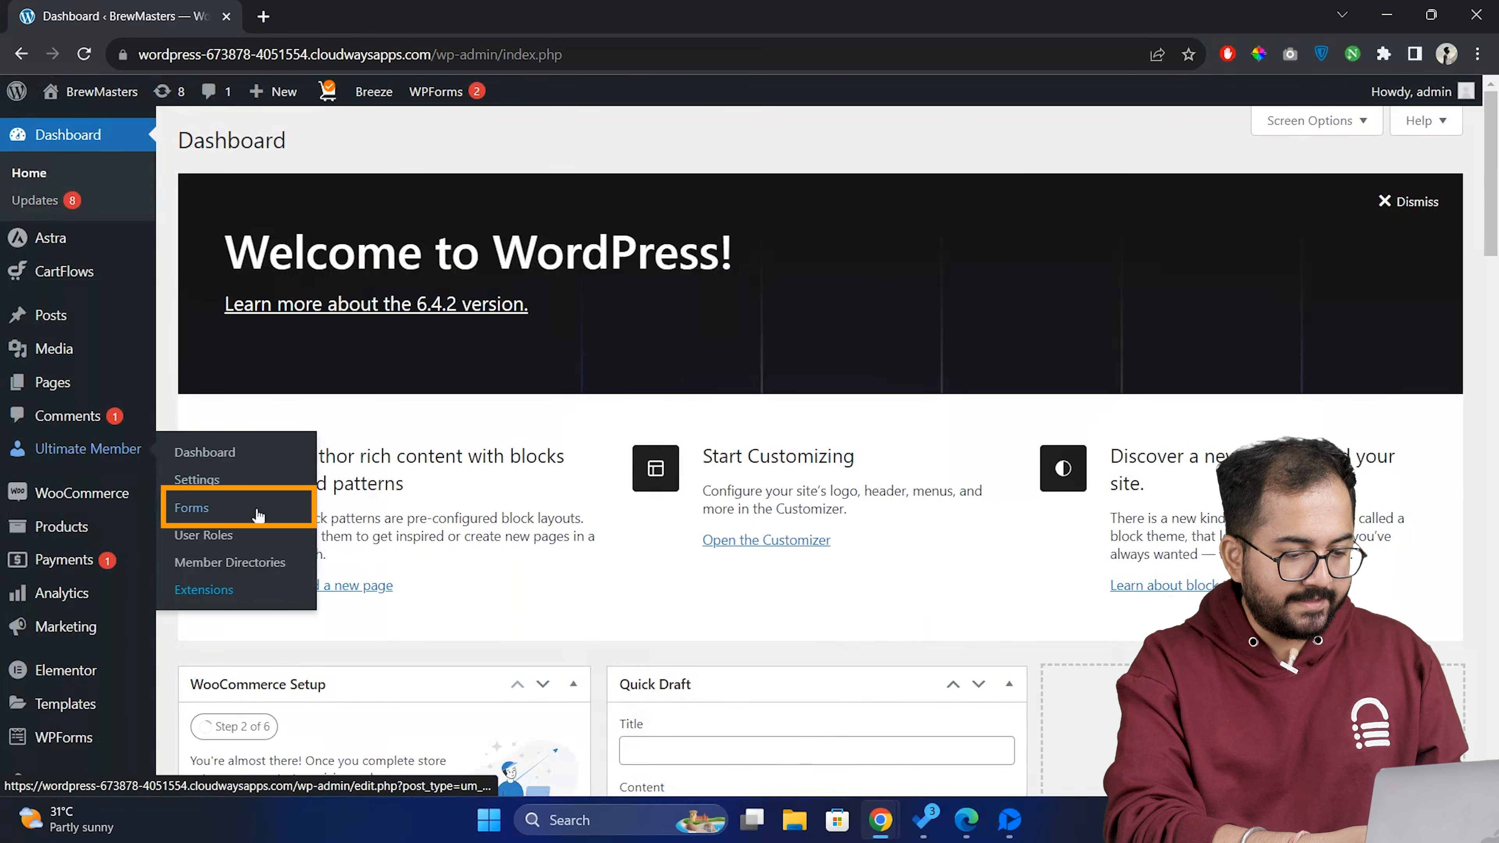
- Add a Gender radio field with Male and Female choices to the Default Registration form
left_click(192, 508)
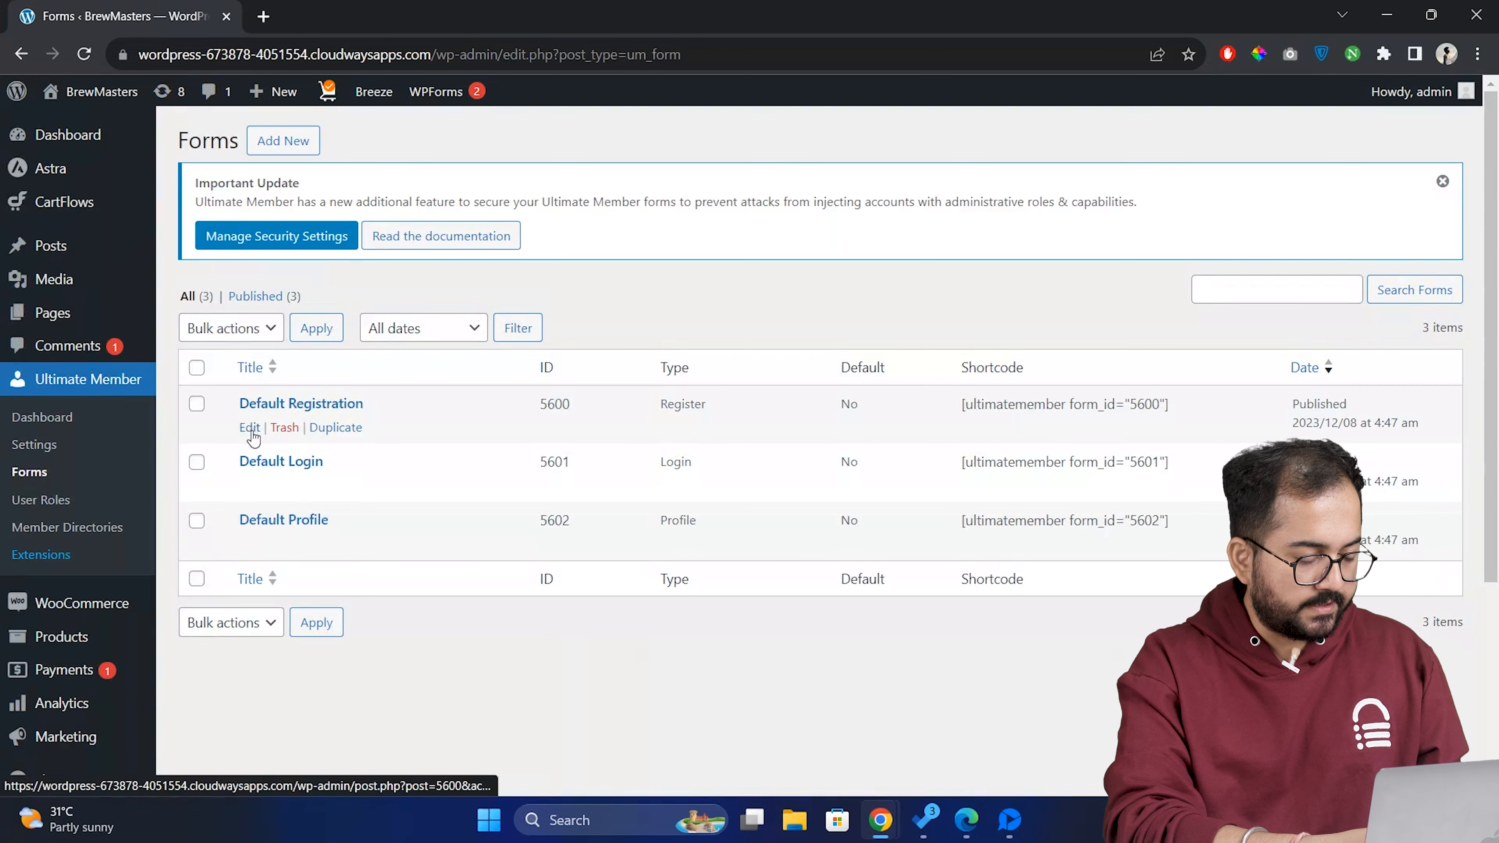
left_click(248, 427)
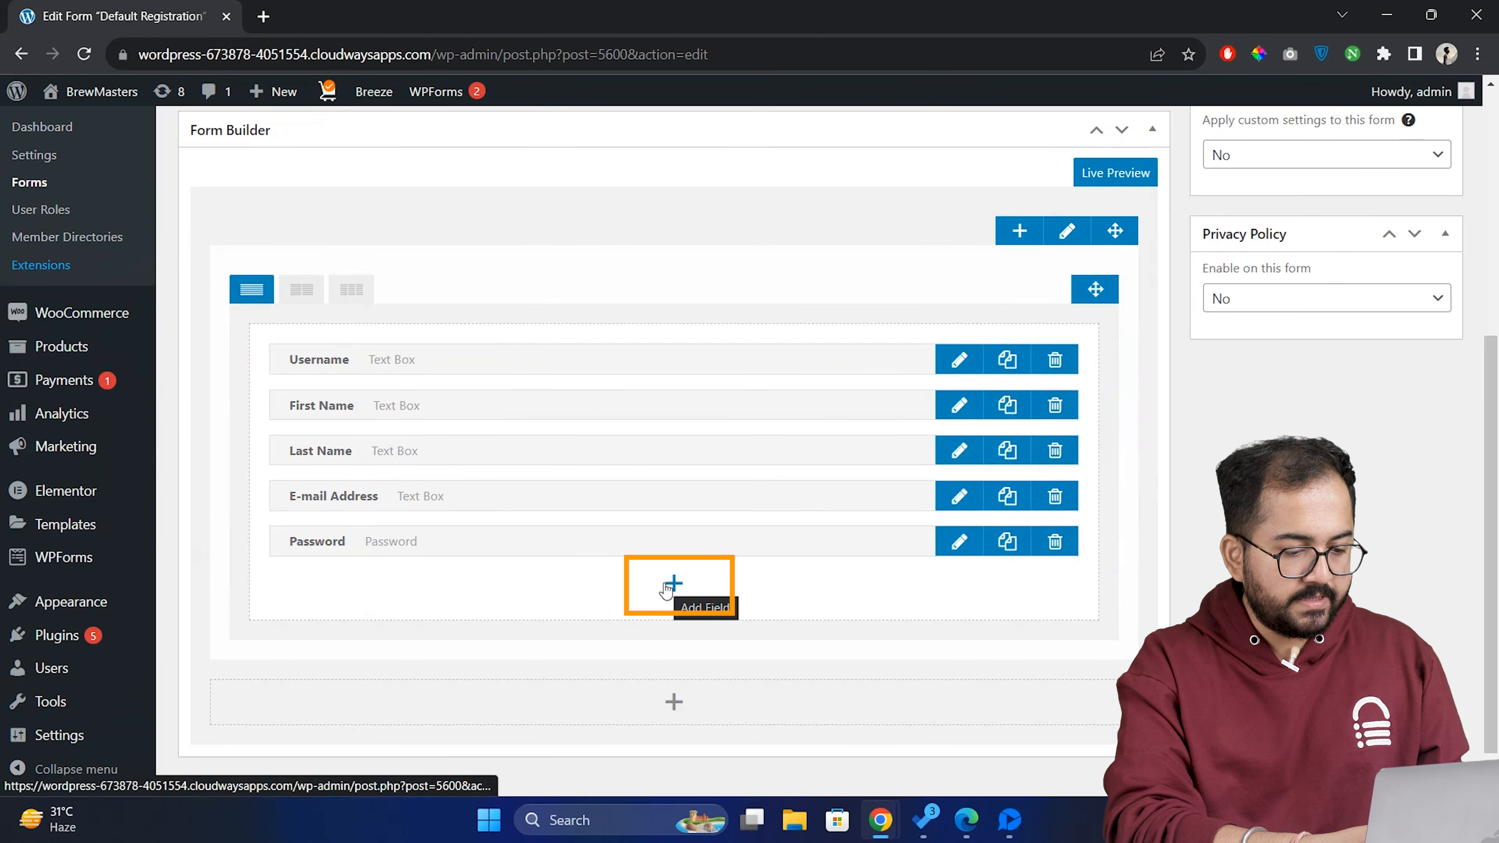
left_click(678, 585)
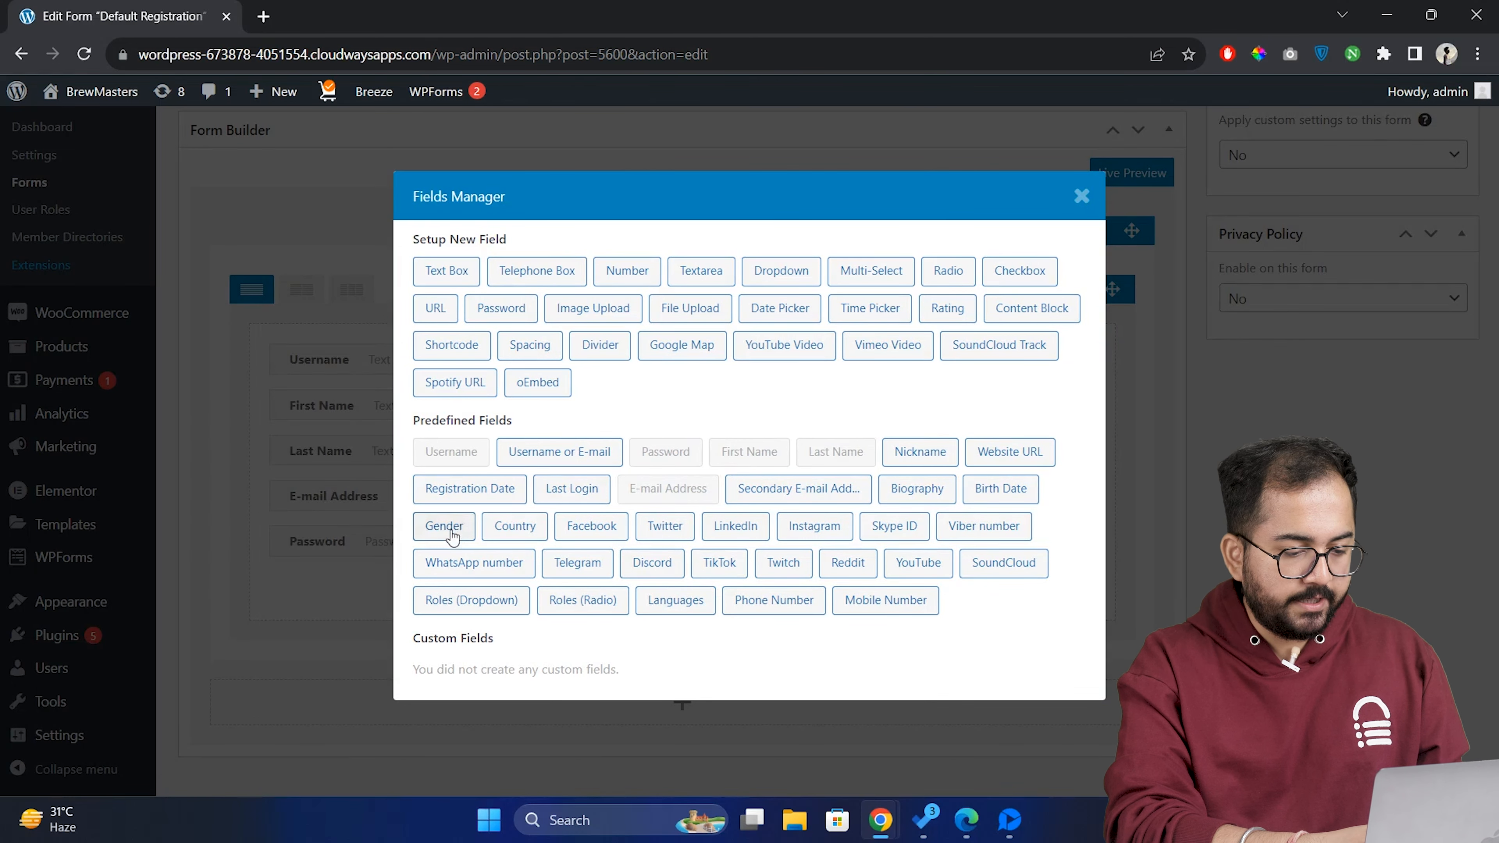
left_click(442, 525)
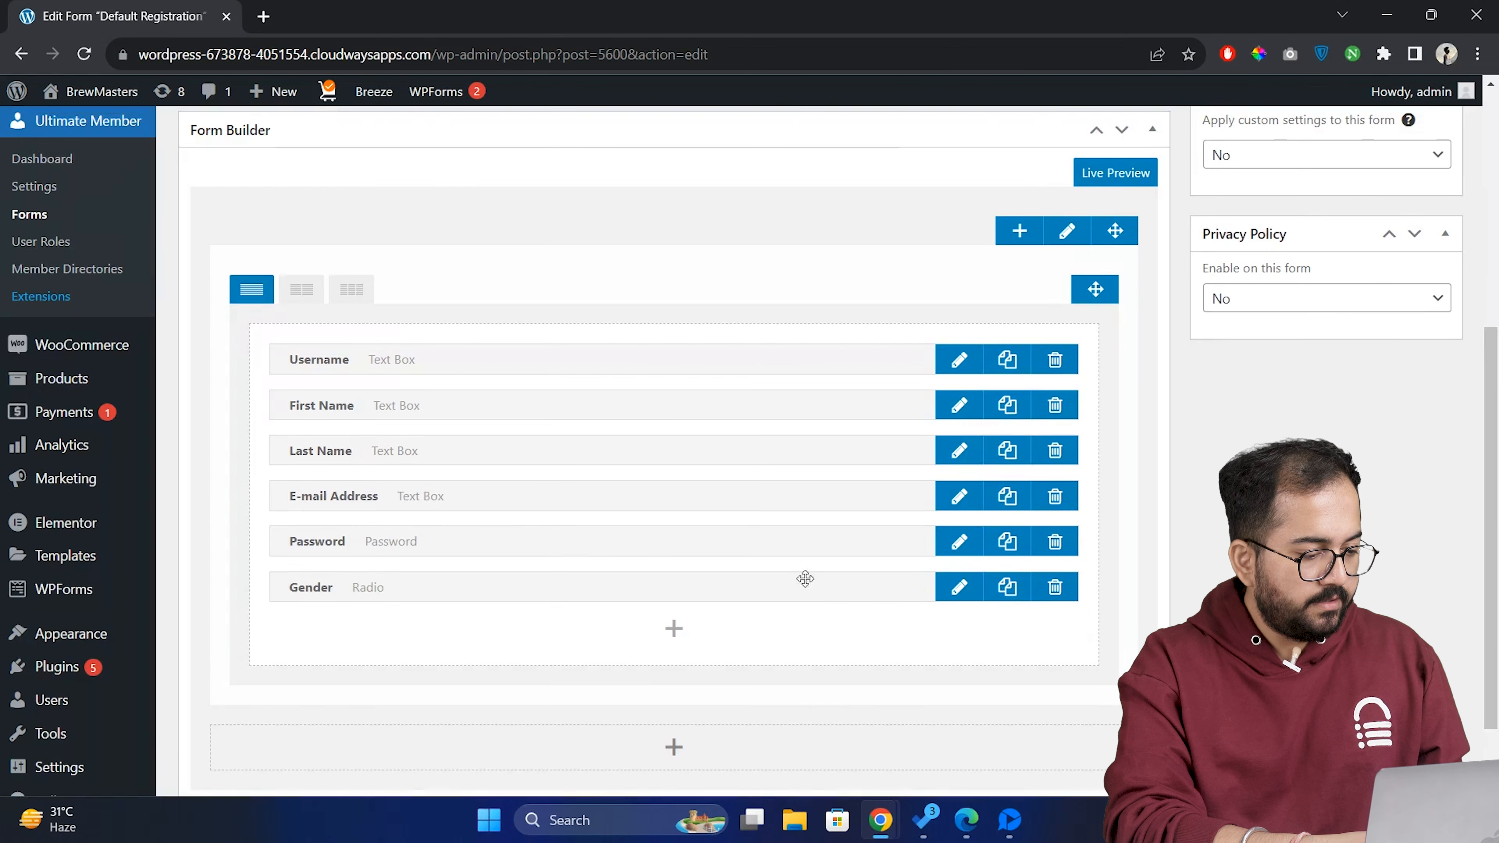
left_click(957, 587)
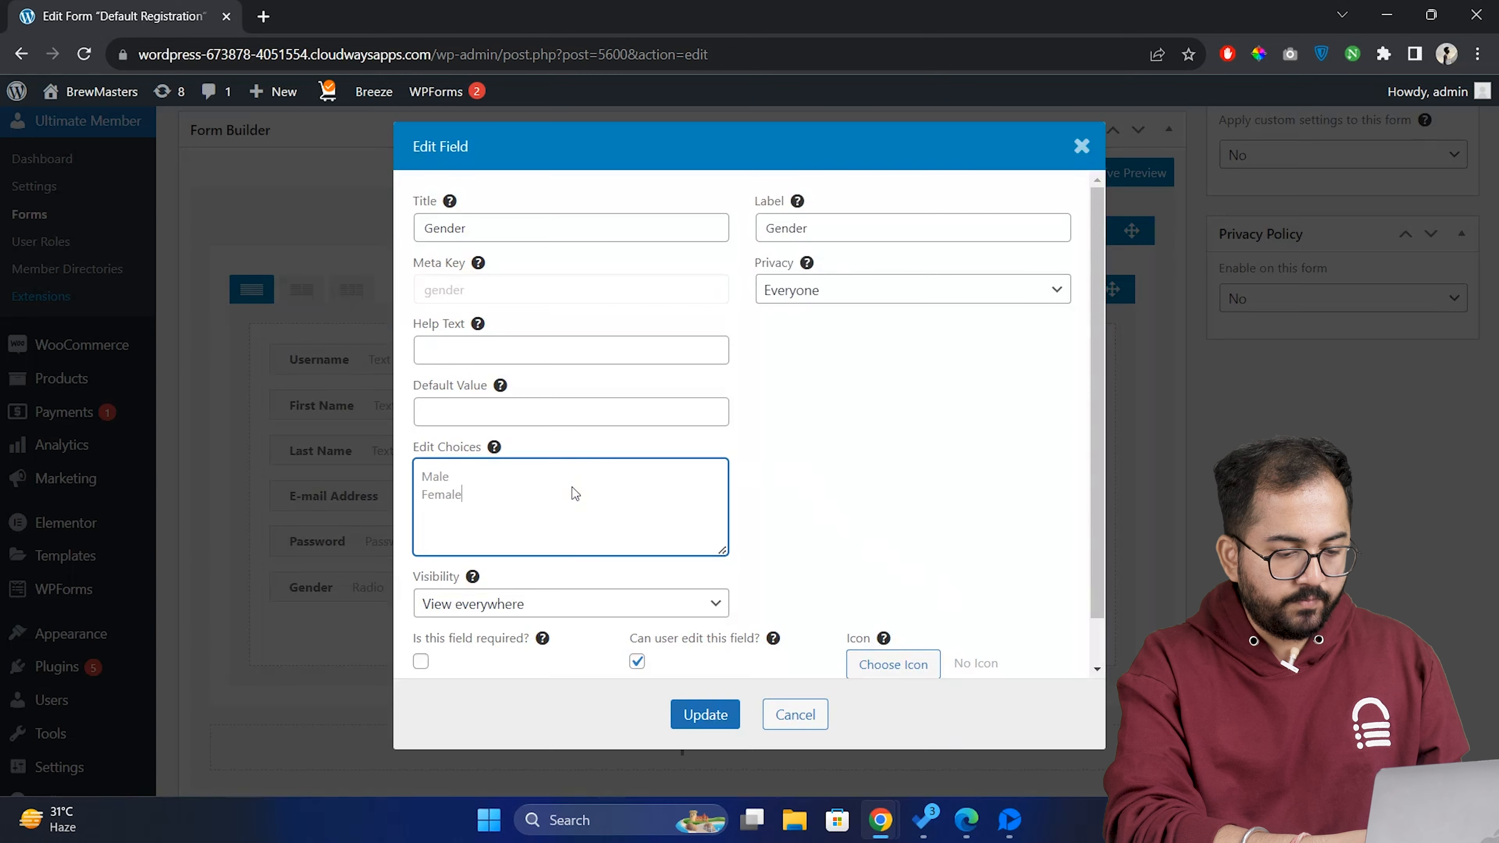
left_click(421, 661)
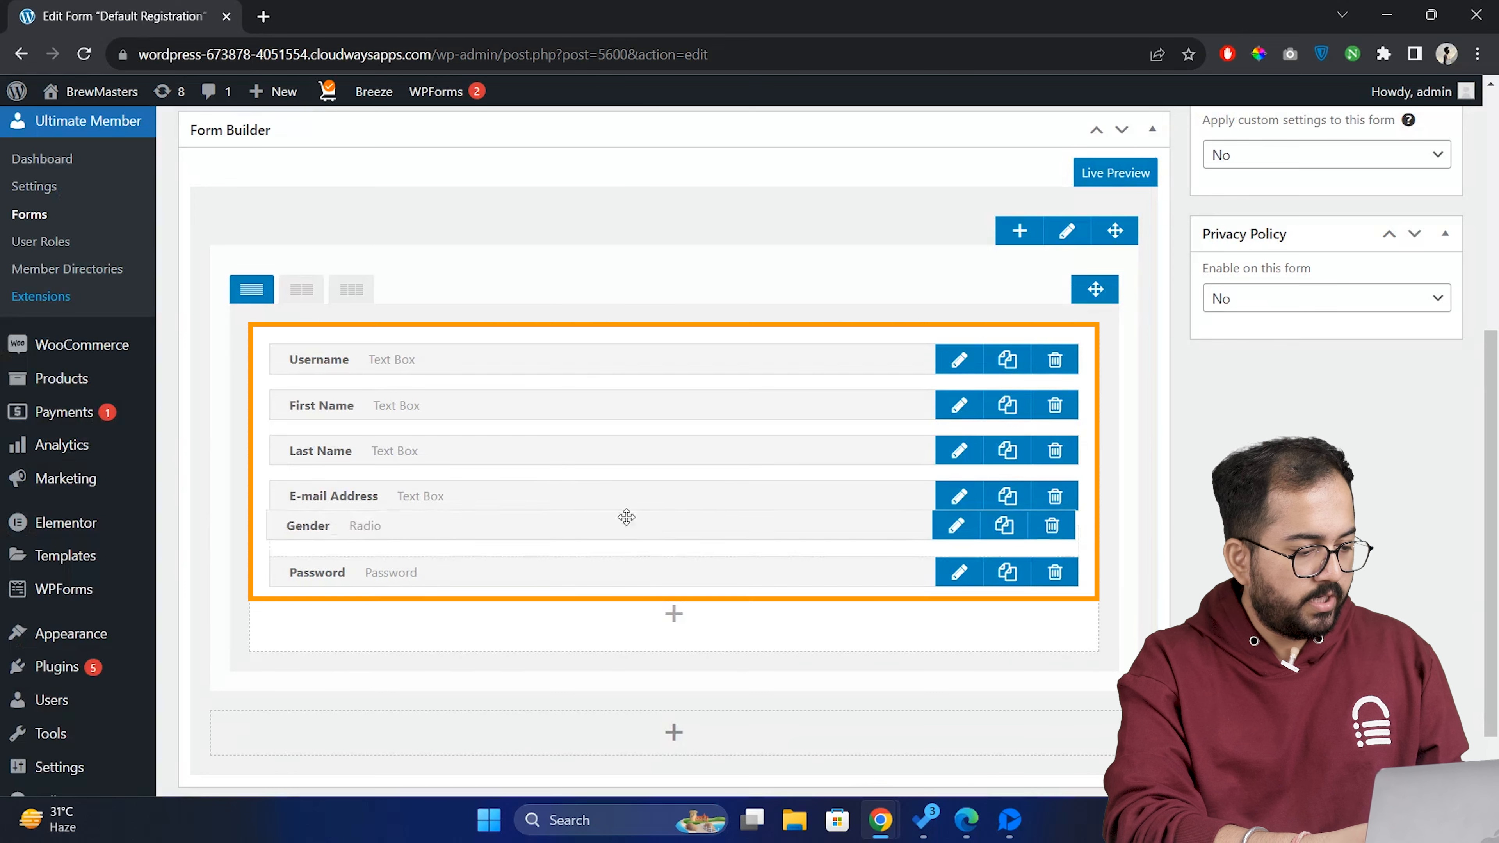
- Move the Gender field to sit just above the Password field
left_click_drag(626, 517, 622, 485)
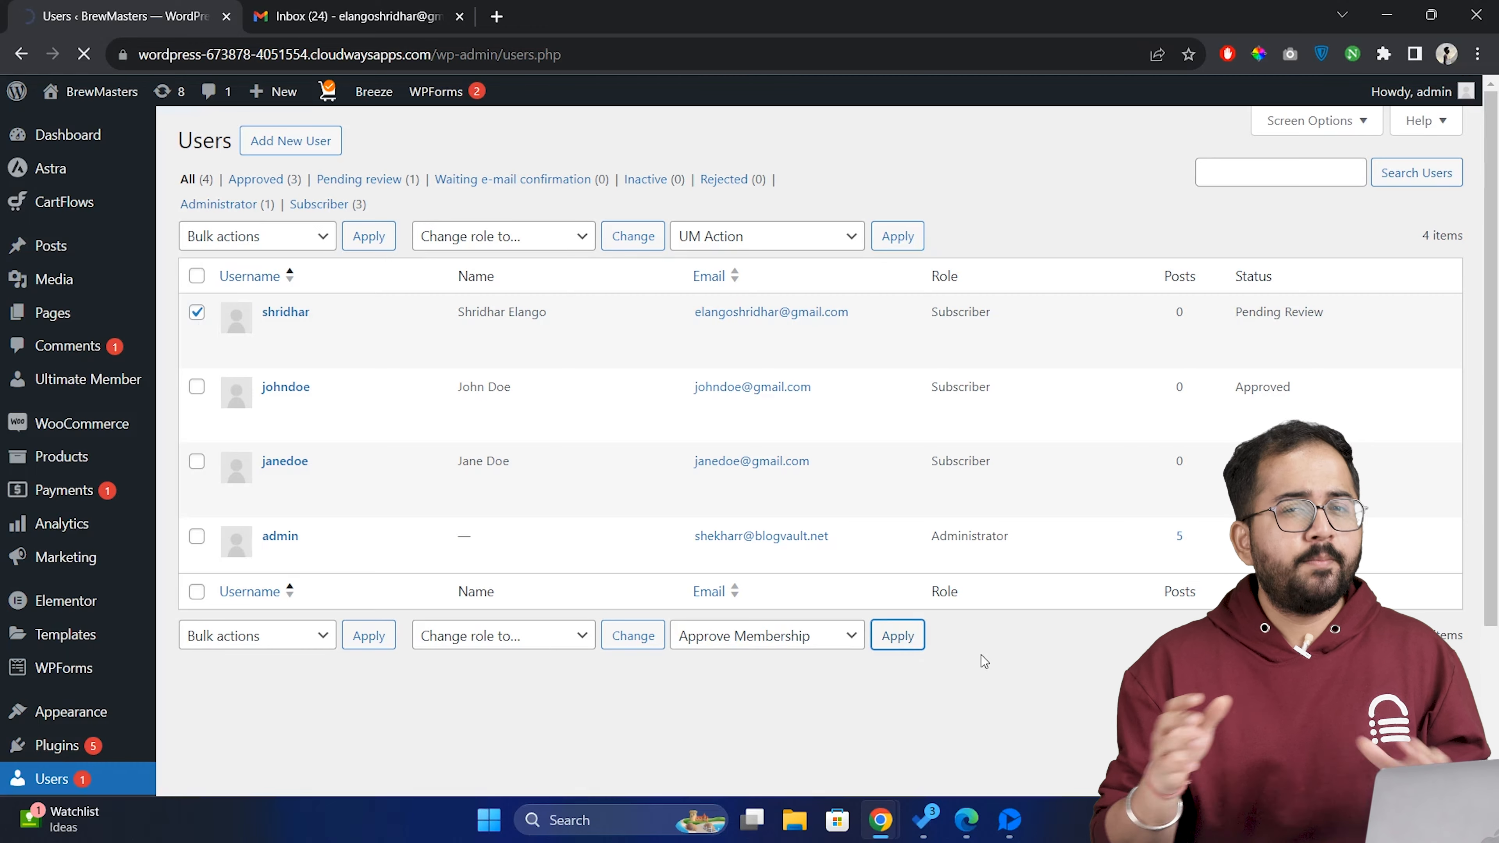
- Set the Subscriber role's Registration Status to Require Email Activation and update the role
left_click(354, 16)
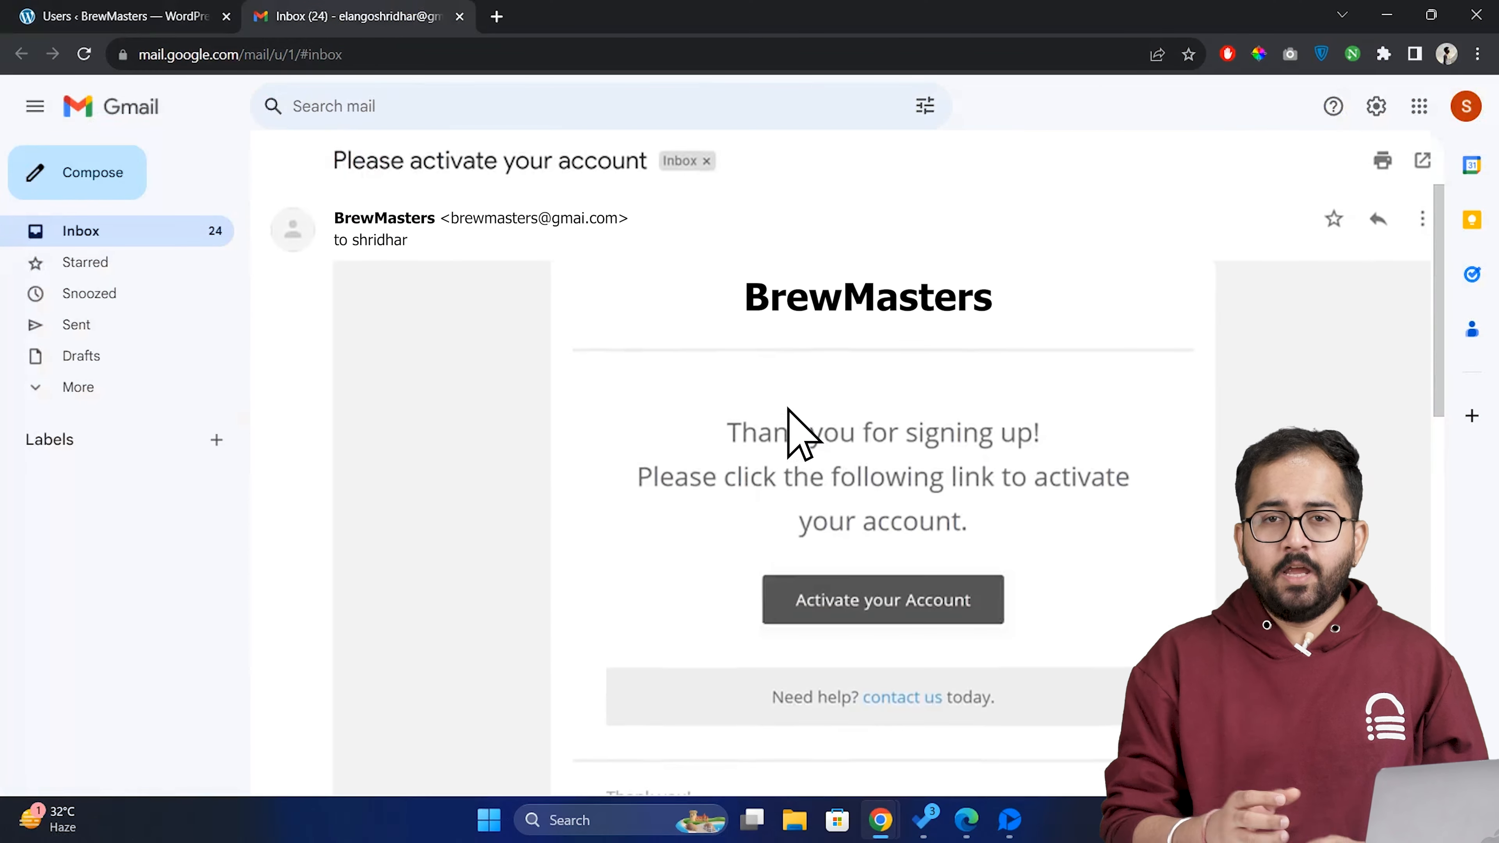
left_click(882, 599)
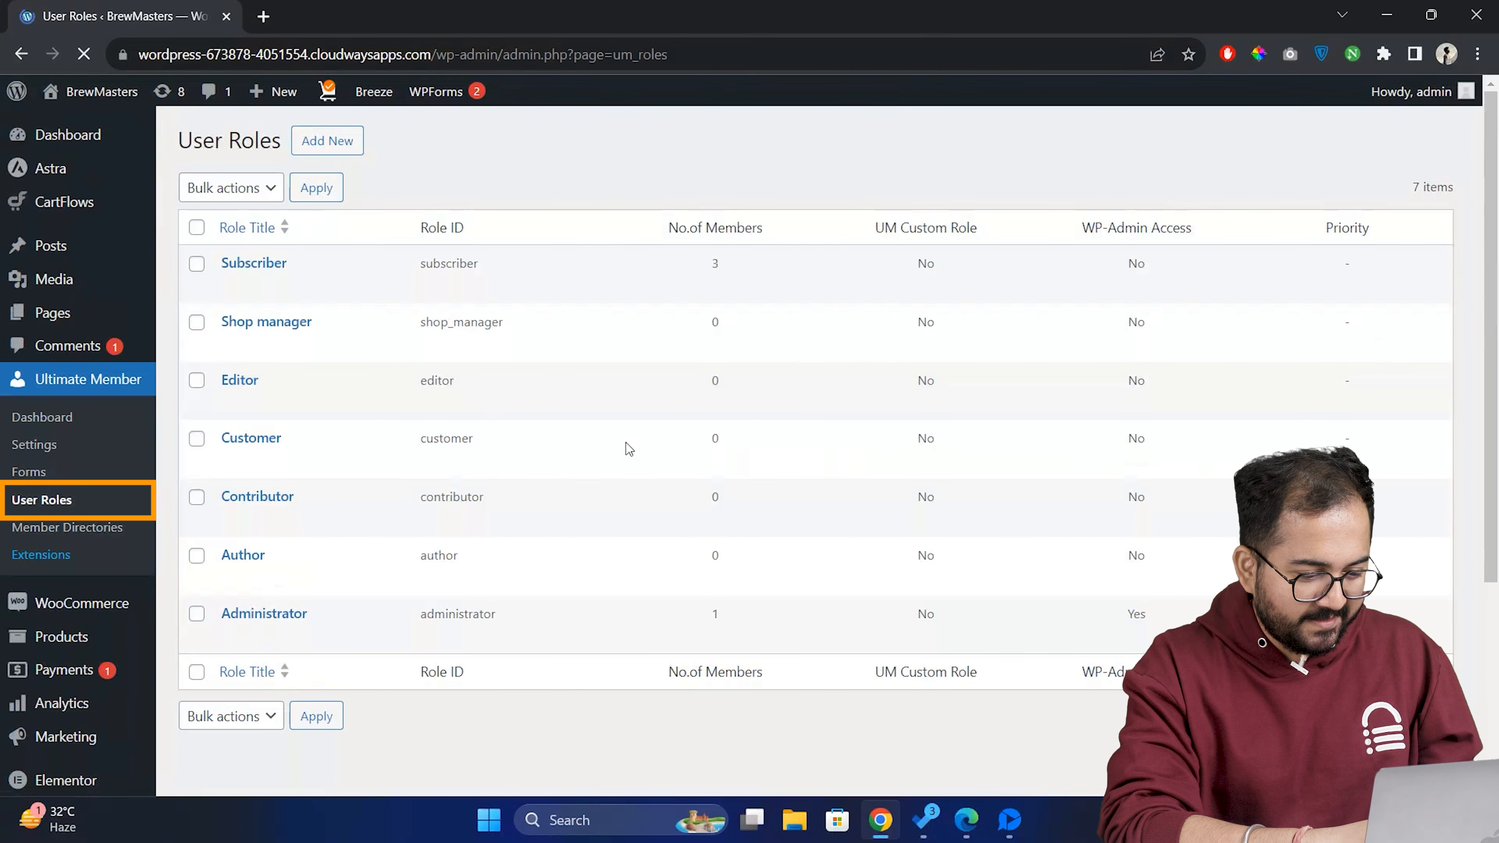
mouse_move(253, 263)
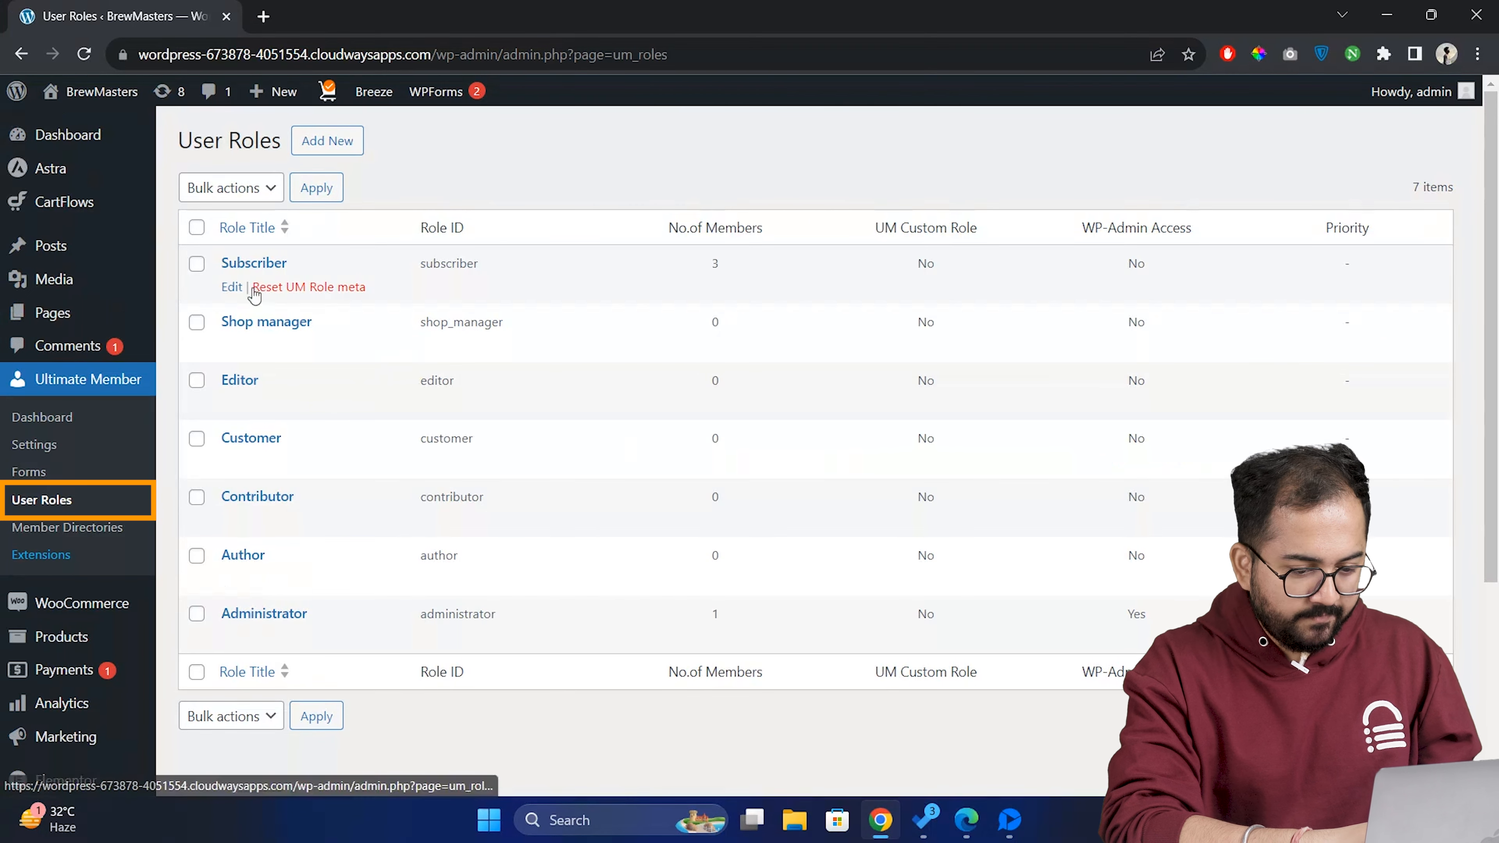
left_click(231, 286)
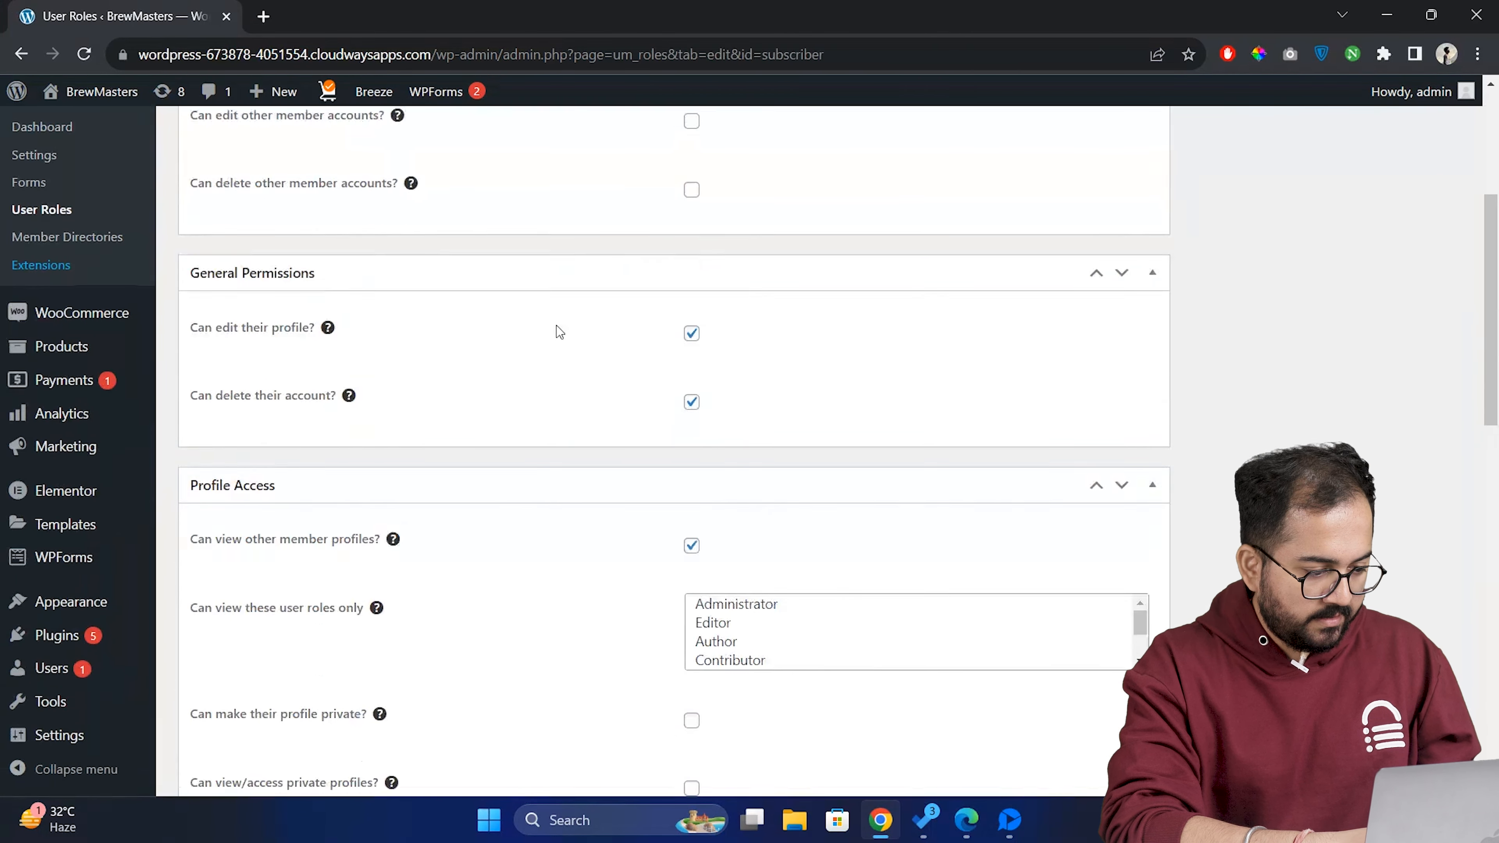
scroll("down", 3)
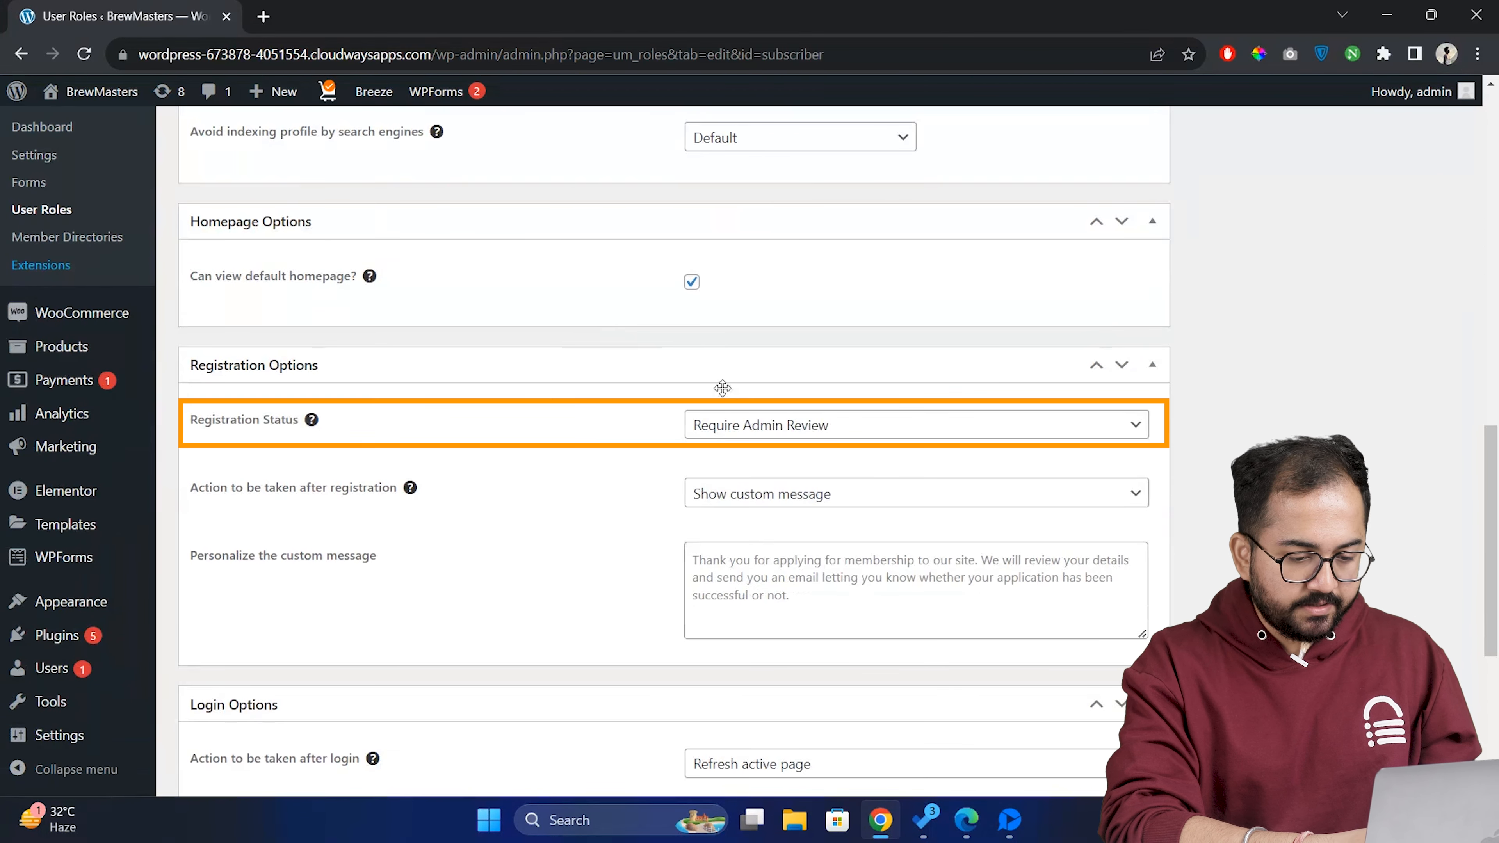
left_click(915, 424)
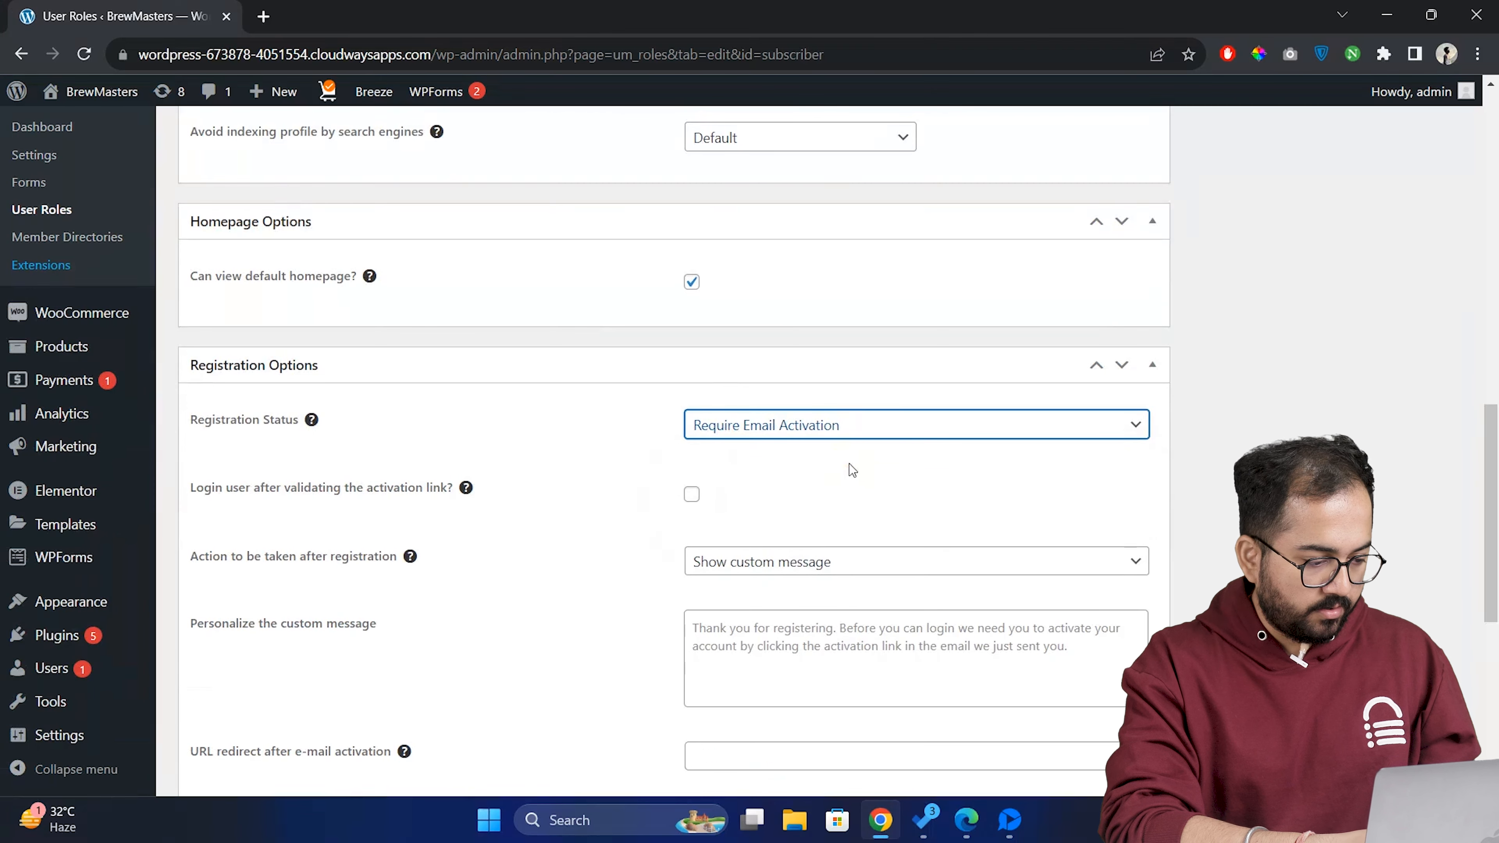
scroll("up", 3)
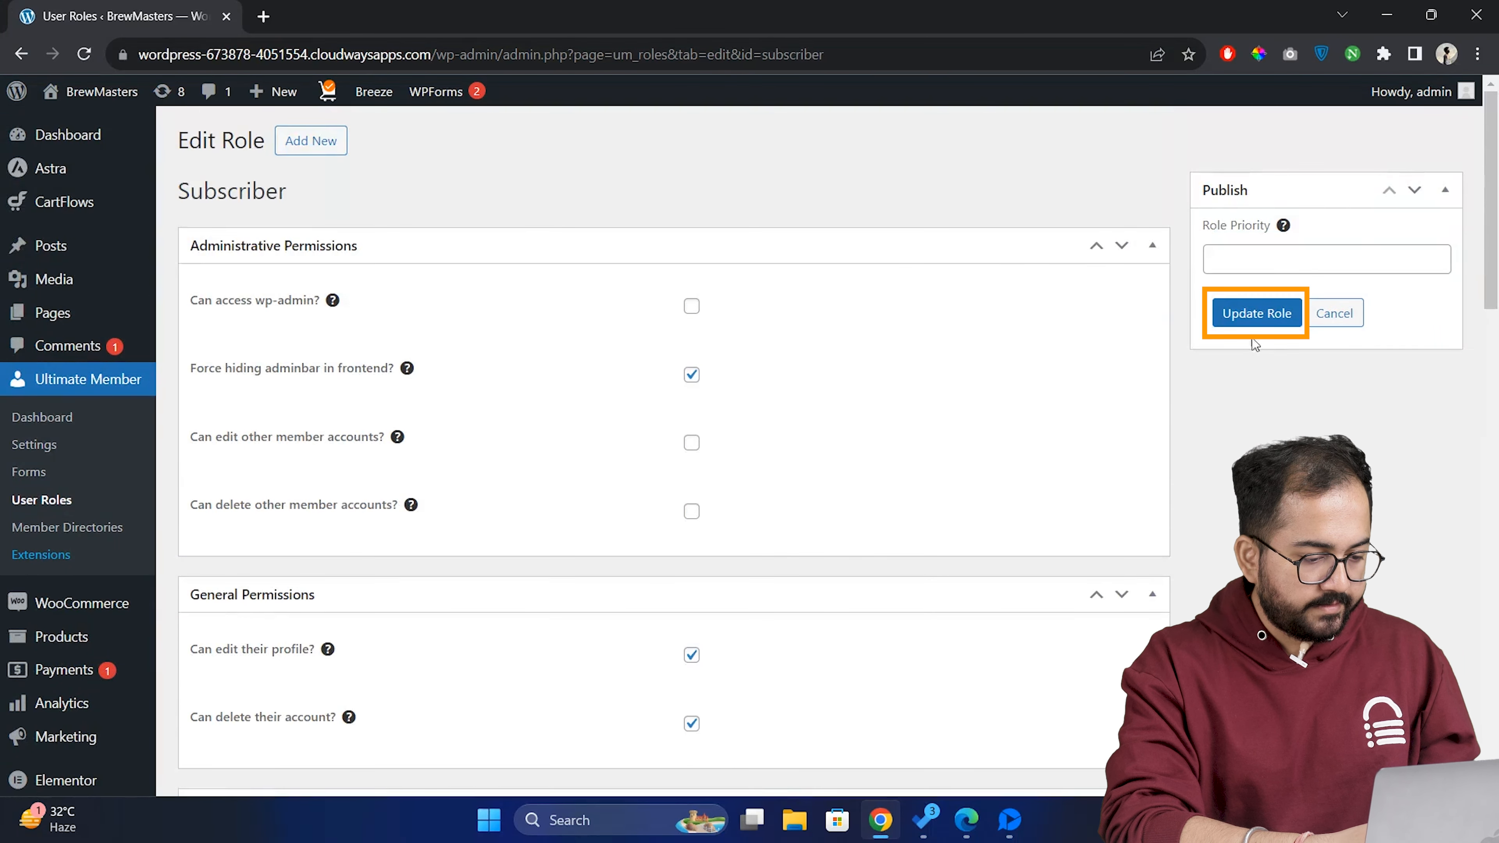
left_click(1256, 313)
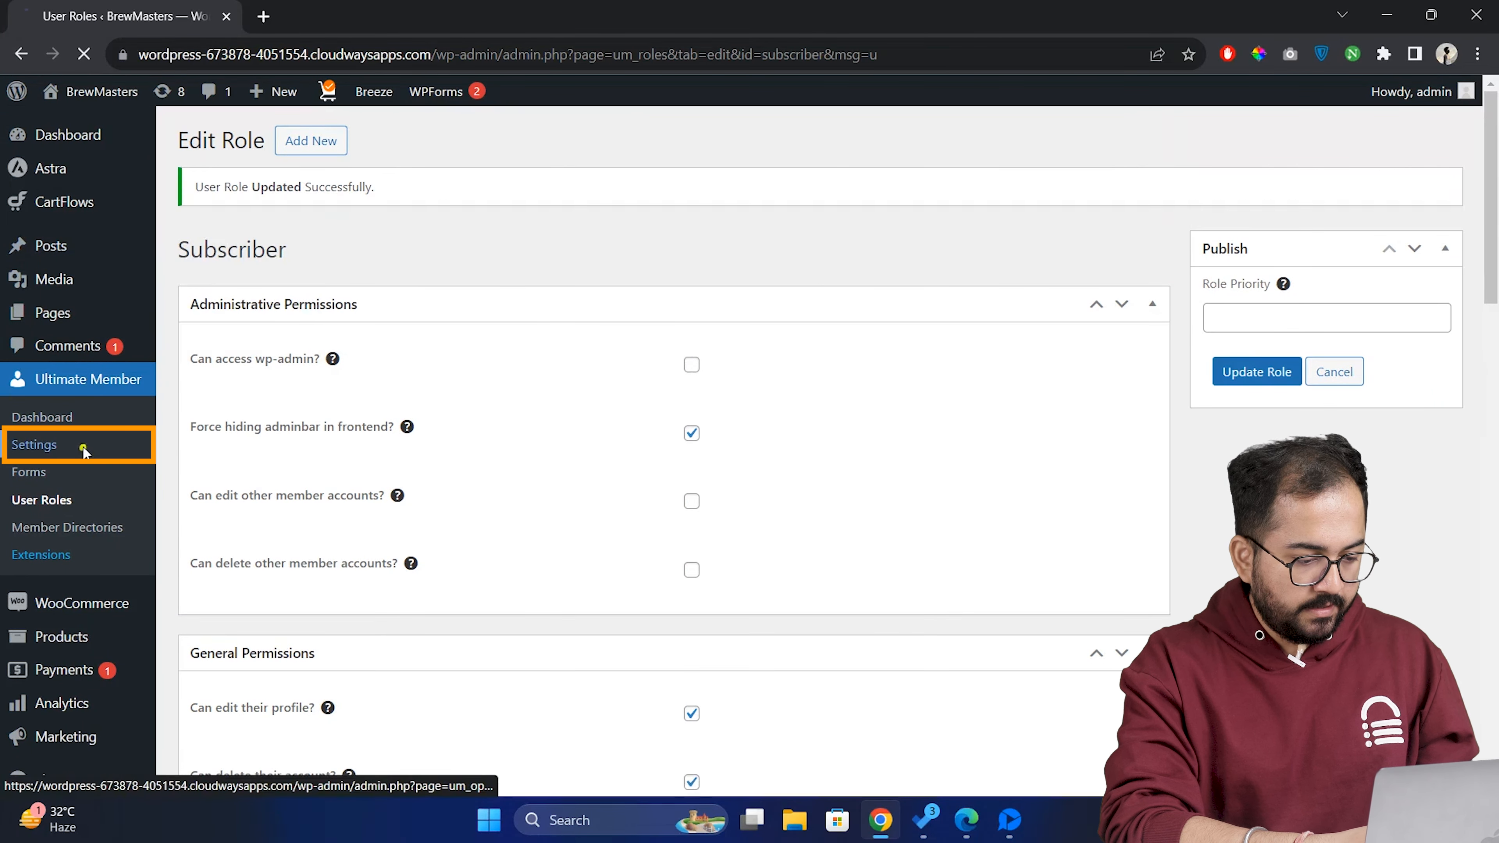
- Enable the Account Activation Email notification in Ultimate Member Email settings and save
left_click(34, 444)
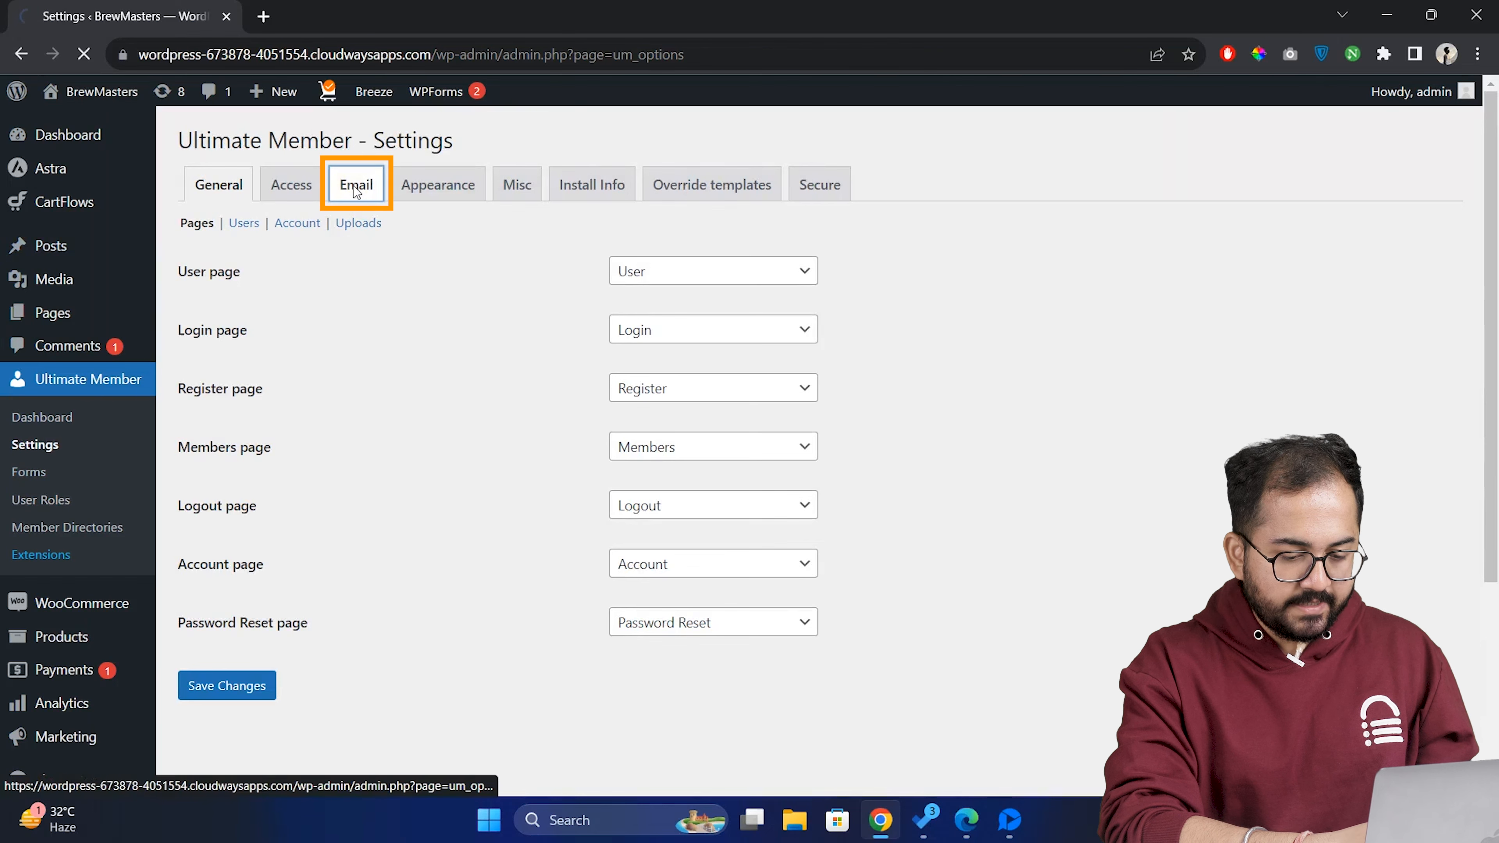
left_click(354, 183)
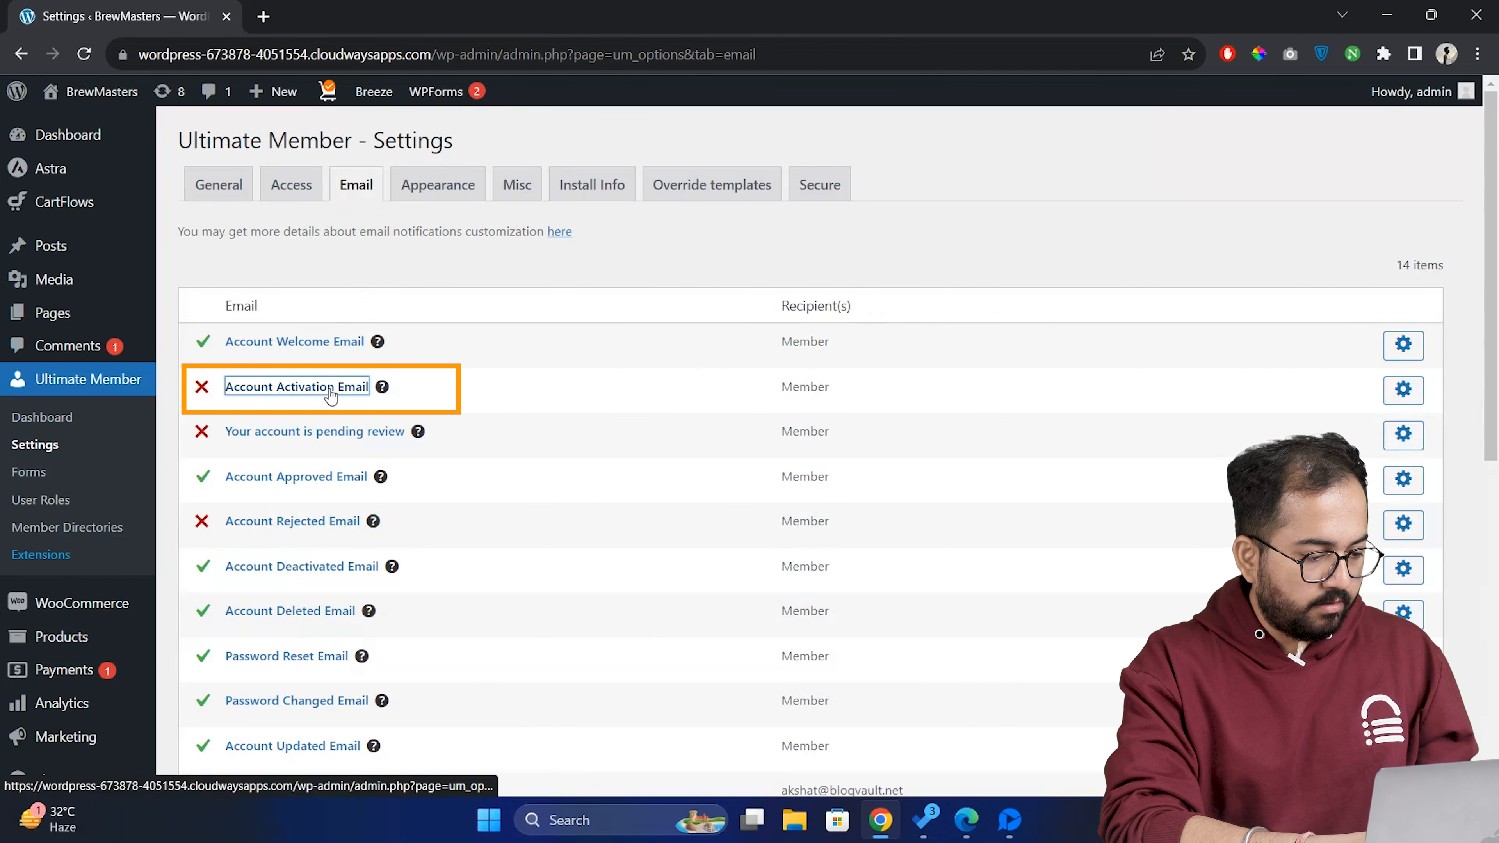
left_click(297, 387)
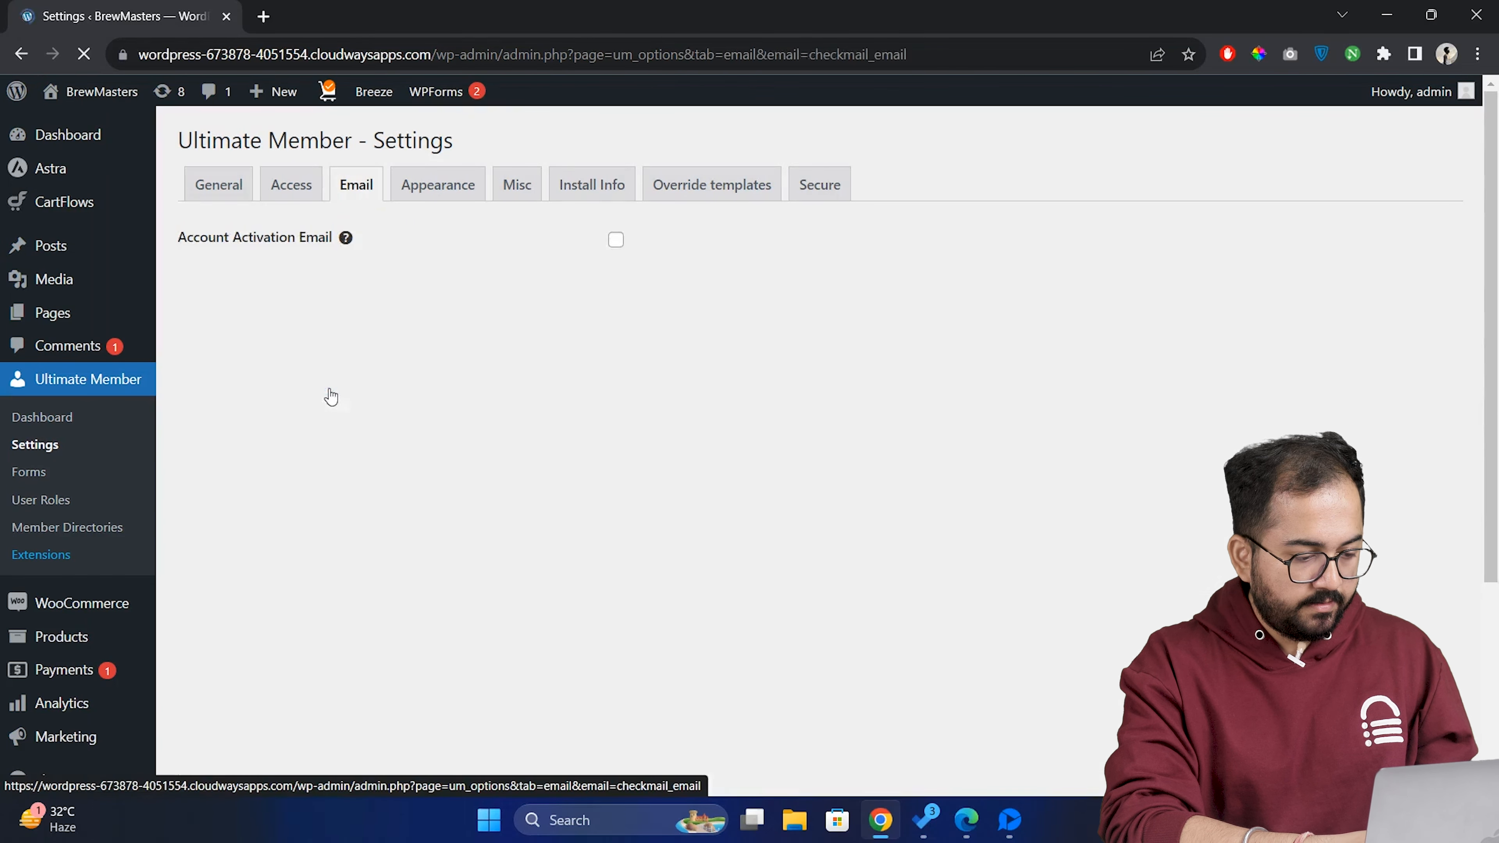
left_click(615, 240)
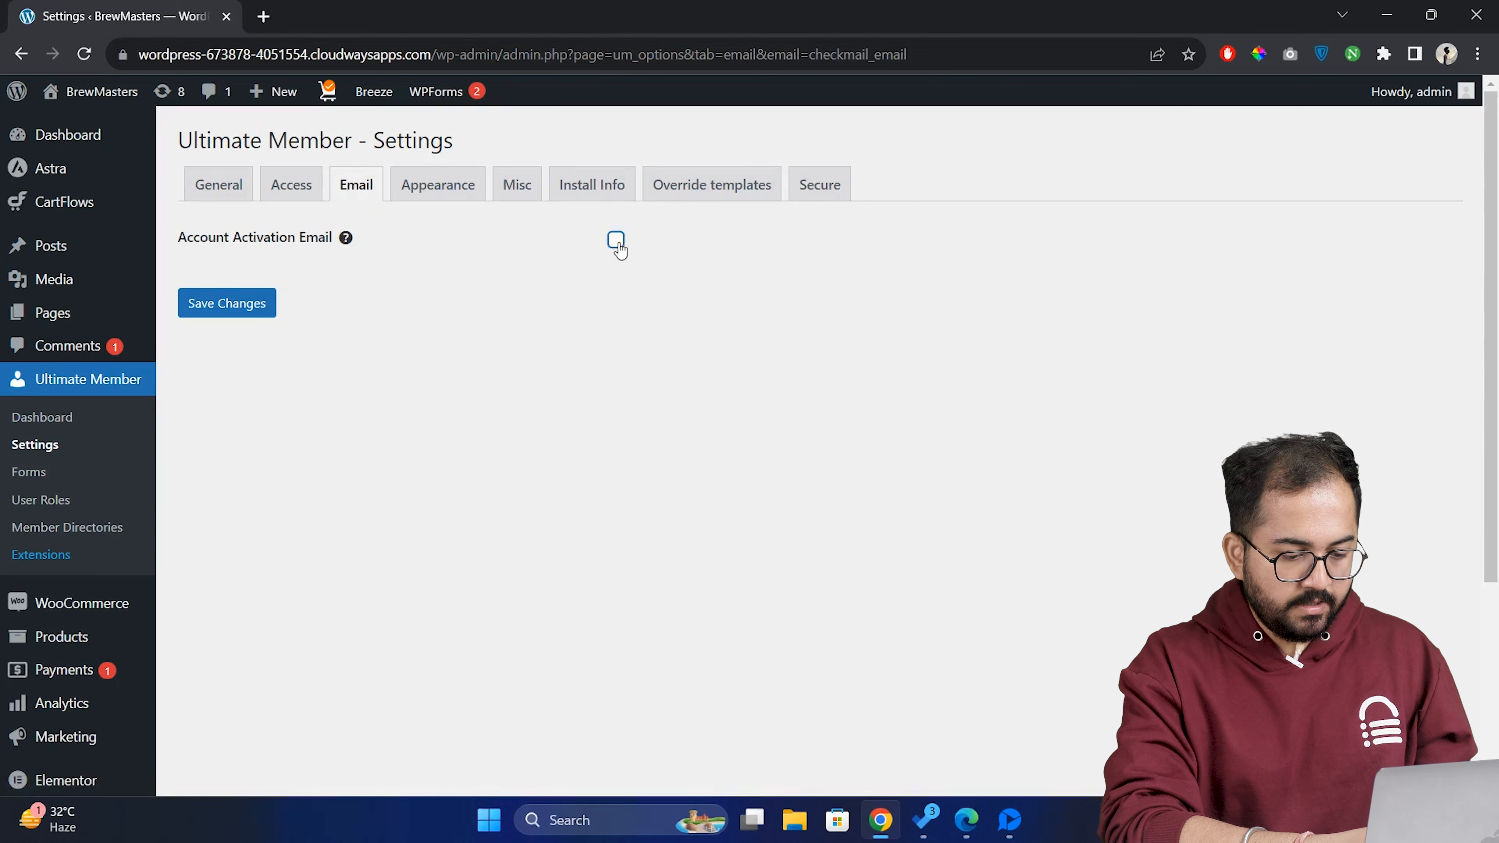
left_click(616, 244)
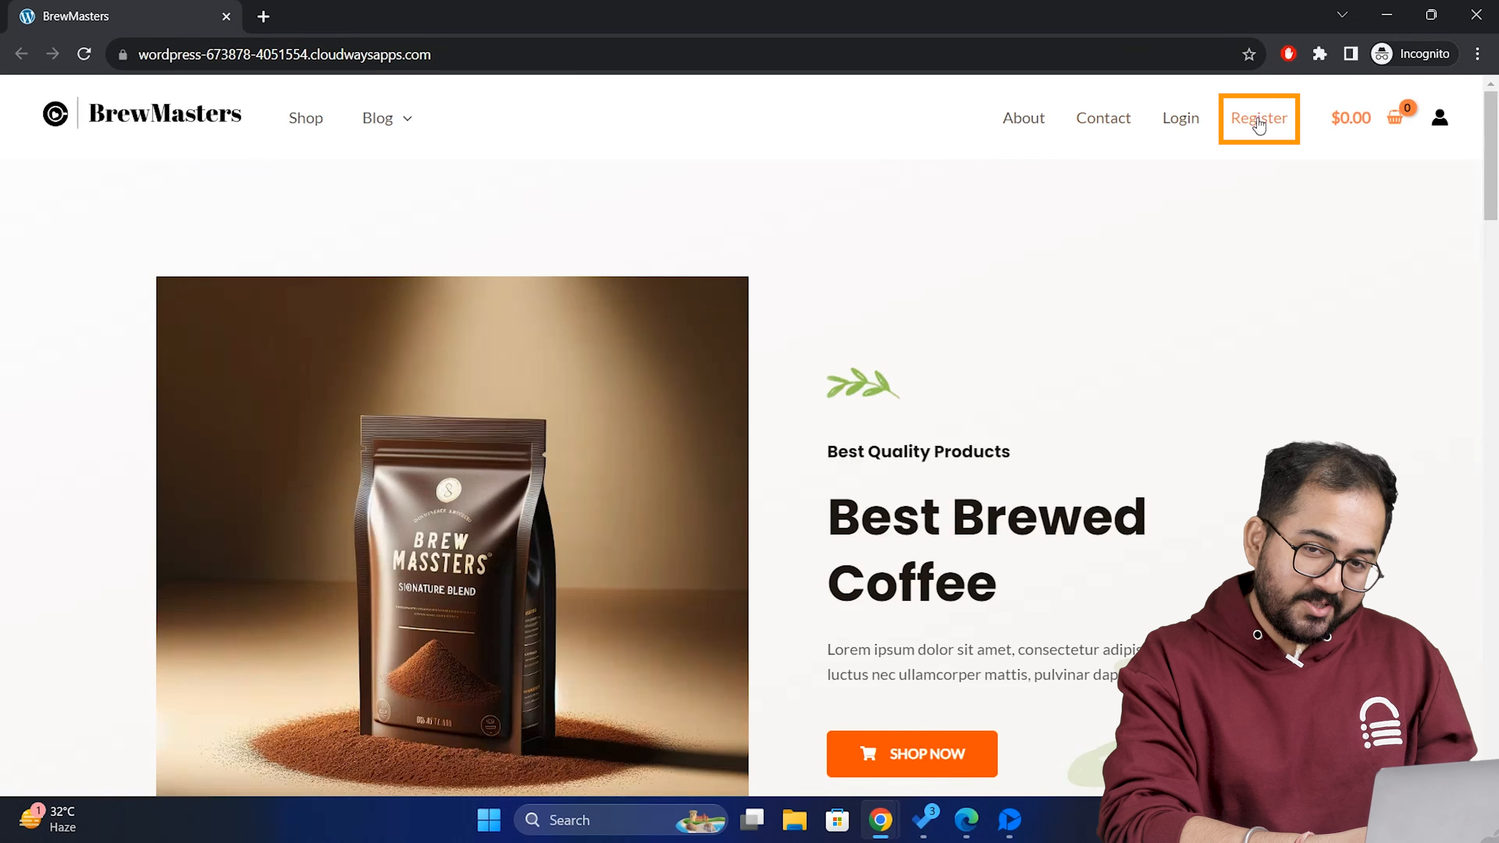
- Register a new account on the BrewMasters site and submit the sign-up form
left_click(1257, 117)
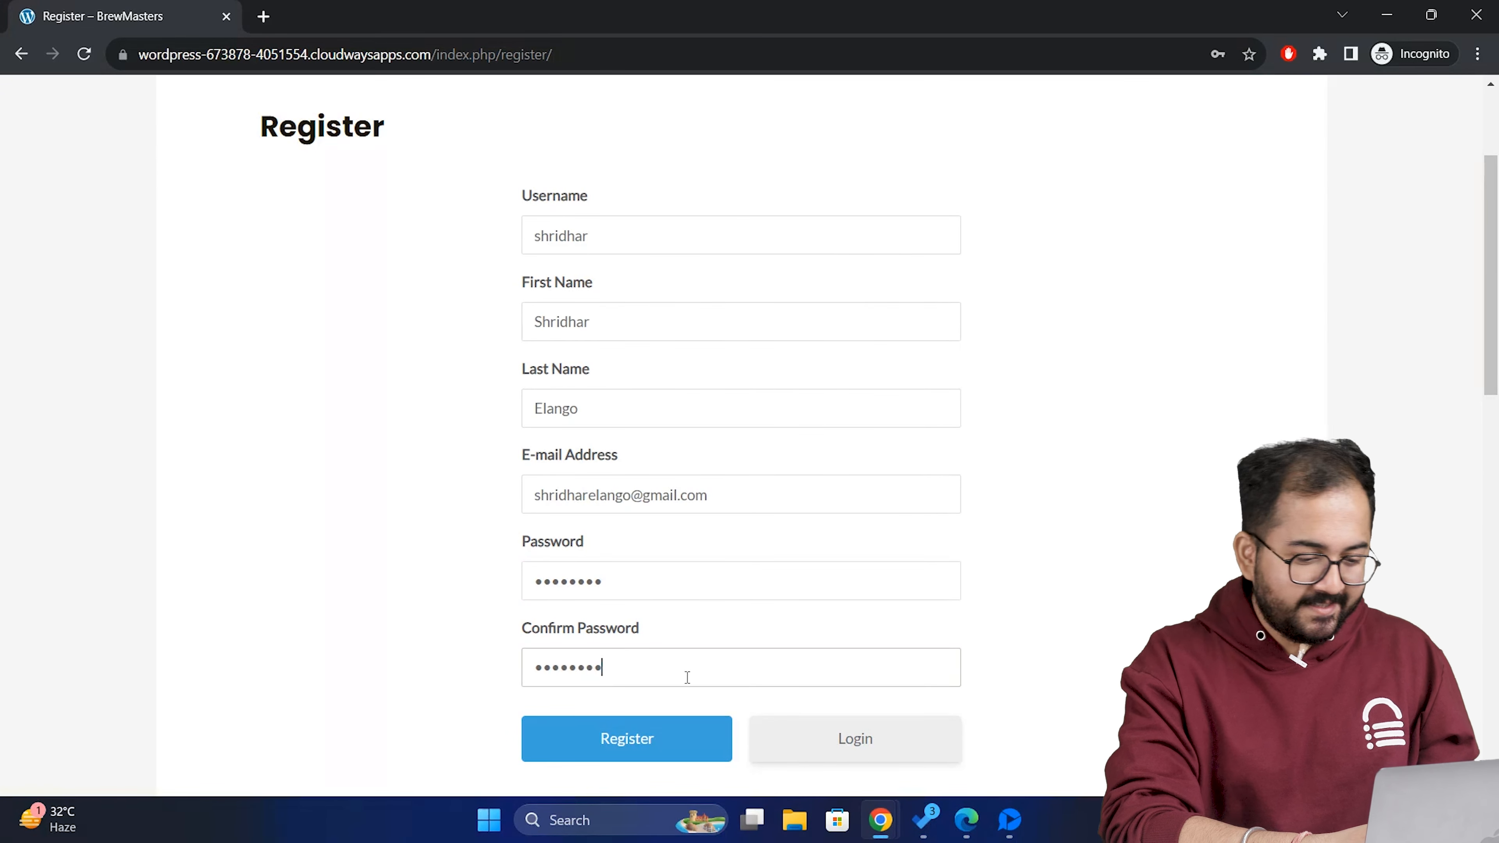
left_click(626, 737)
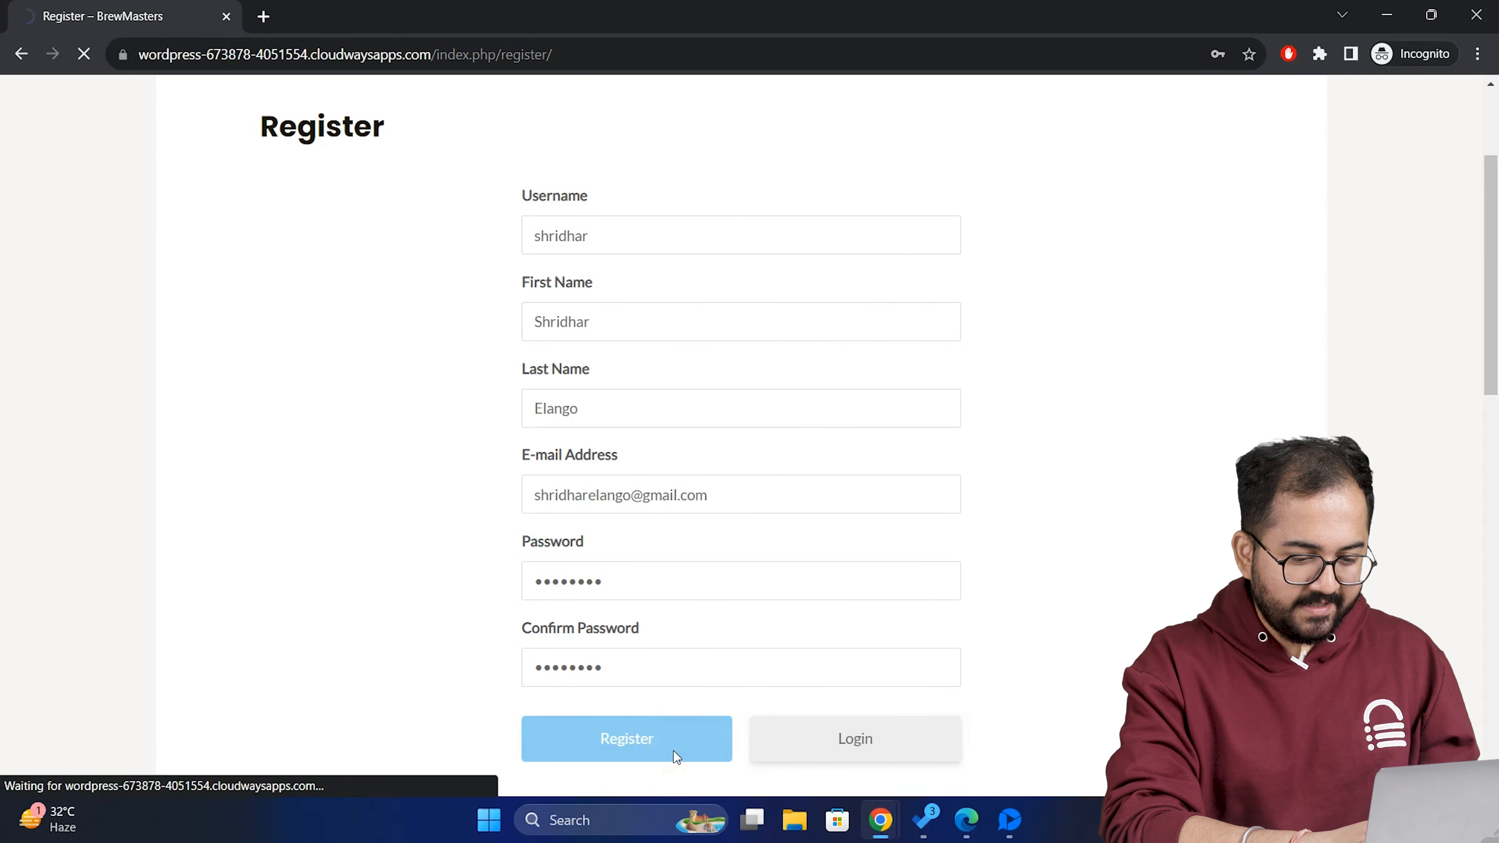
left_click(626, 738)
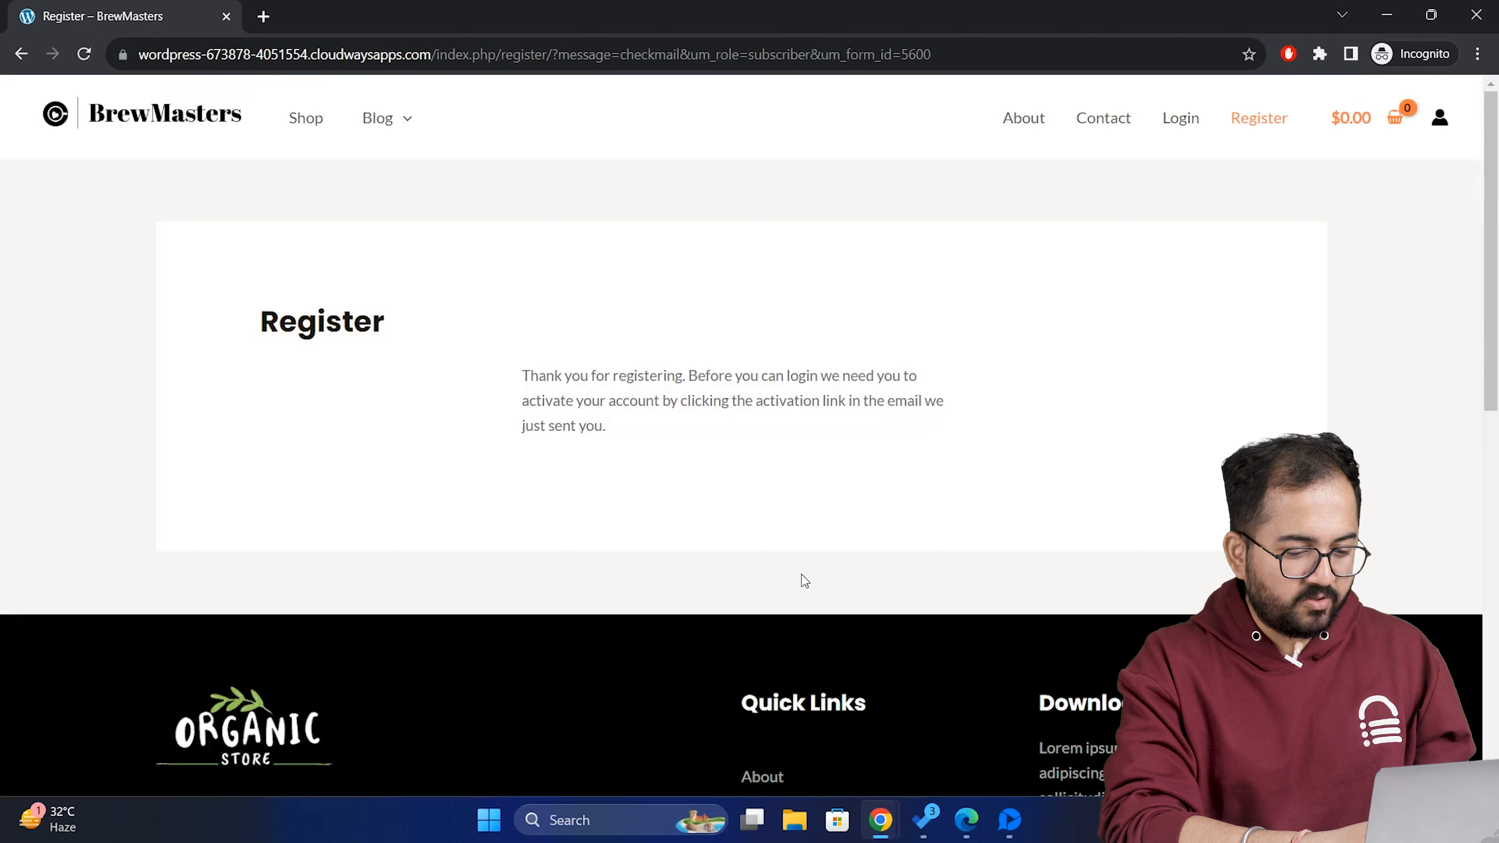
- Switch to the Gmail inbox and view the 'Please activate your account' email
left_click(354, 17)
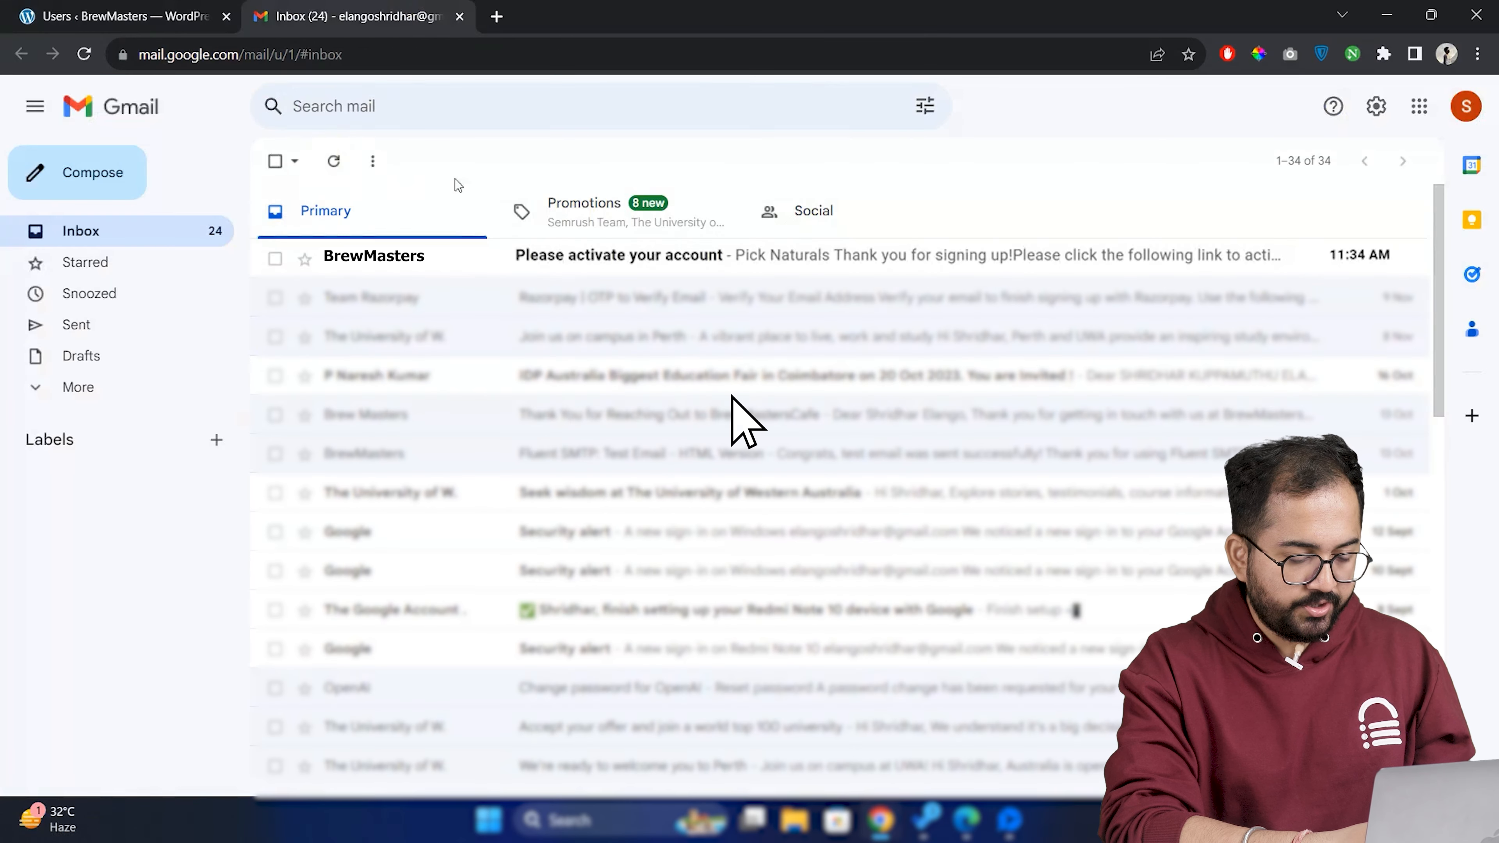
mouse_move(728, 349)
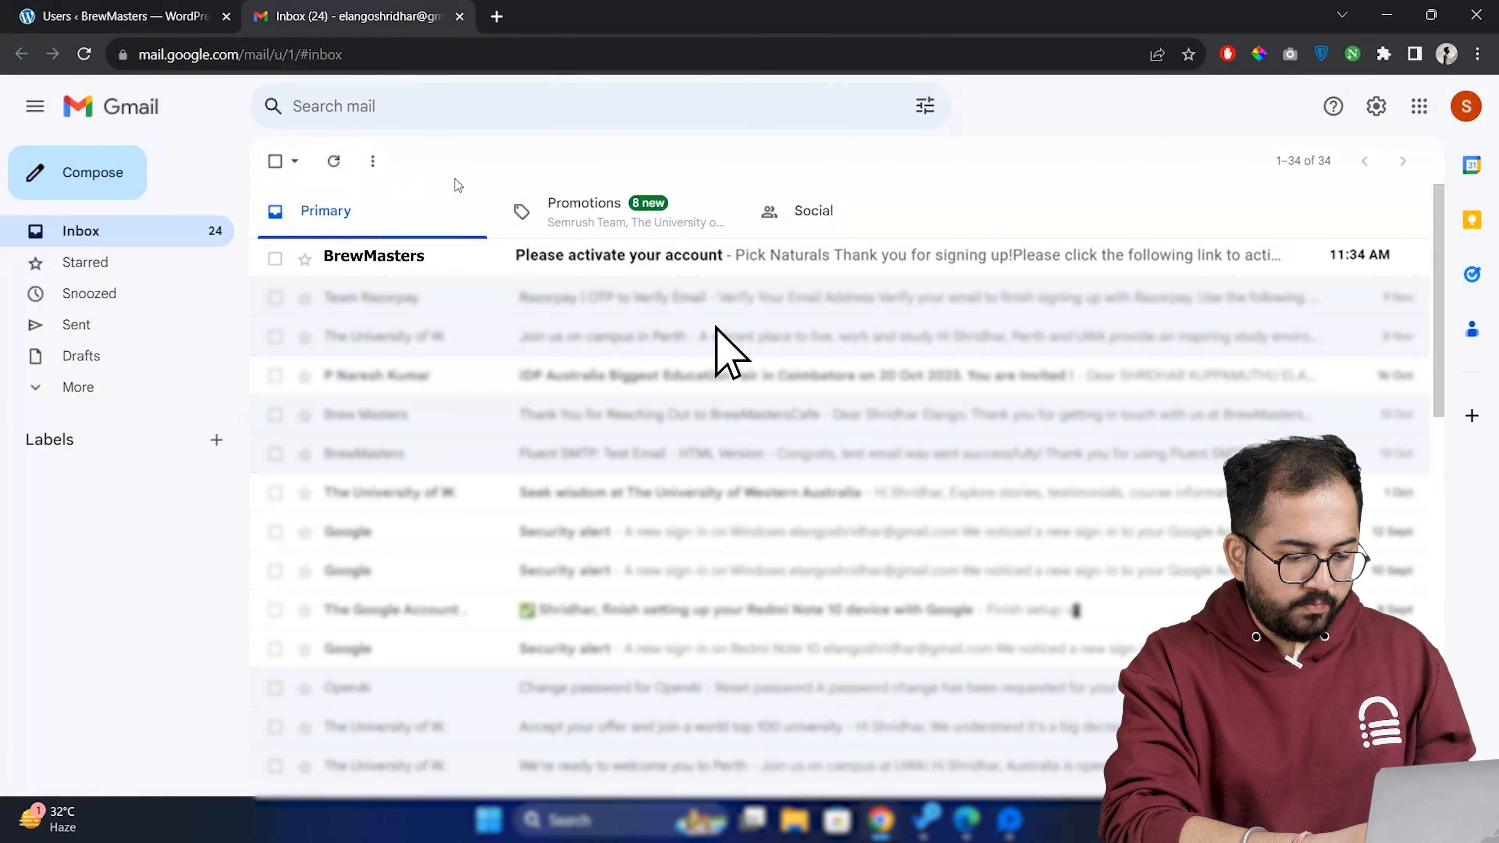
left_click(124, 16)
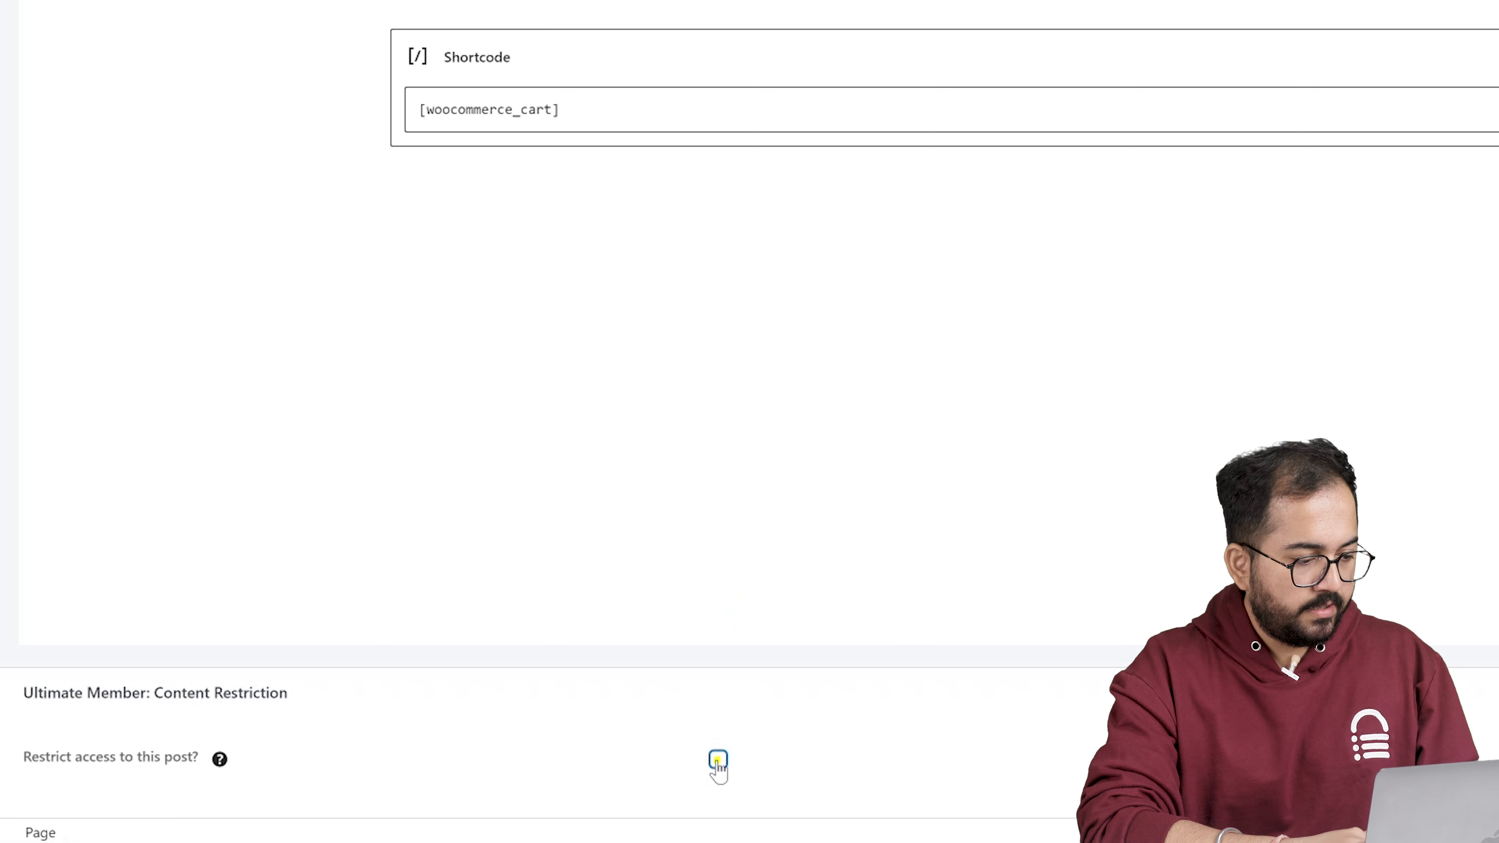
- Restrict Cart page access to logged-in users with the Subscriber role only
left_click(718, 764)
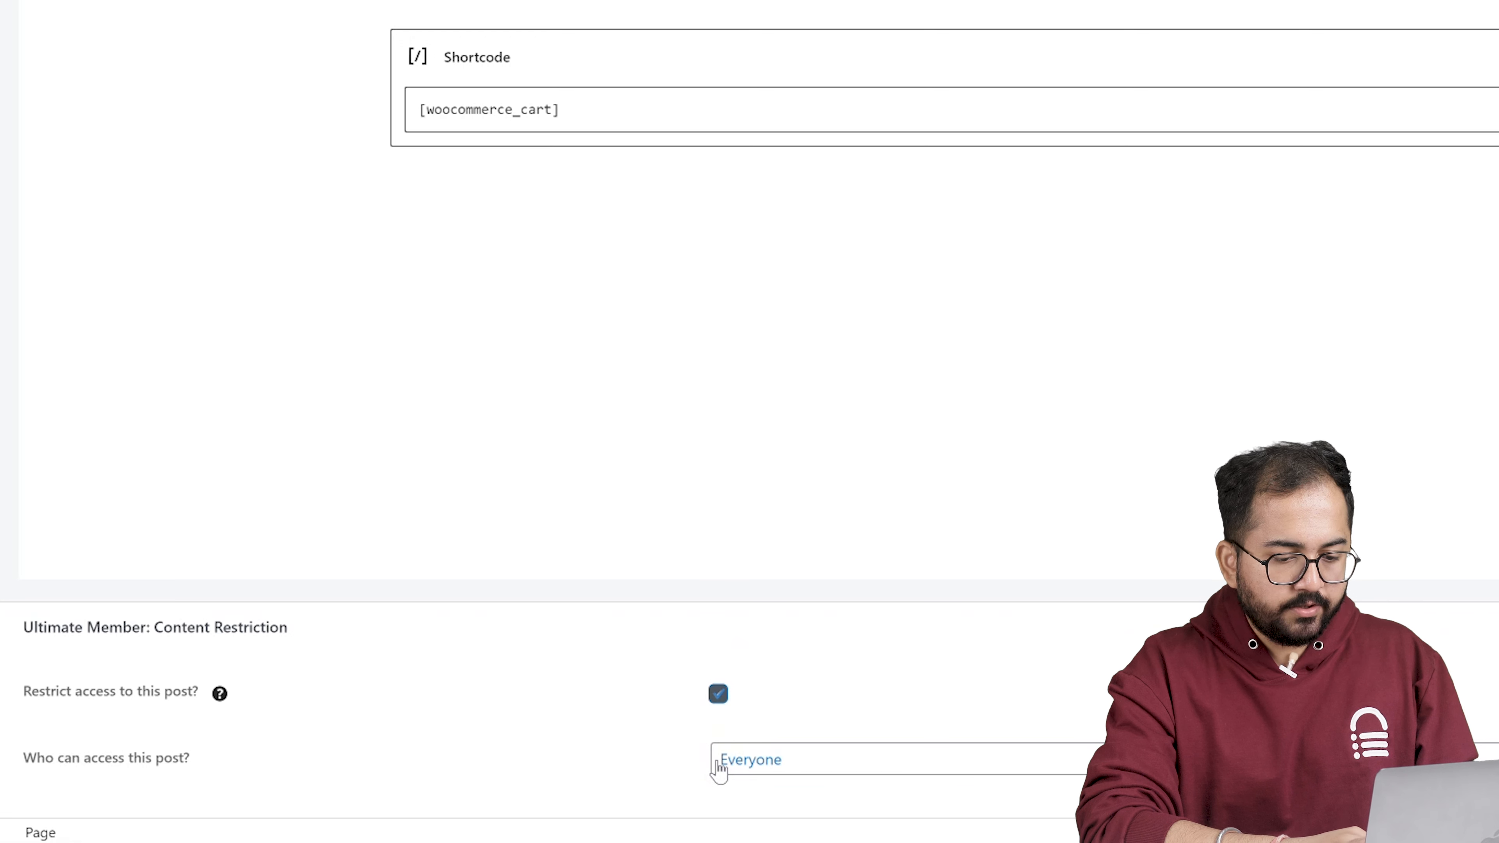
left_click(898, 759)
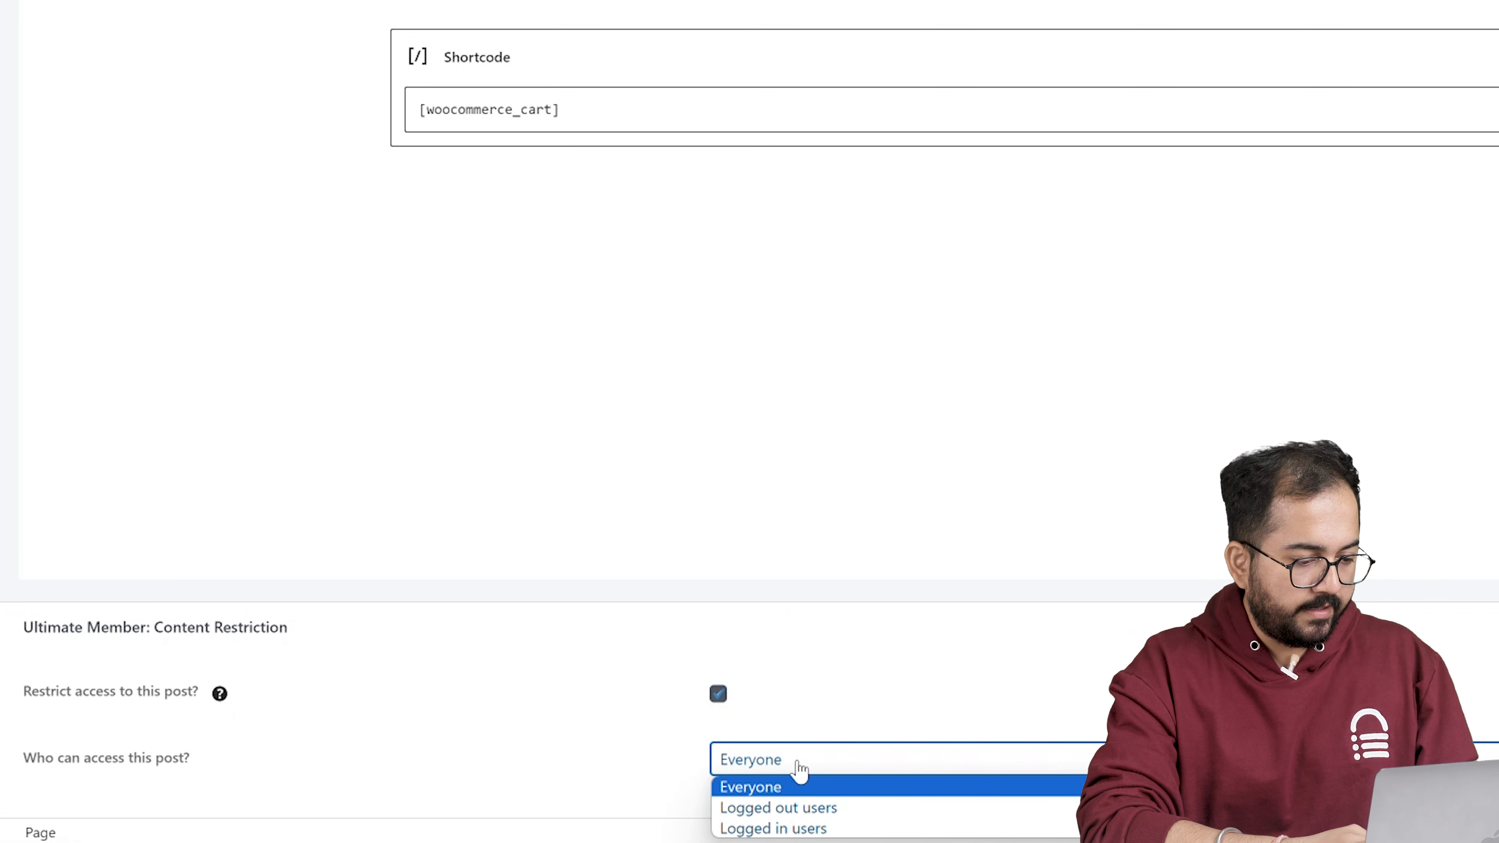
left_click(771, 827)
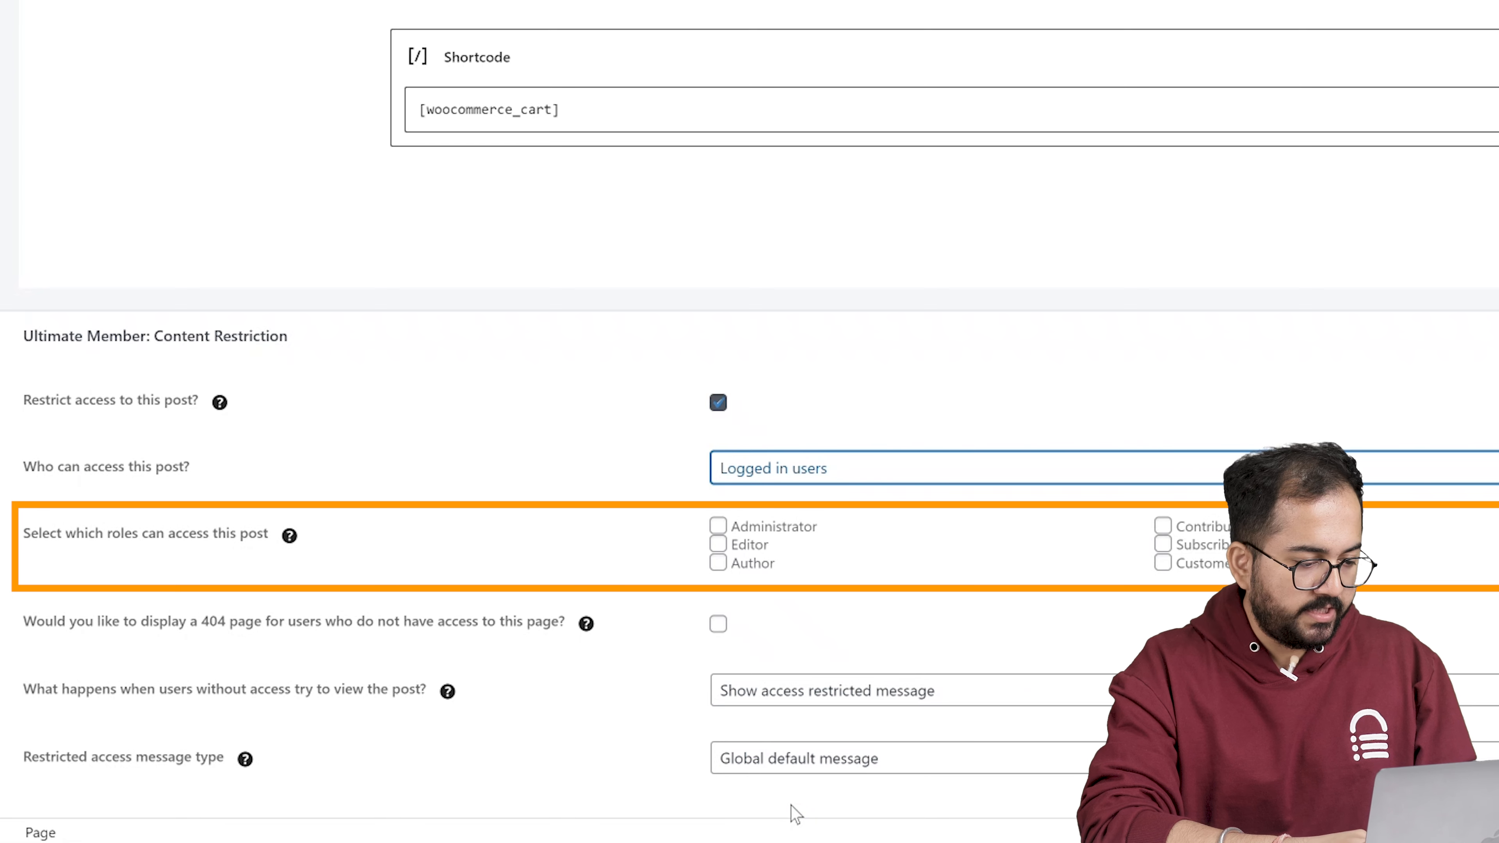
left_click(1162, 544)
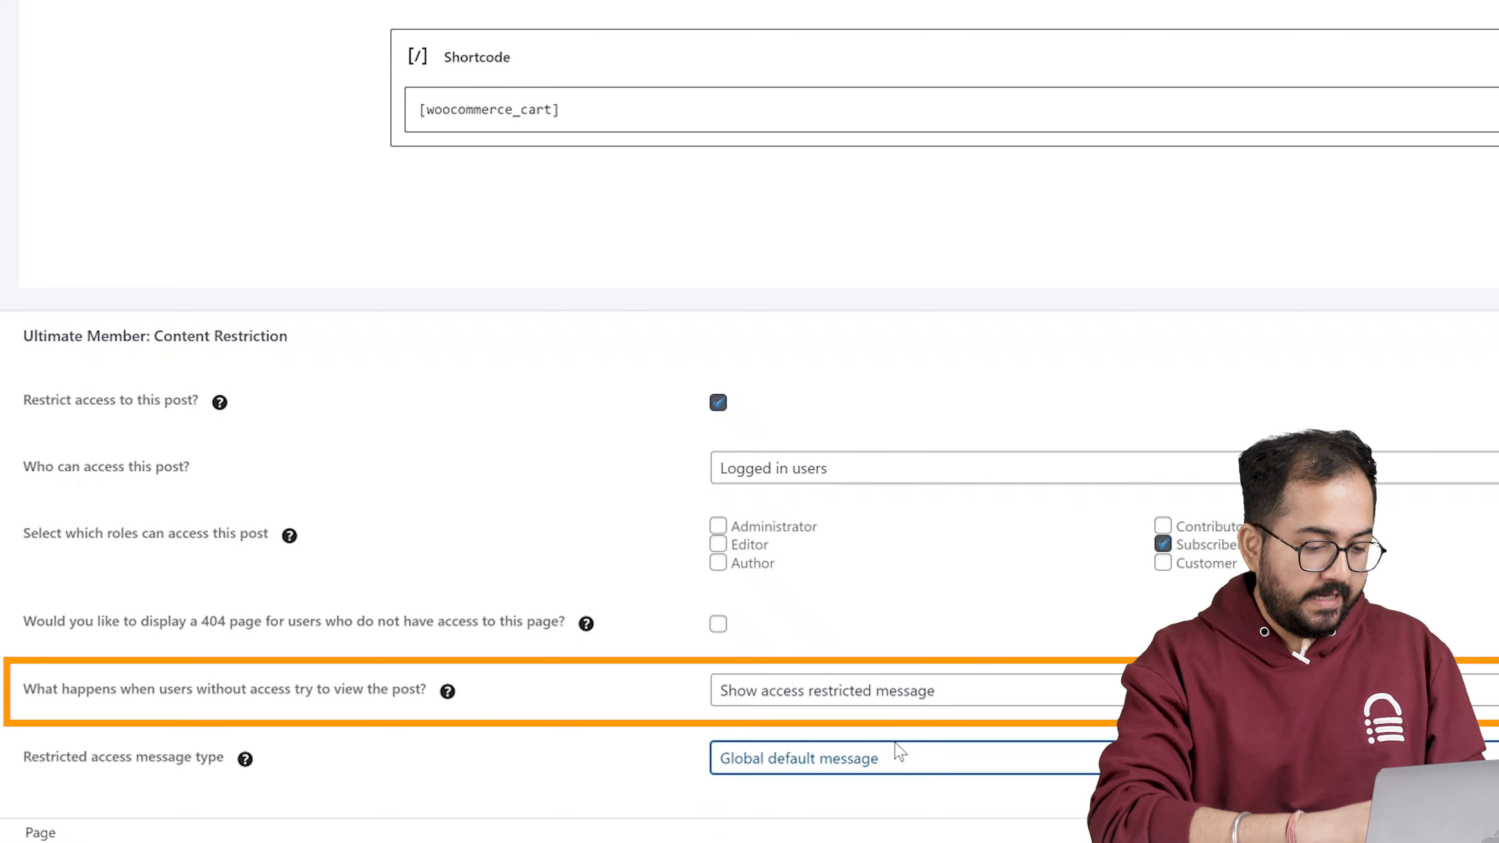
- Redirect users without access to the login page
left_click(907, 690)
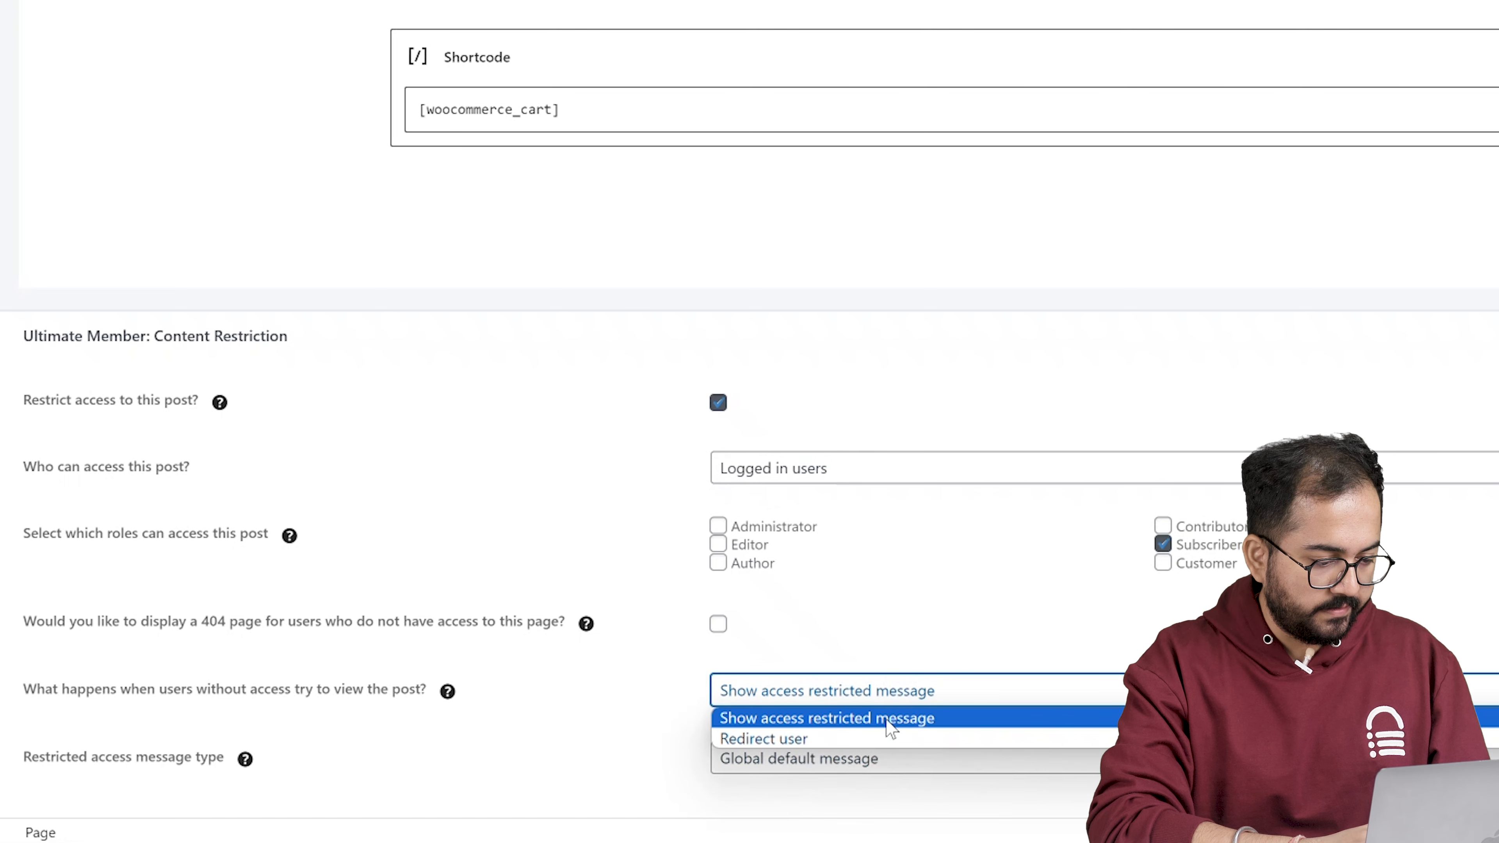
left_click(764, 737)
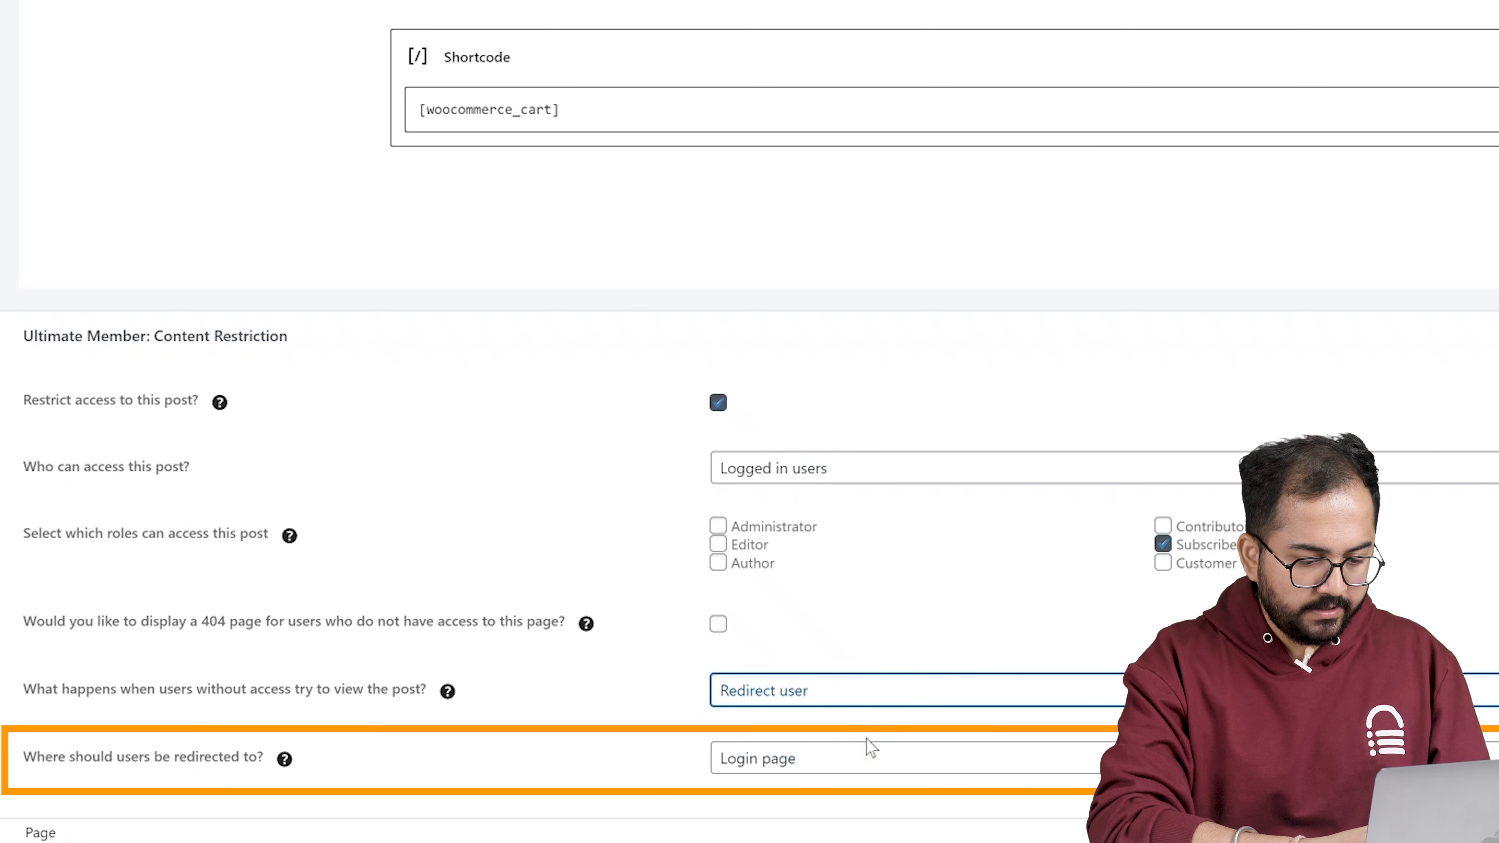